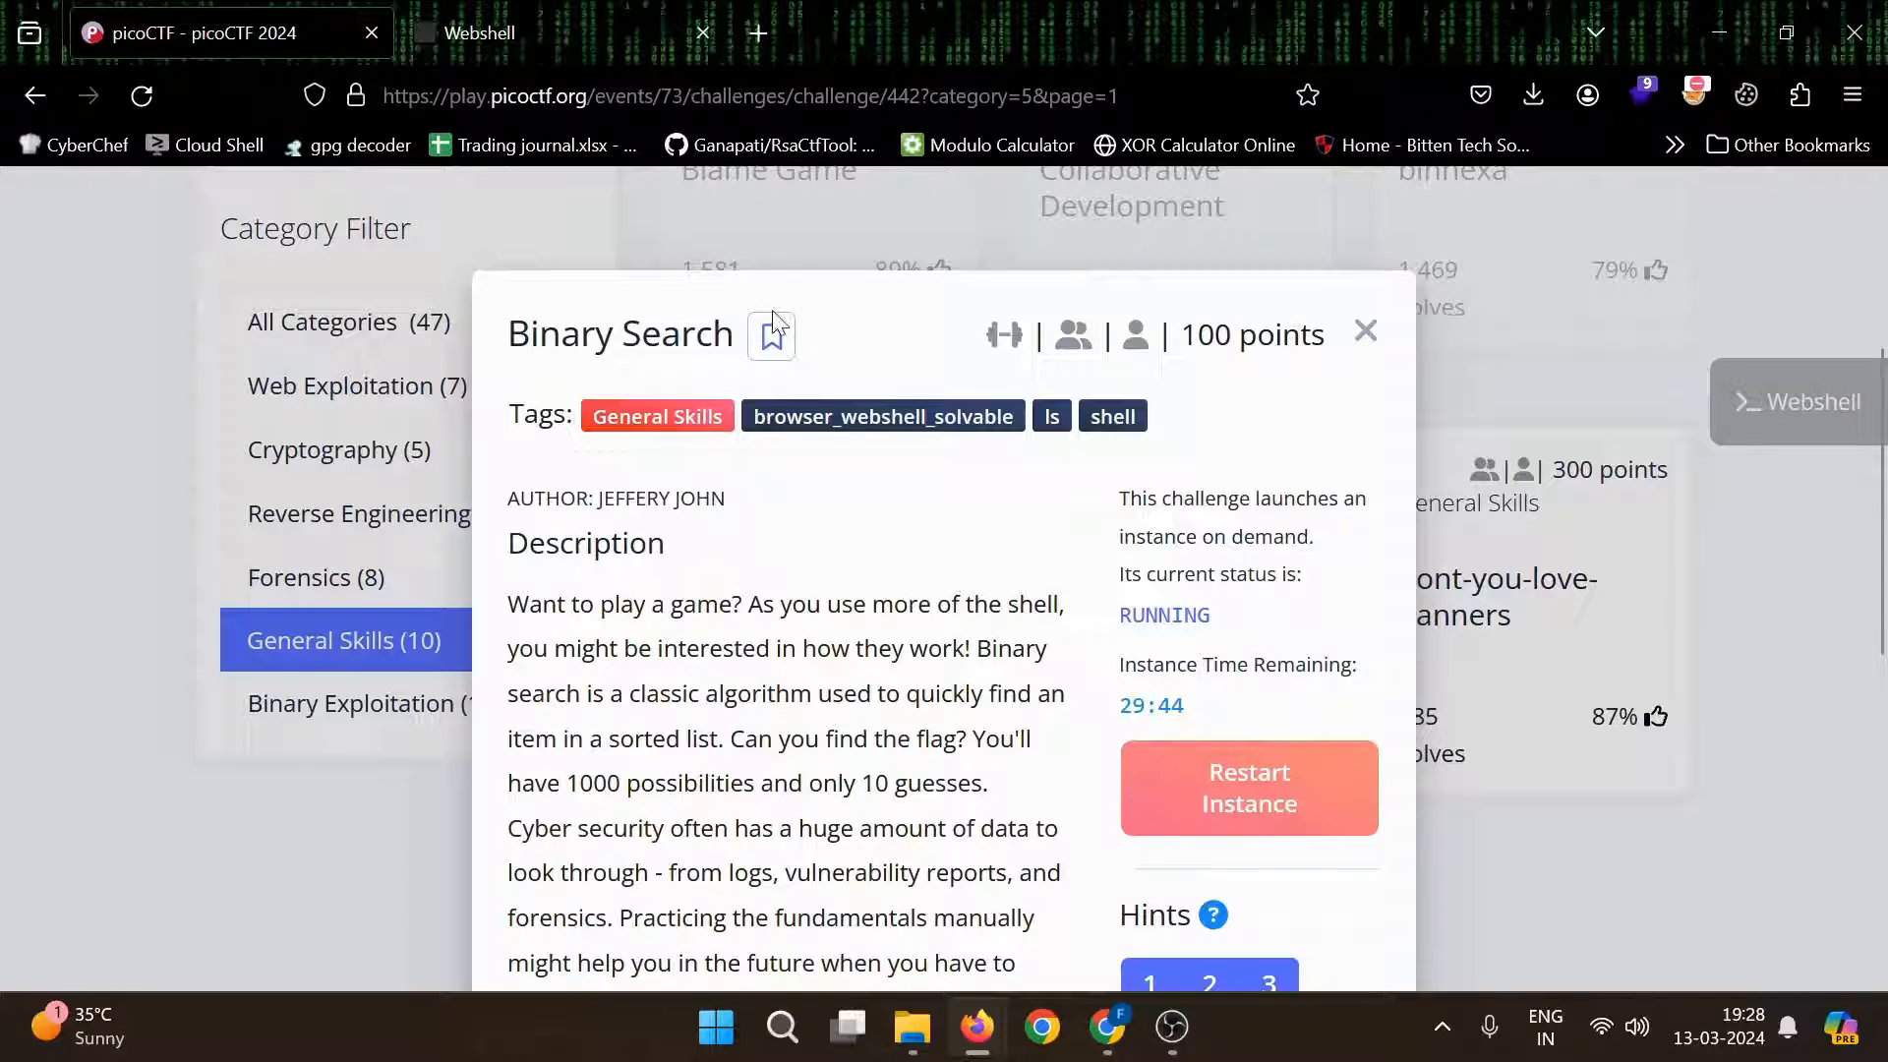
Review the Binary Search challenge details and select the SSH connection command for copying
scroll("down", 3)
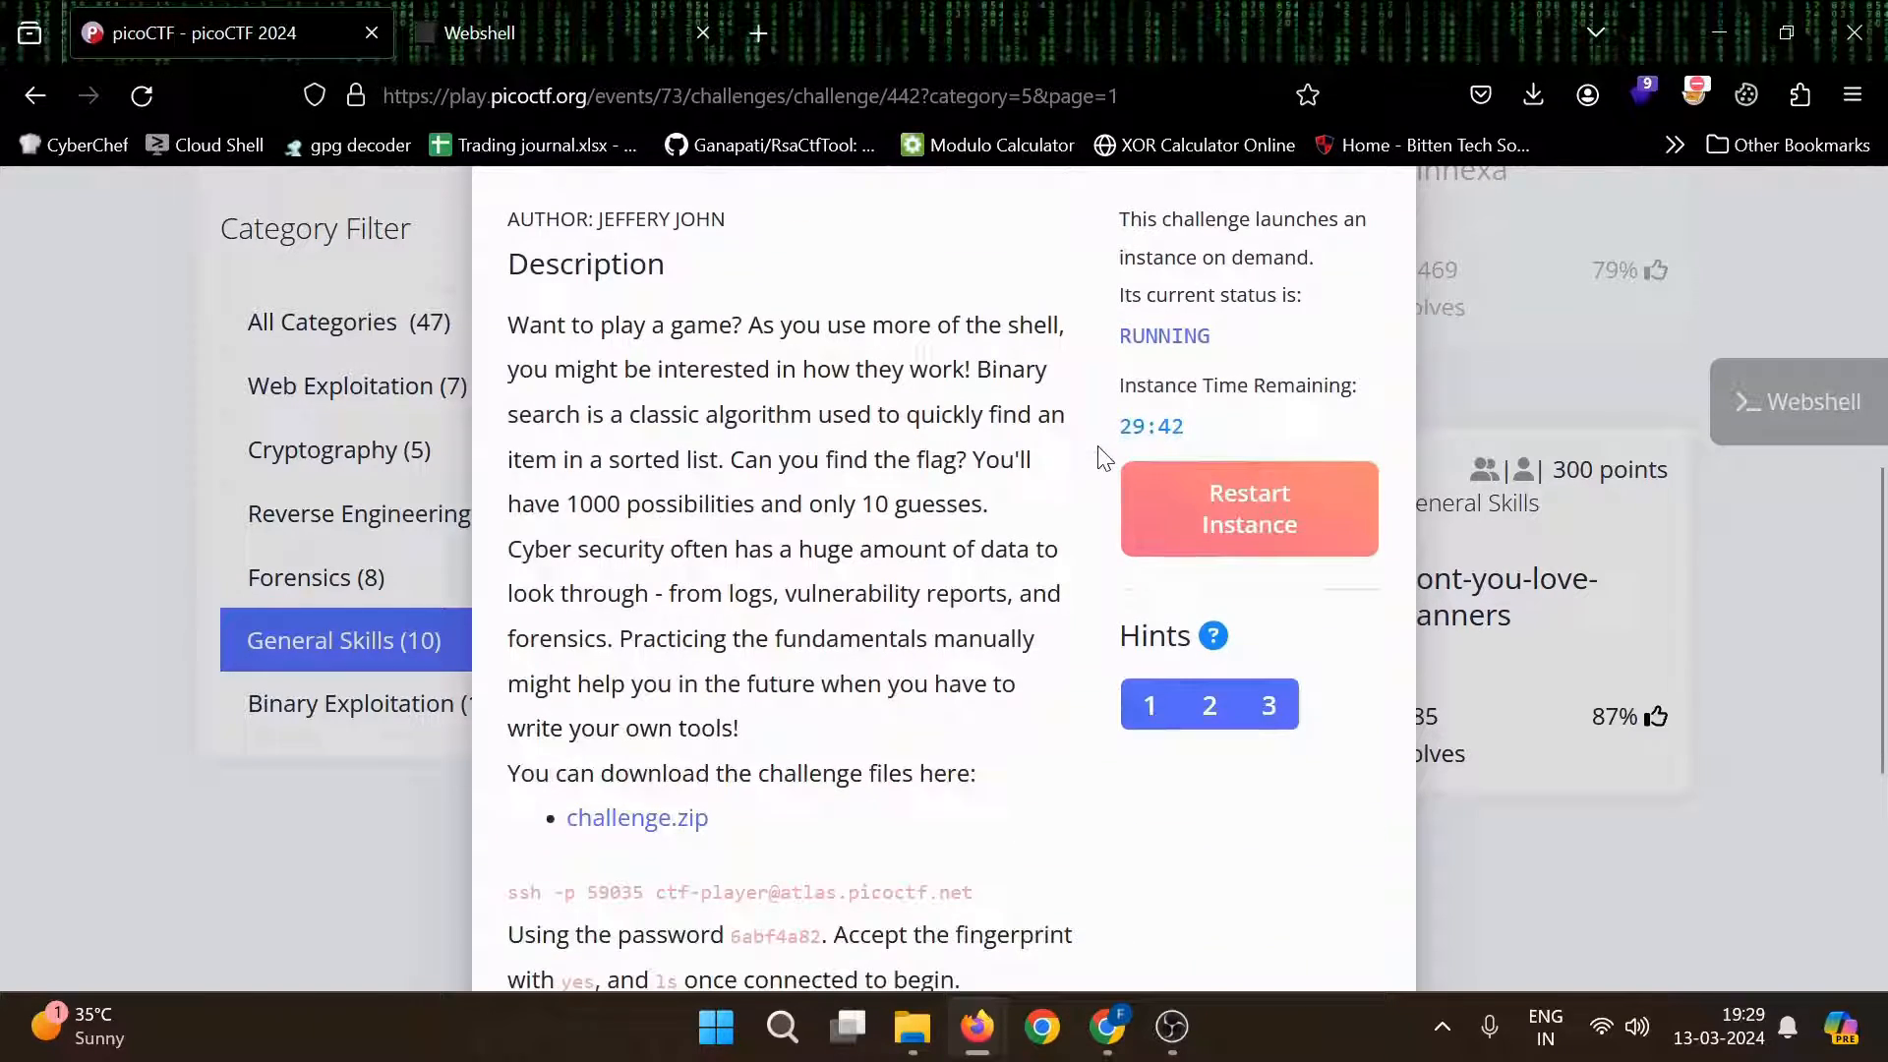
mouse_move(1249, 508)
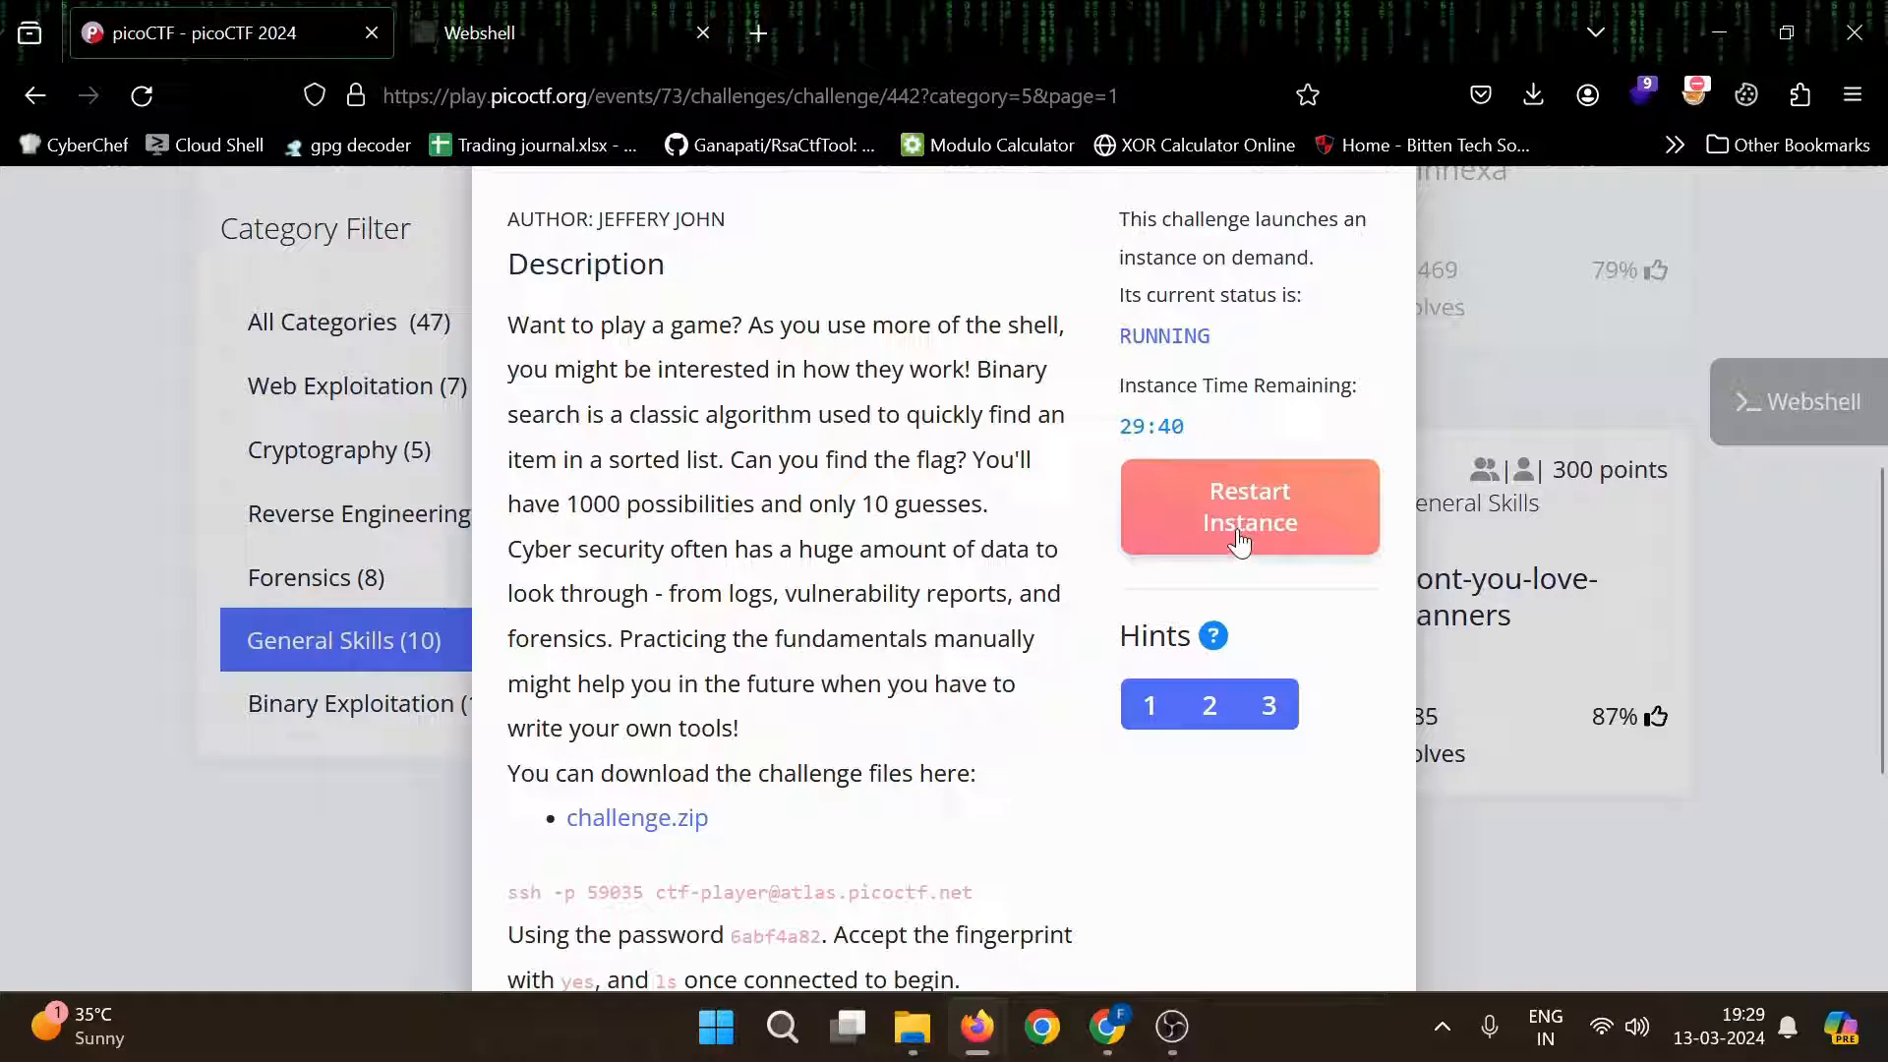
scroll("down", 3)
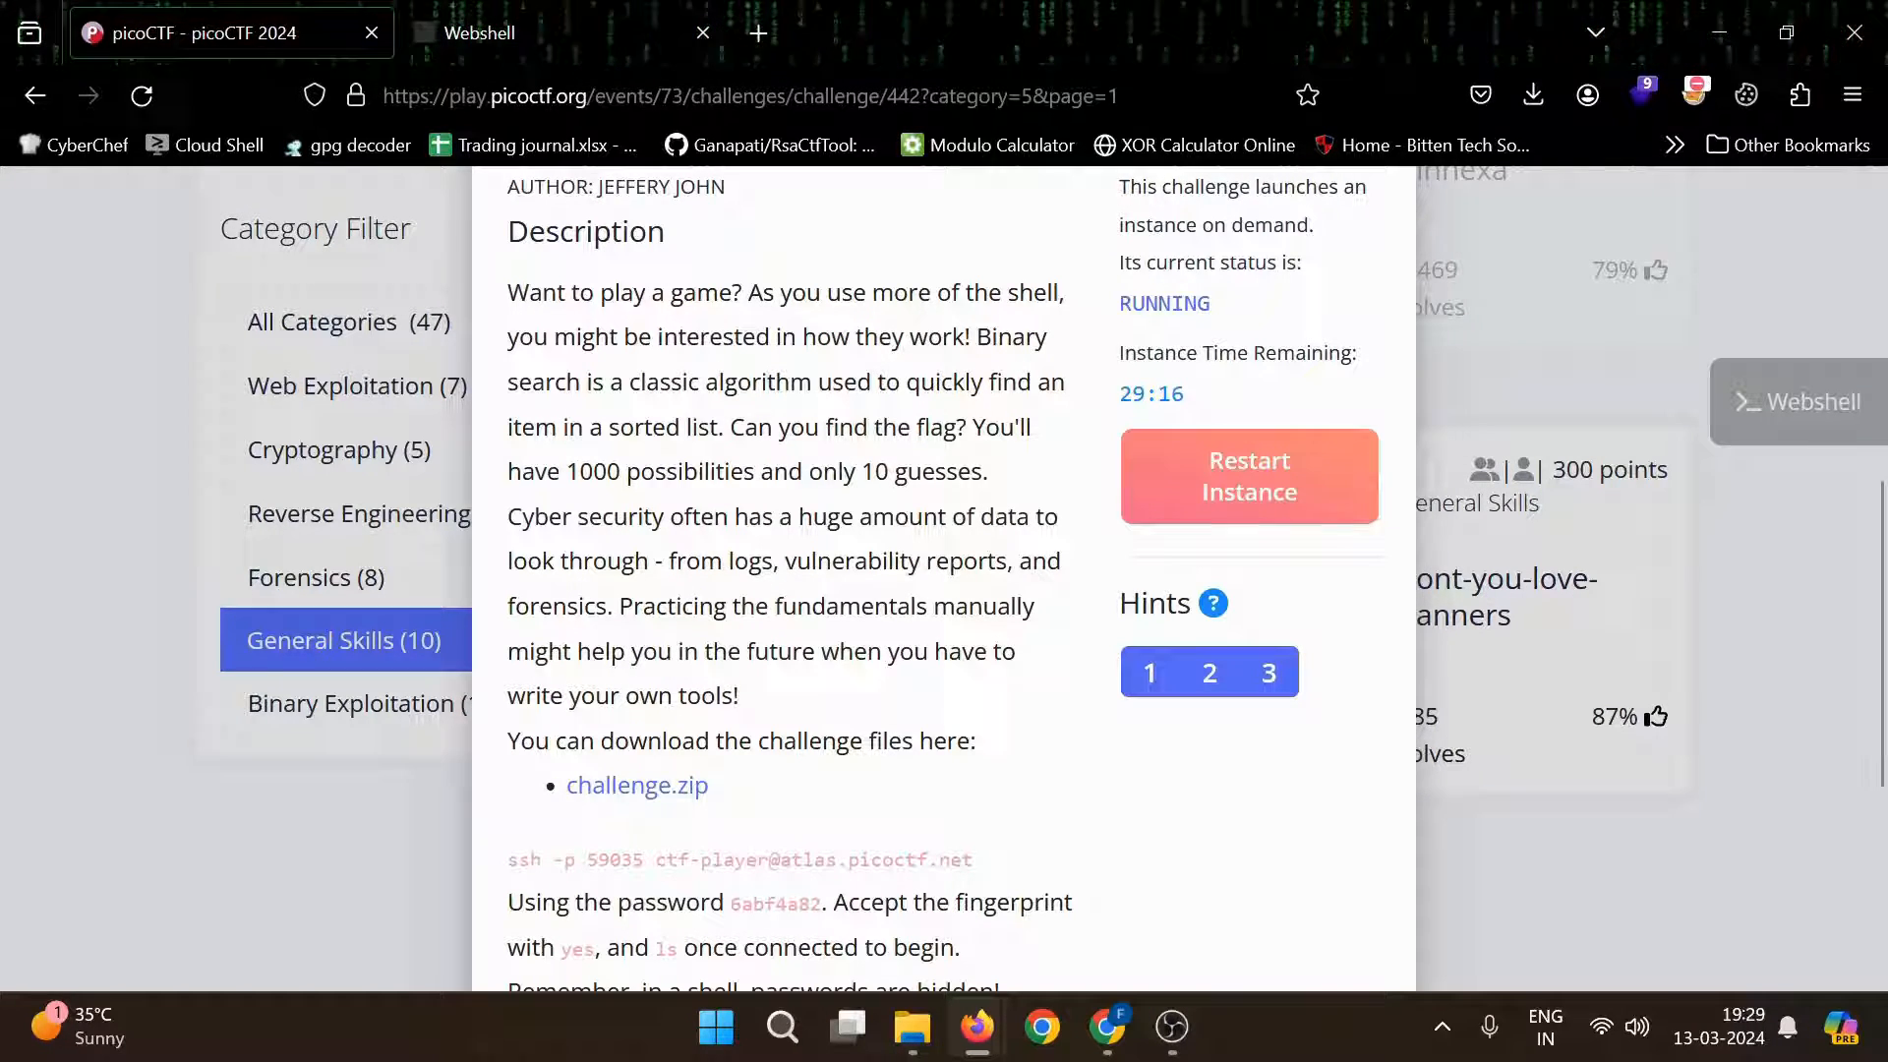
scroll("down", 3)
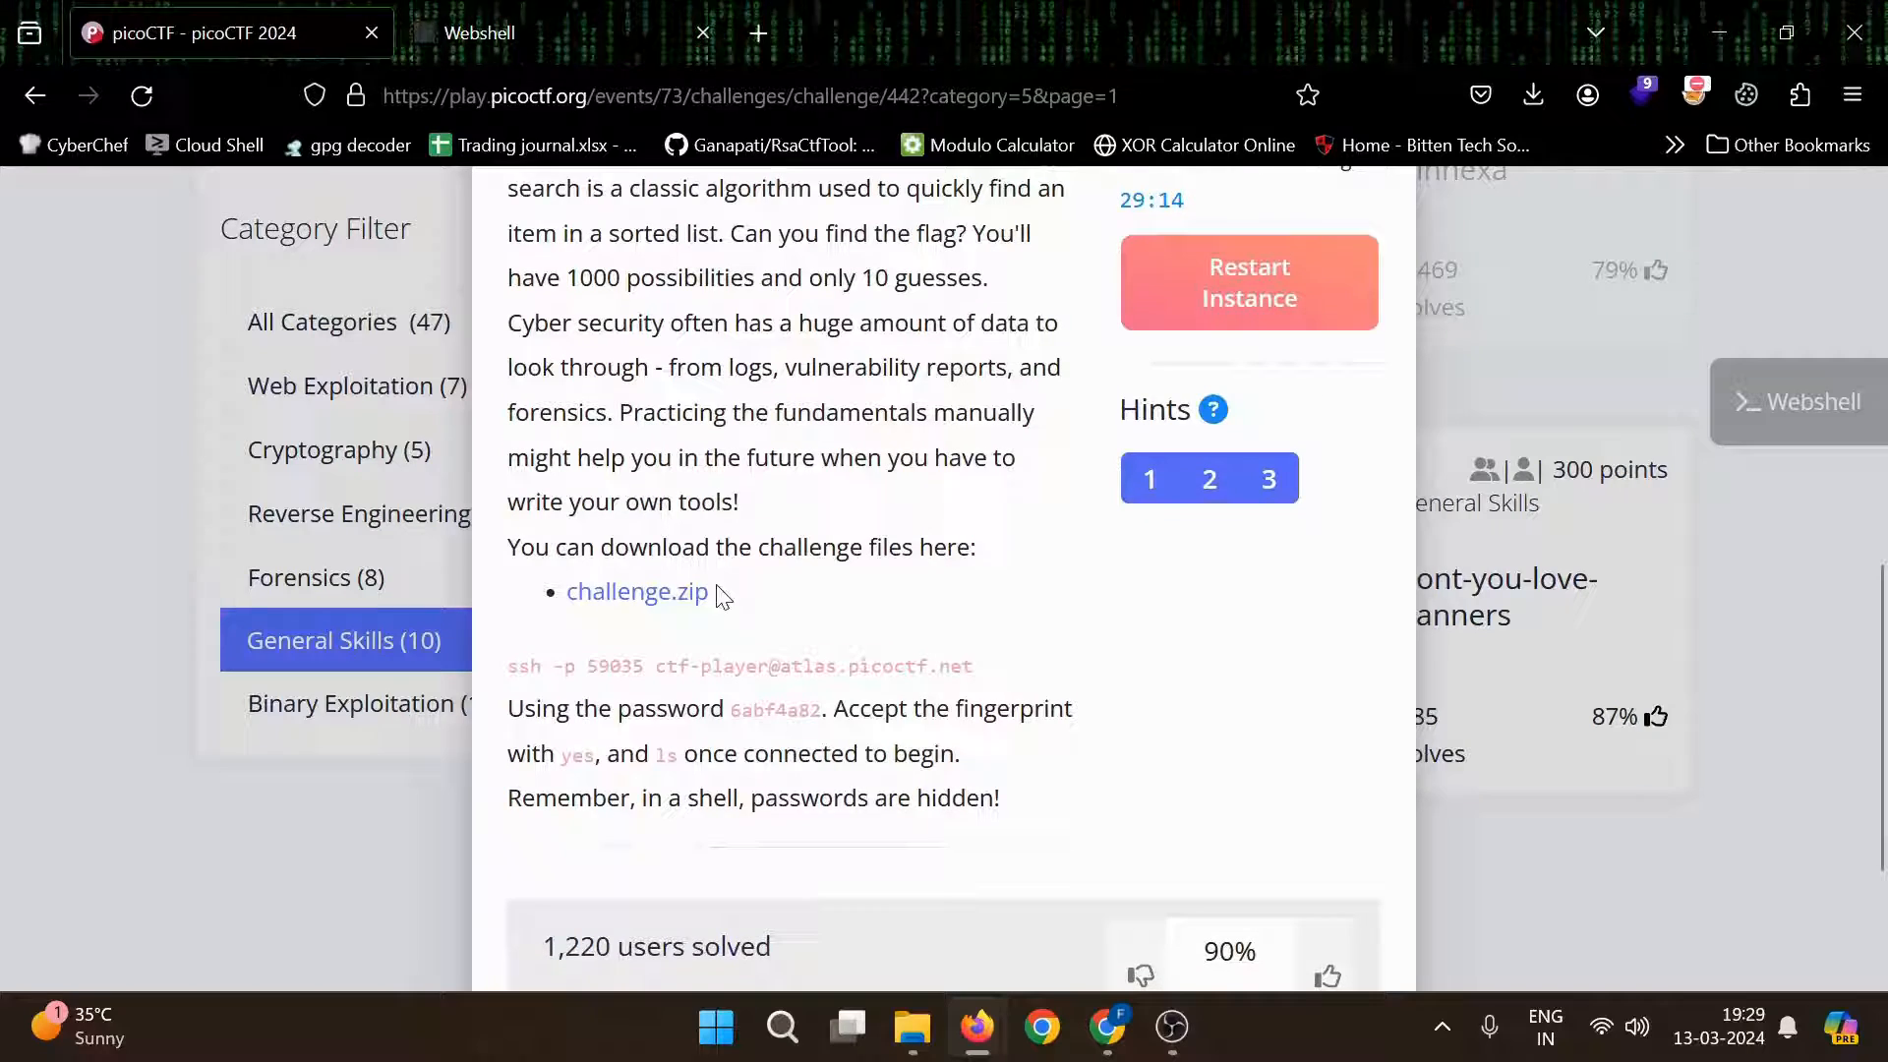
mouse_move(637, 591)
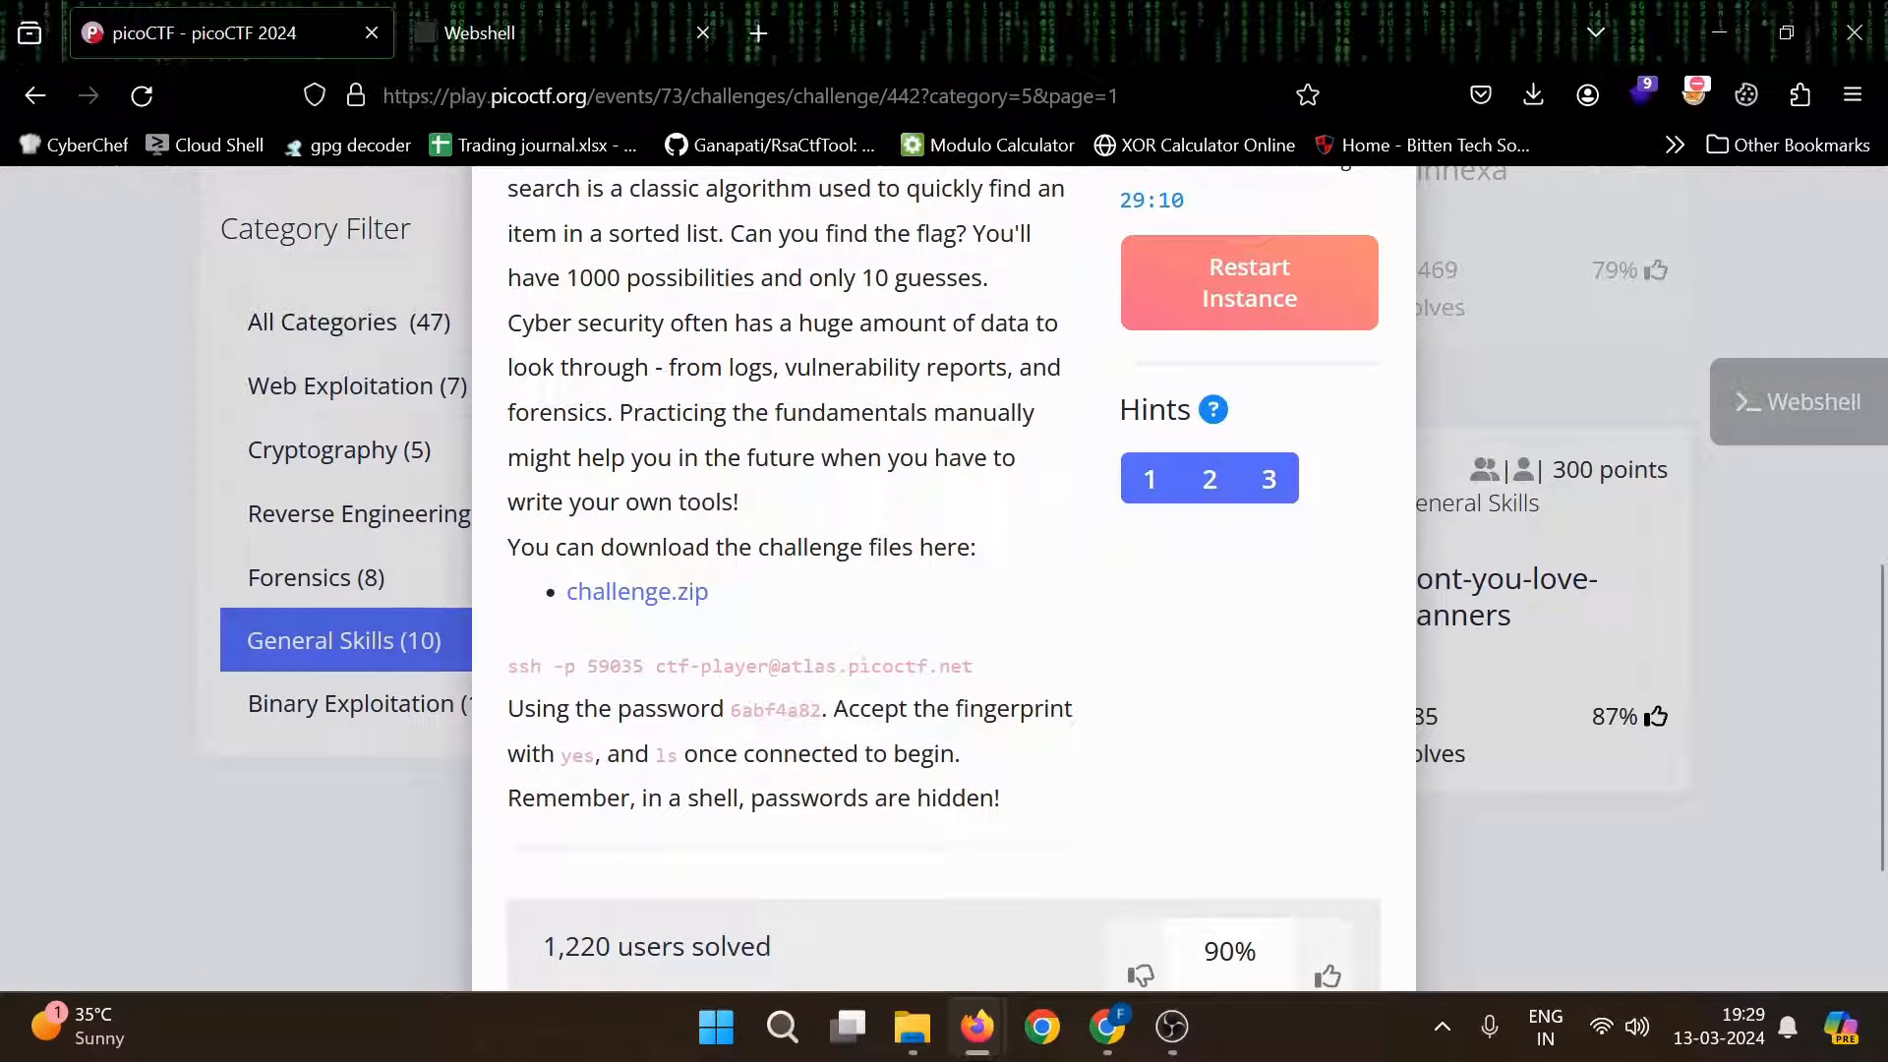
triple_click(740, 666)
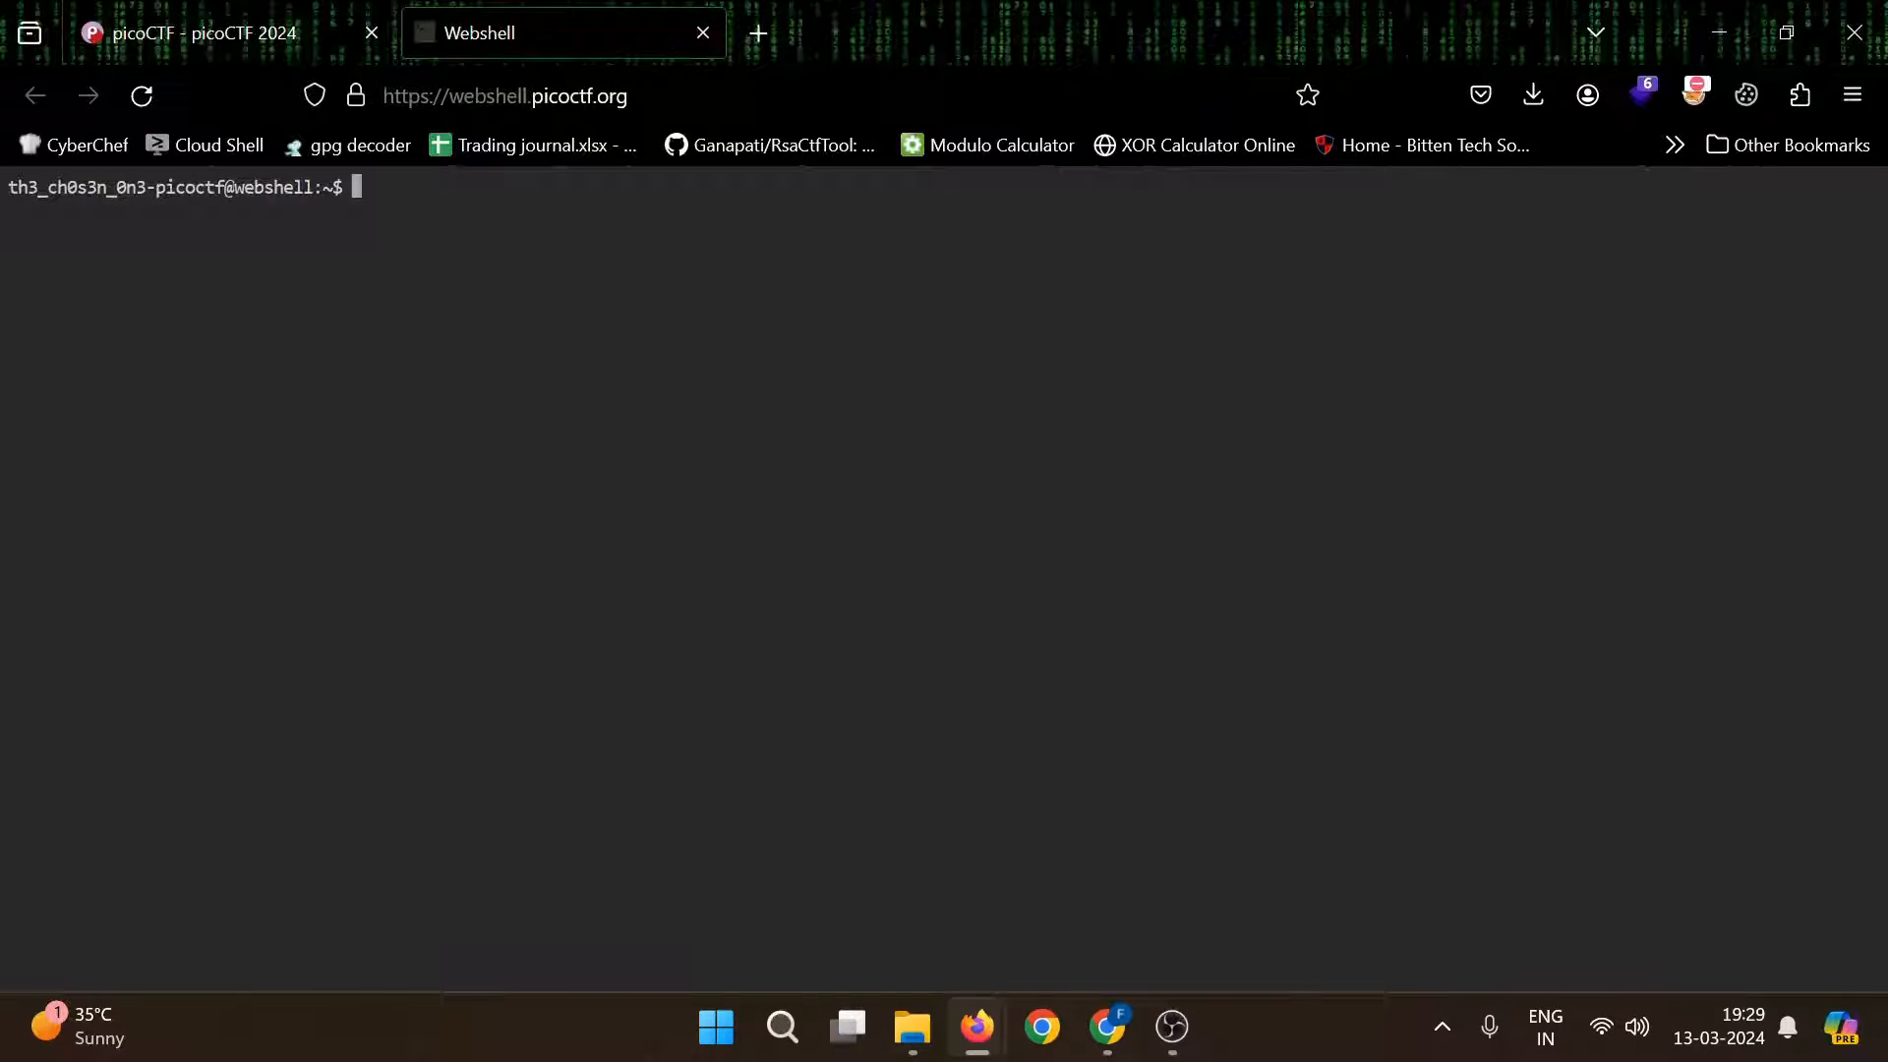
type("ssh -p 59035 ctf-player@atlas.picoctf.net")
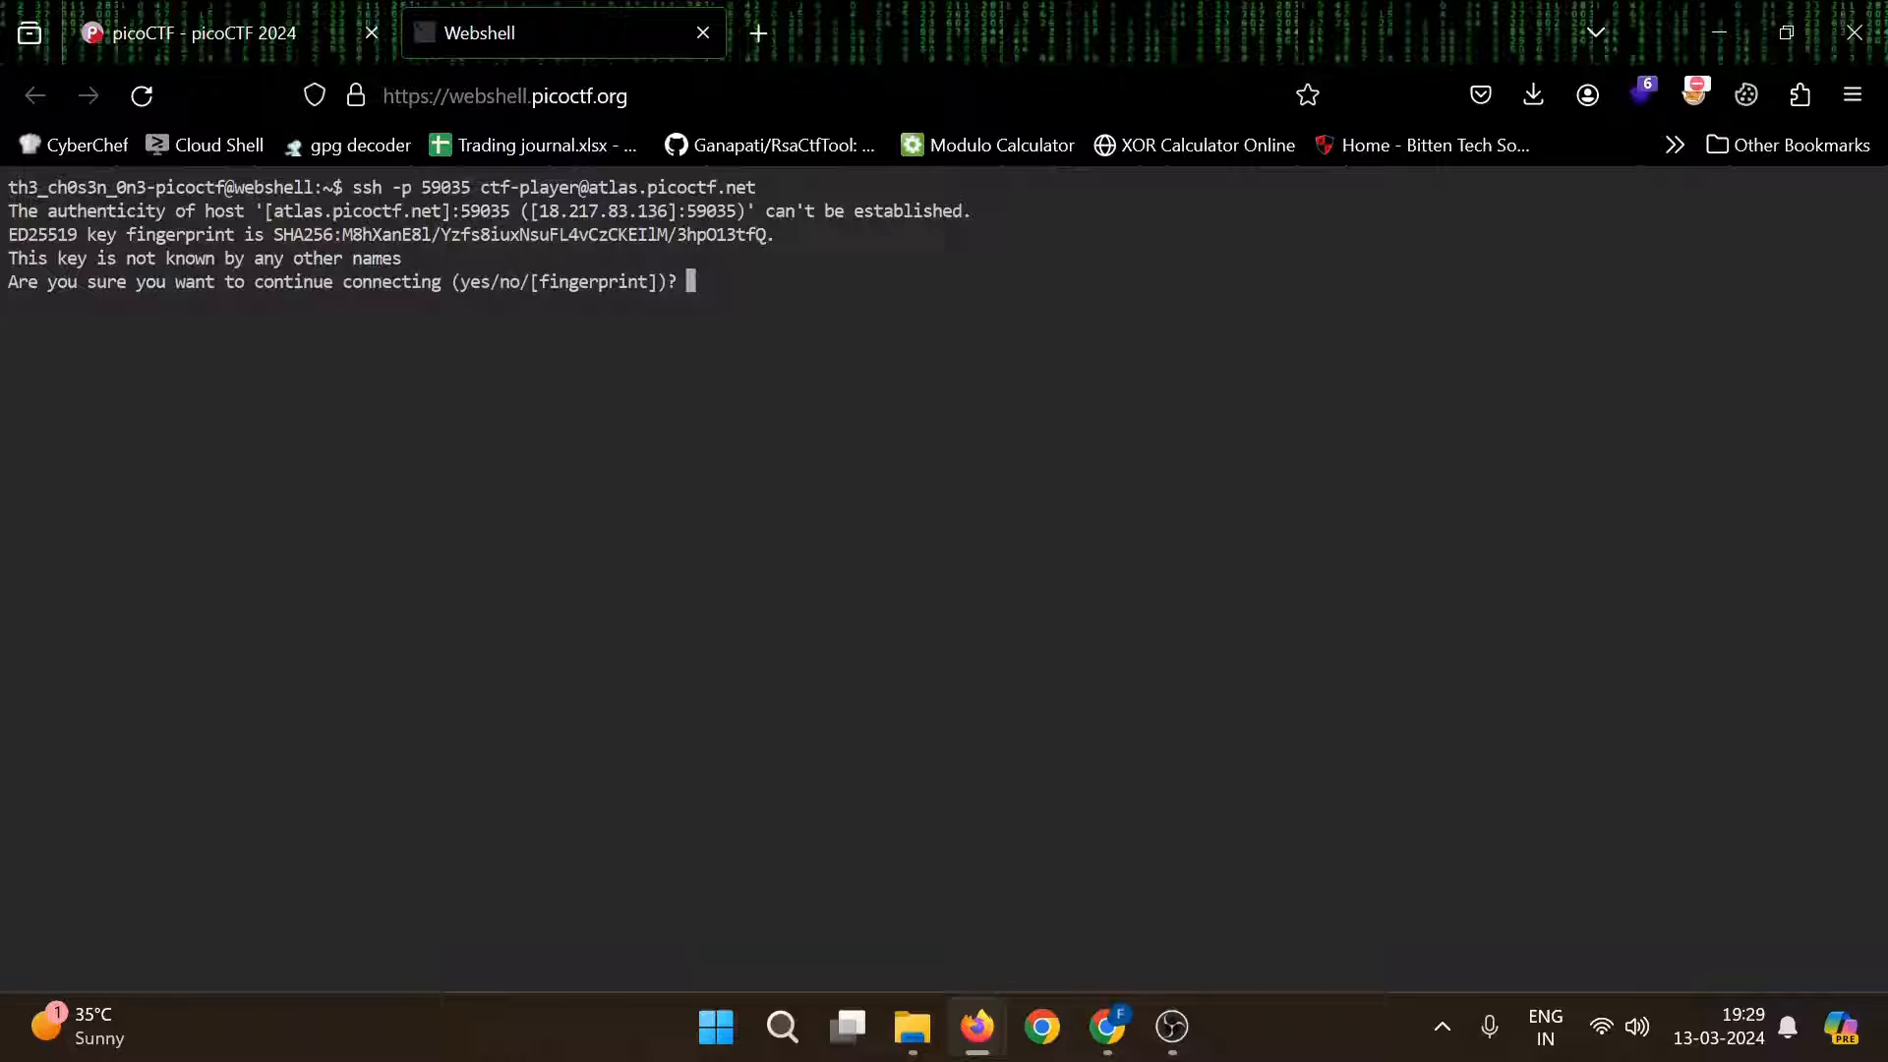
left_click(193, 33)
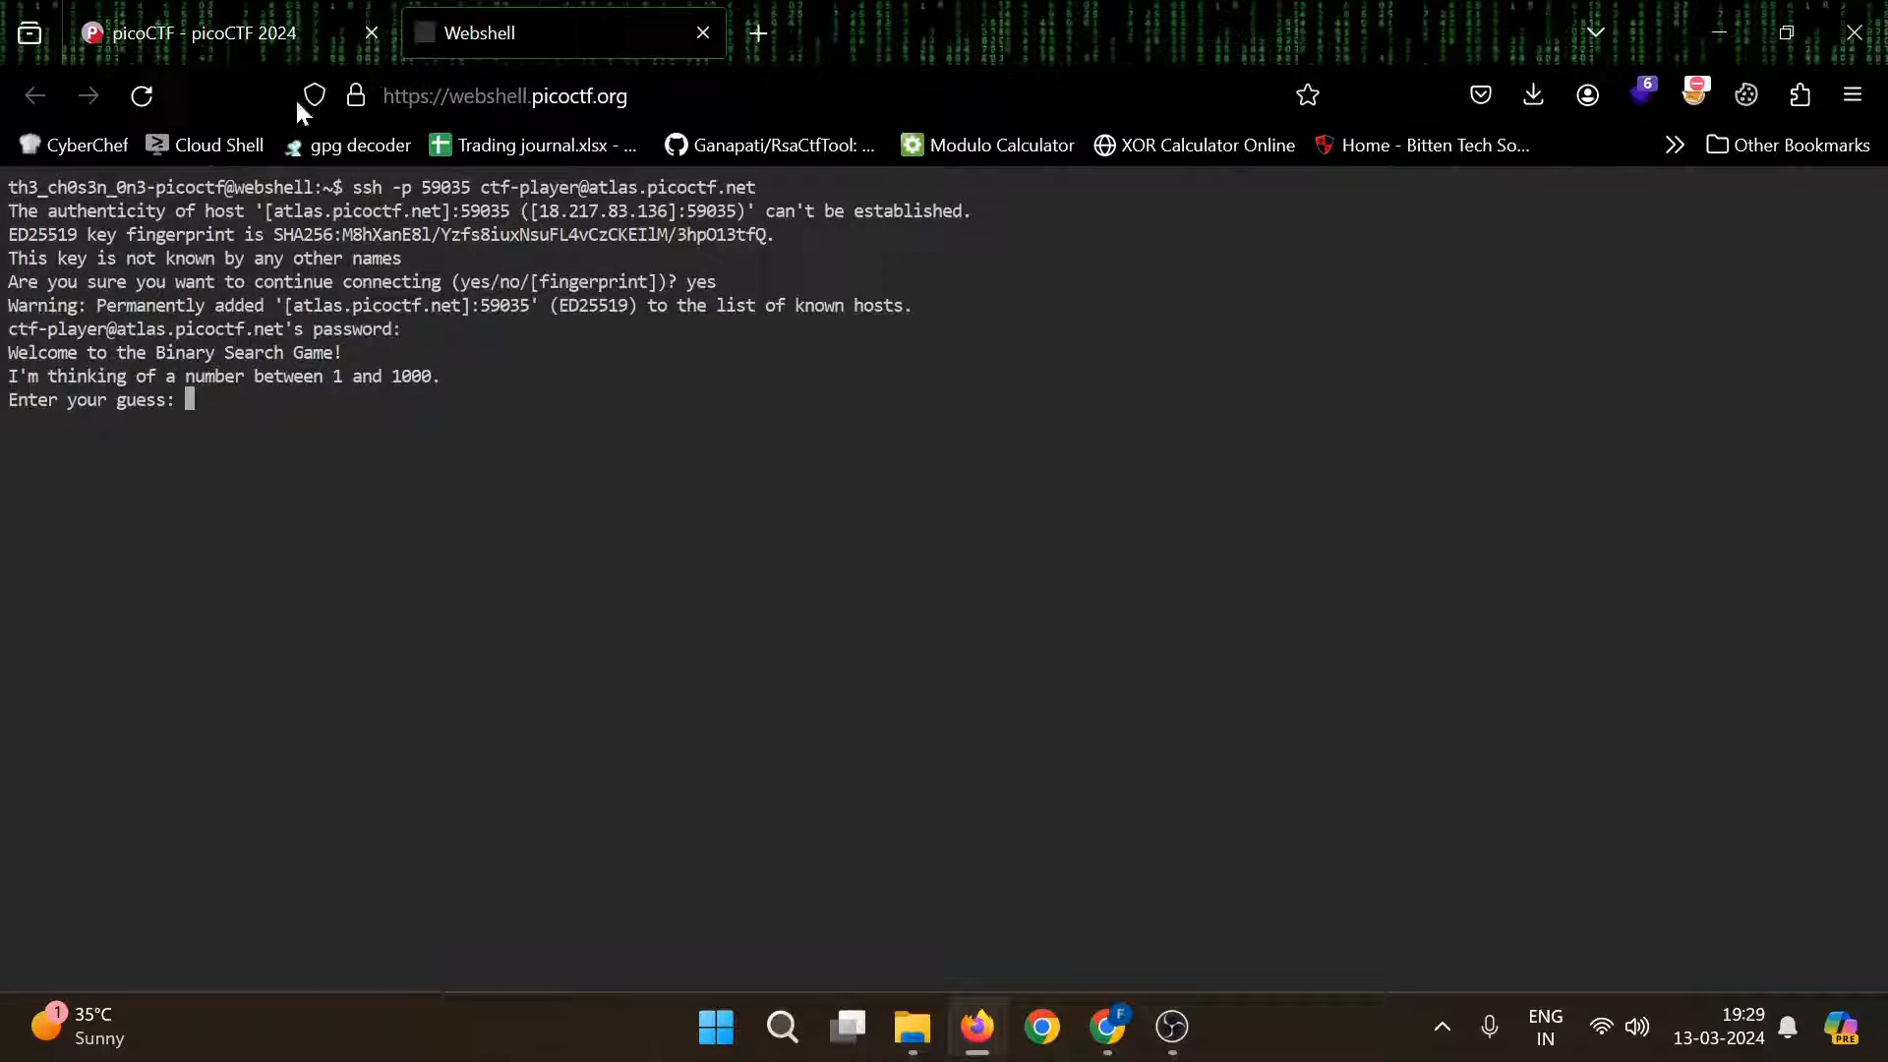
left_click(181, 32)
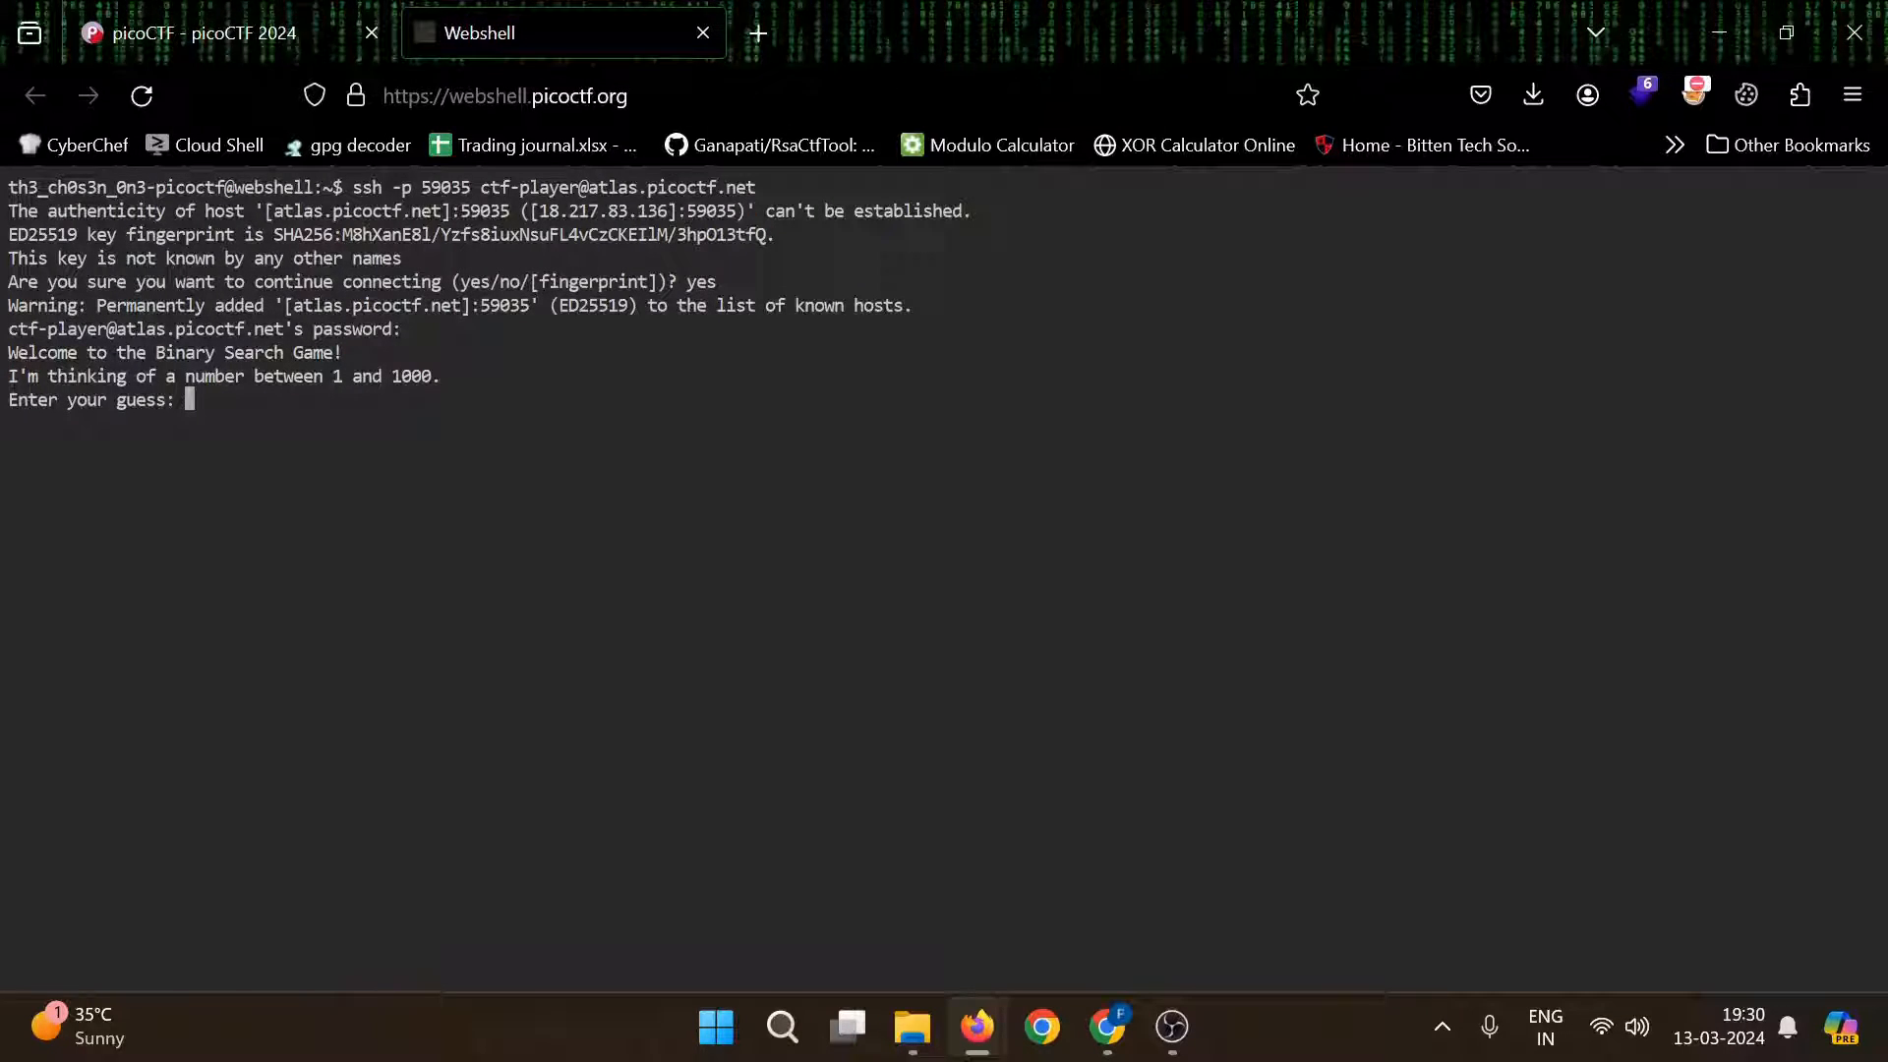
type("ls")
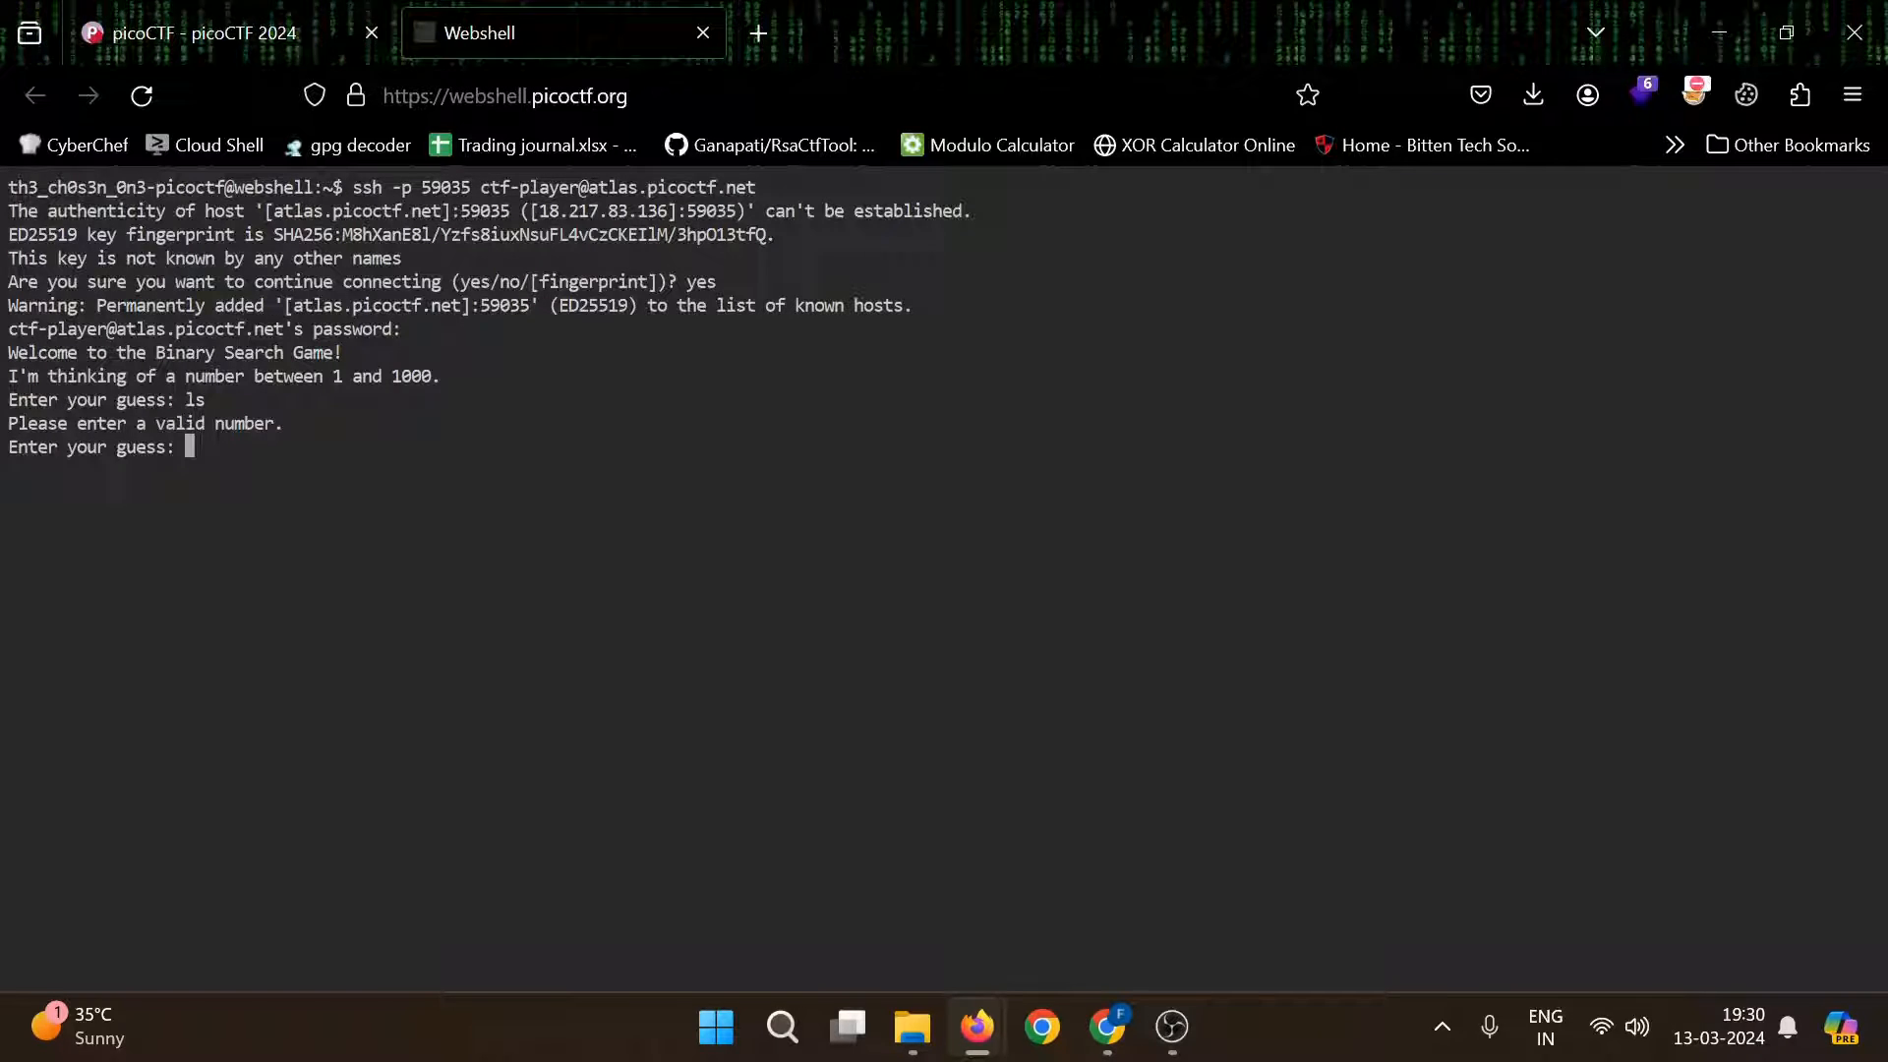
Guess 100 and 200 in the Binary Search Game, both answered Higher
type("100")
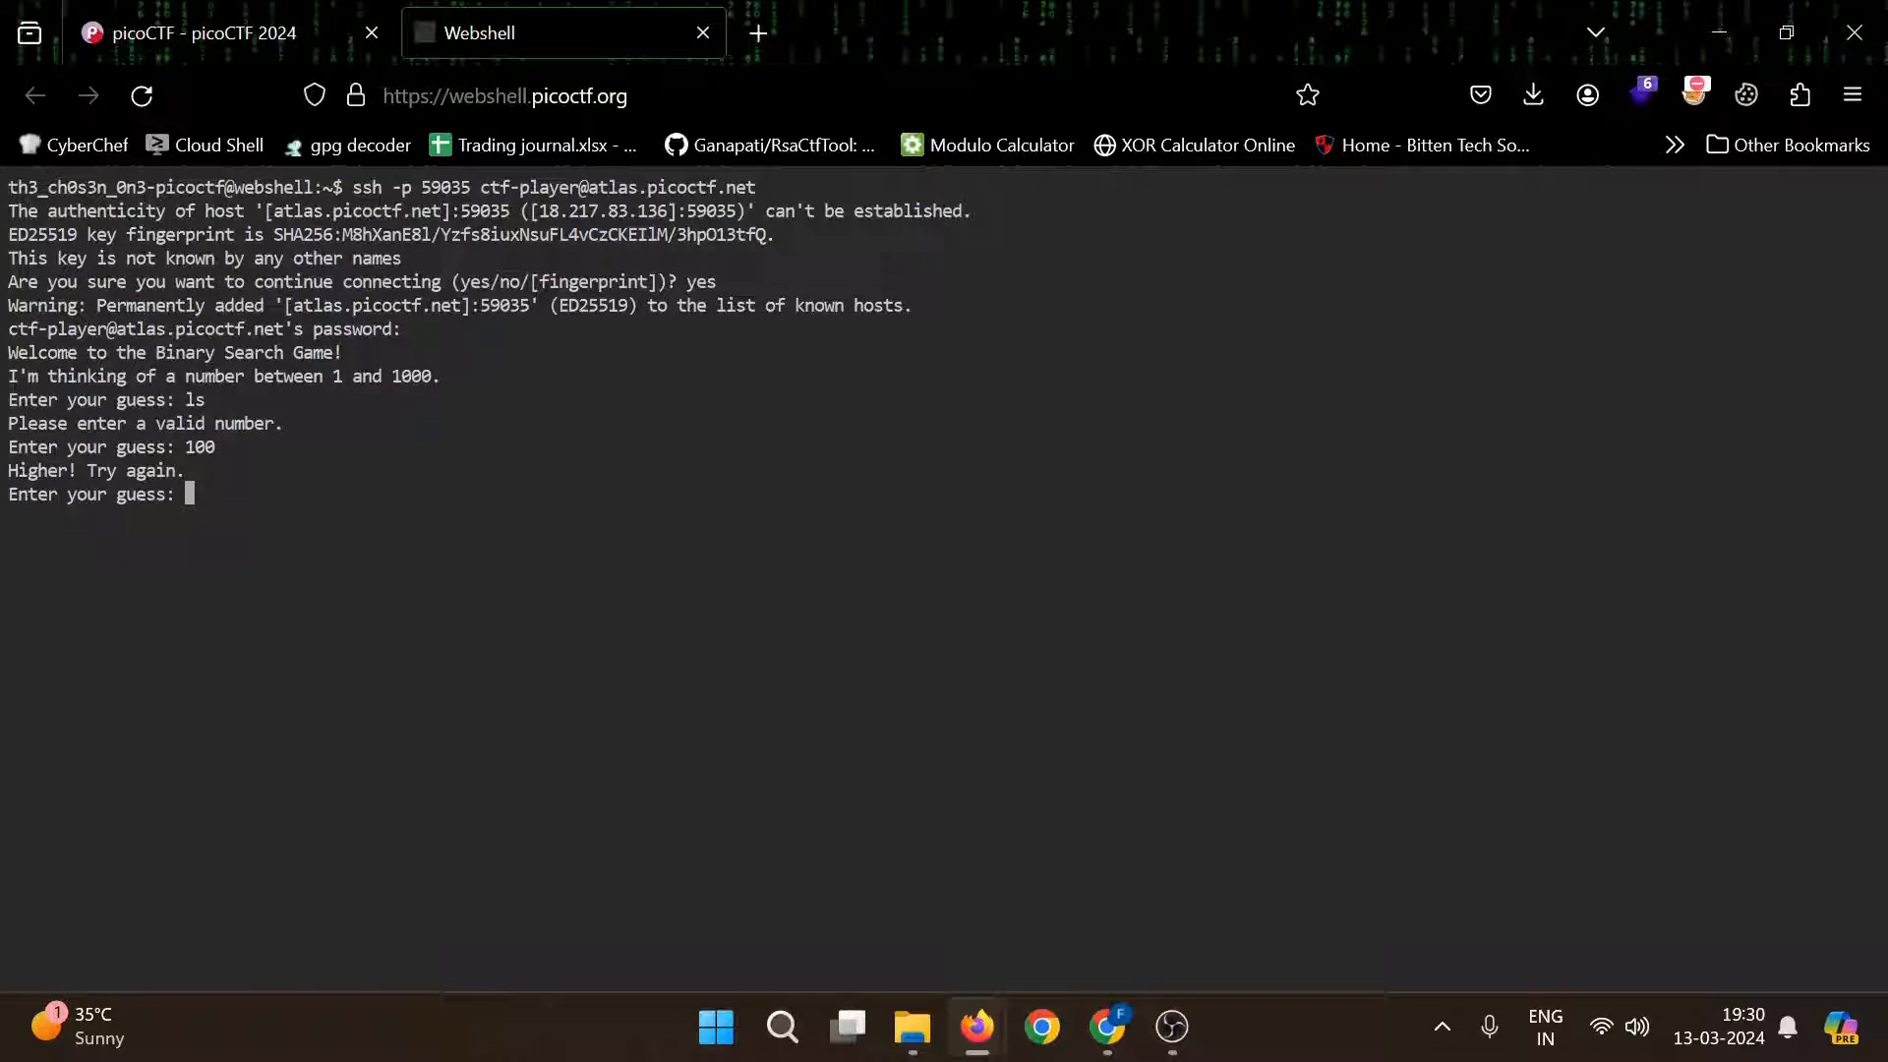
type("200")
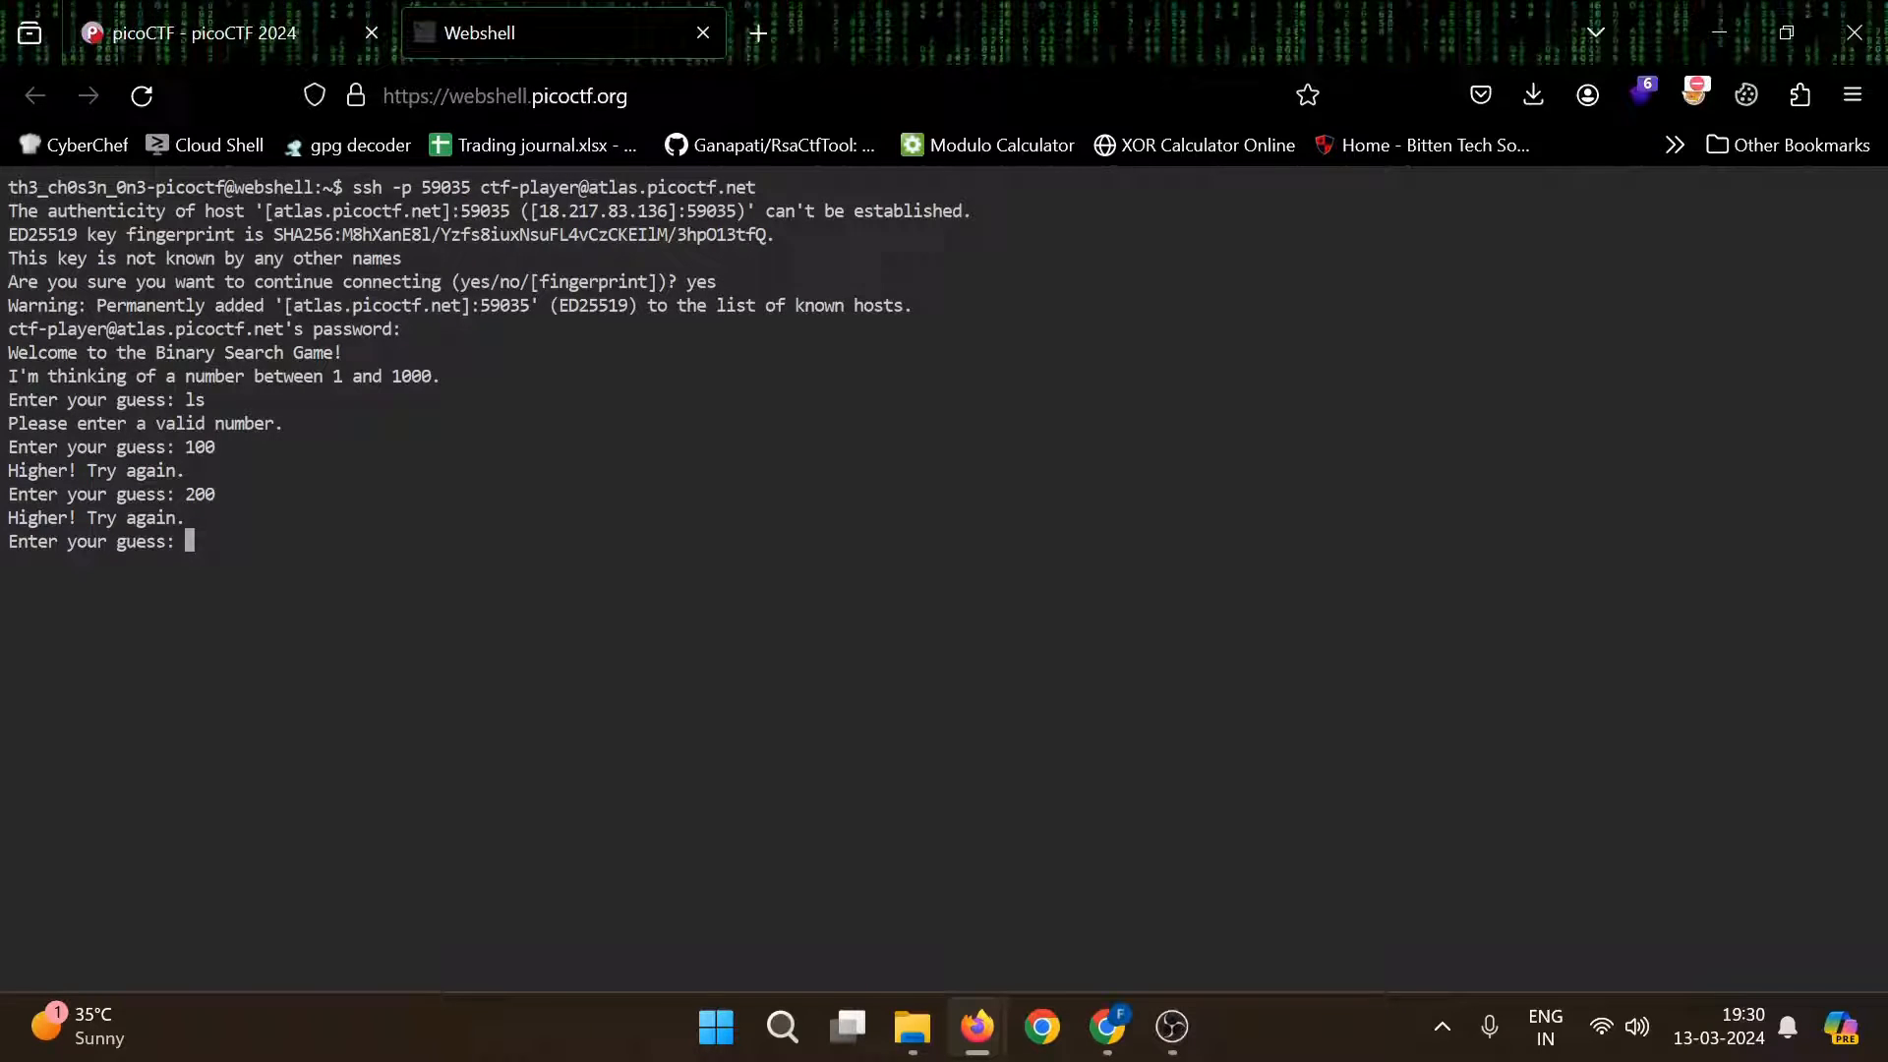
mouse_move(187, 32)
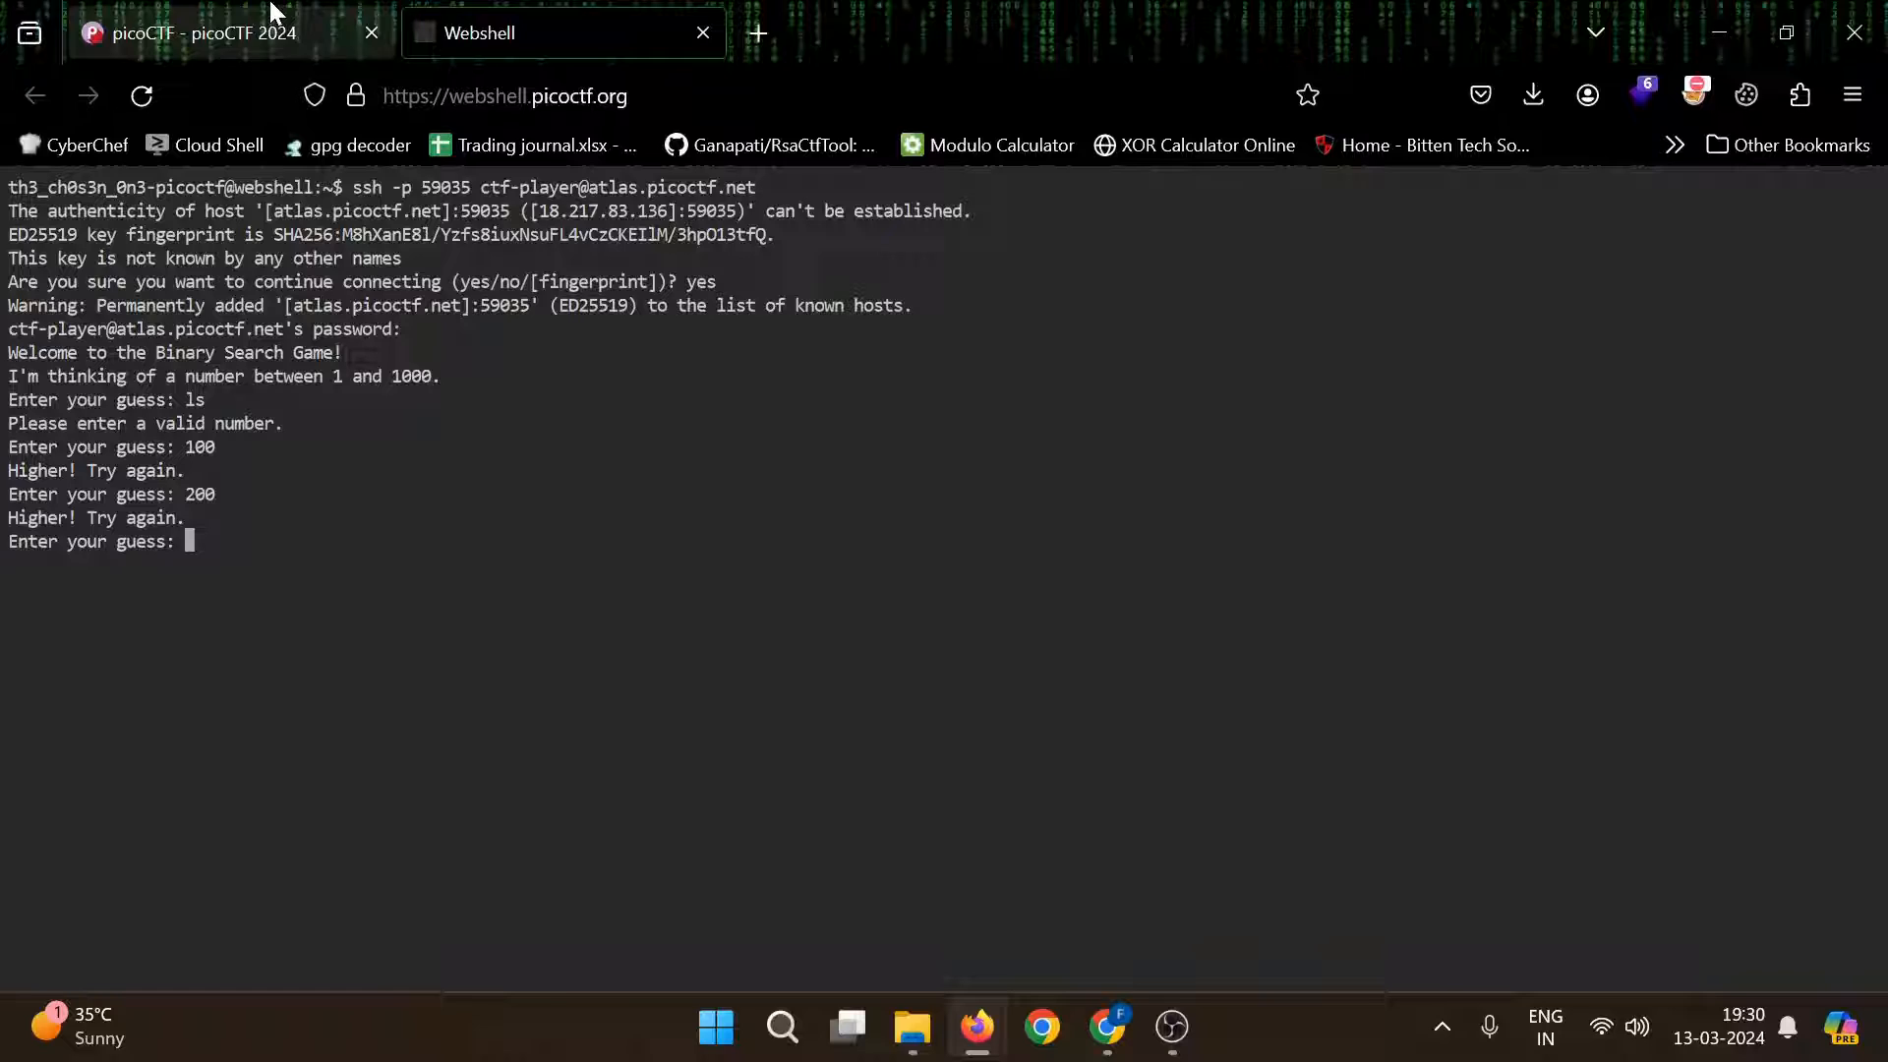
Download challenge.zip from the challenge page and browse the archive in File Explorer
left_click(199, 32)
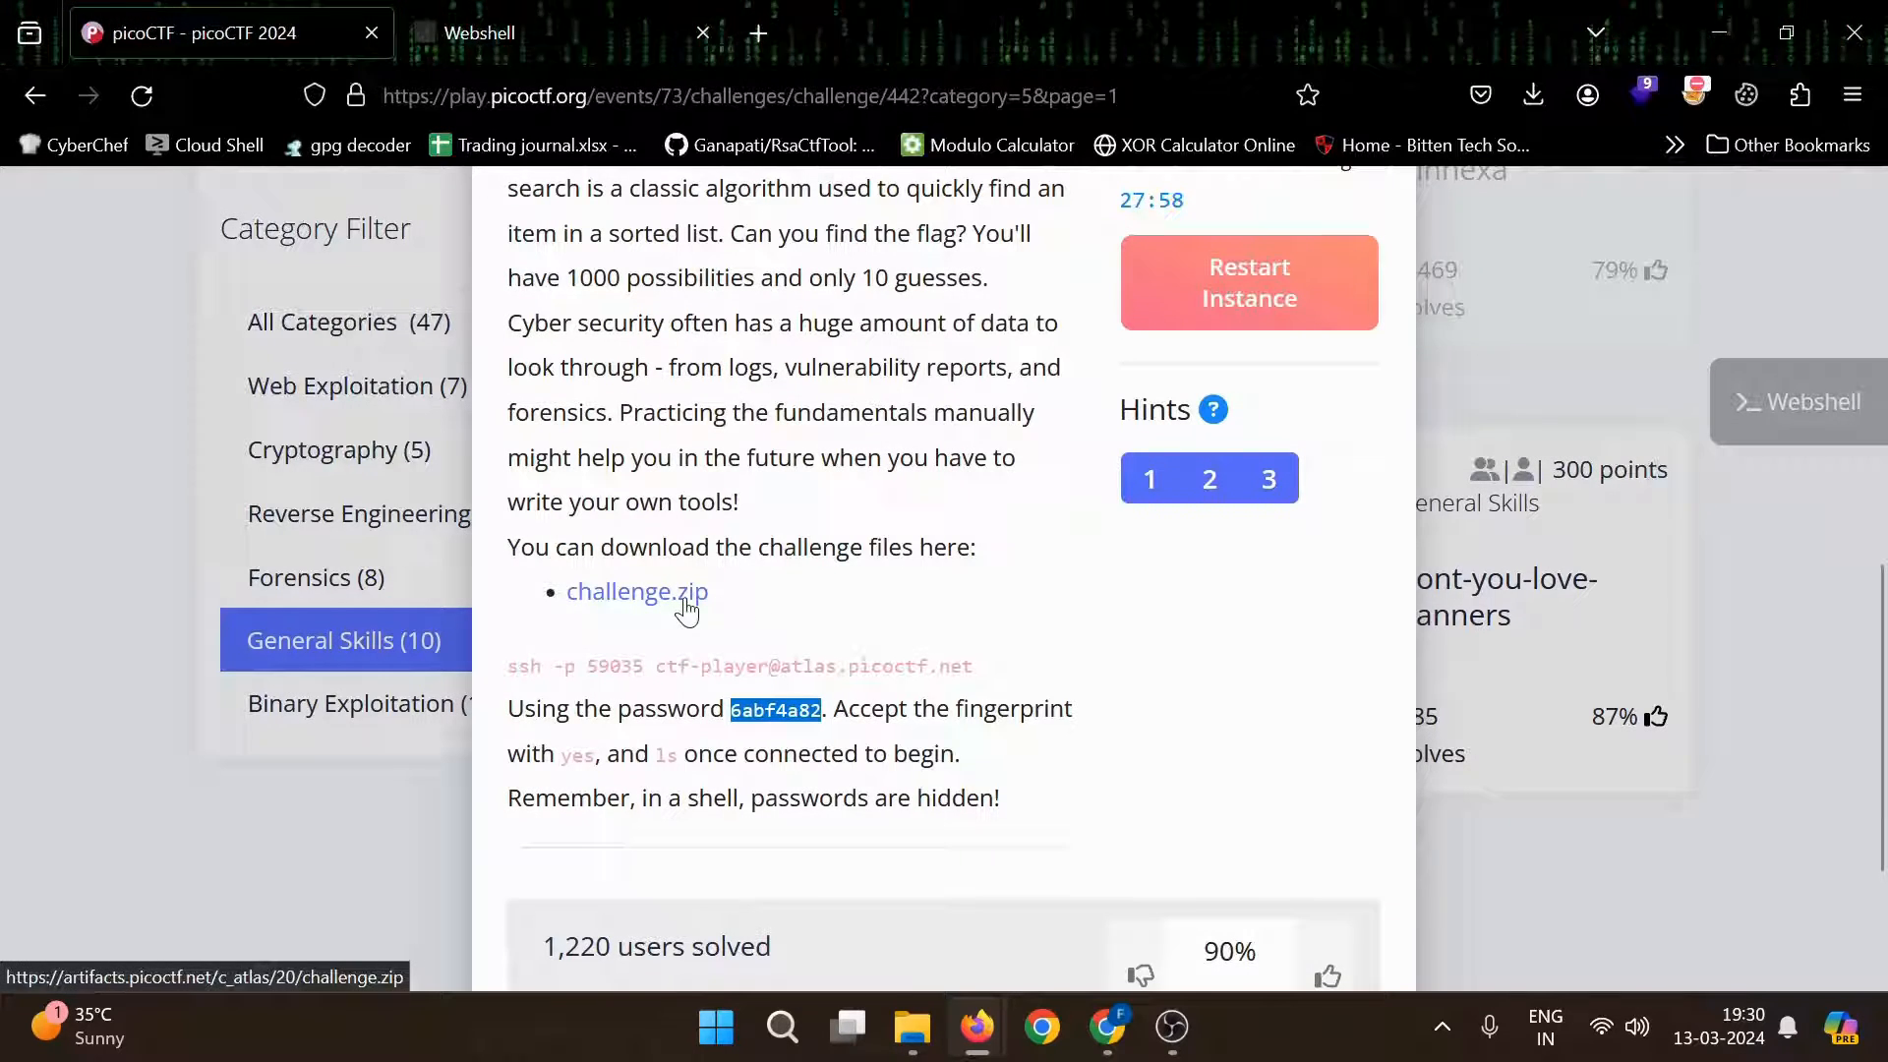
left_click(638, 591)
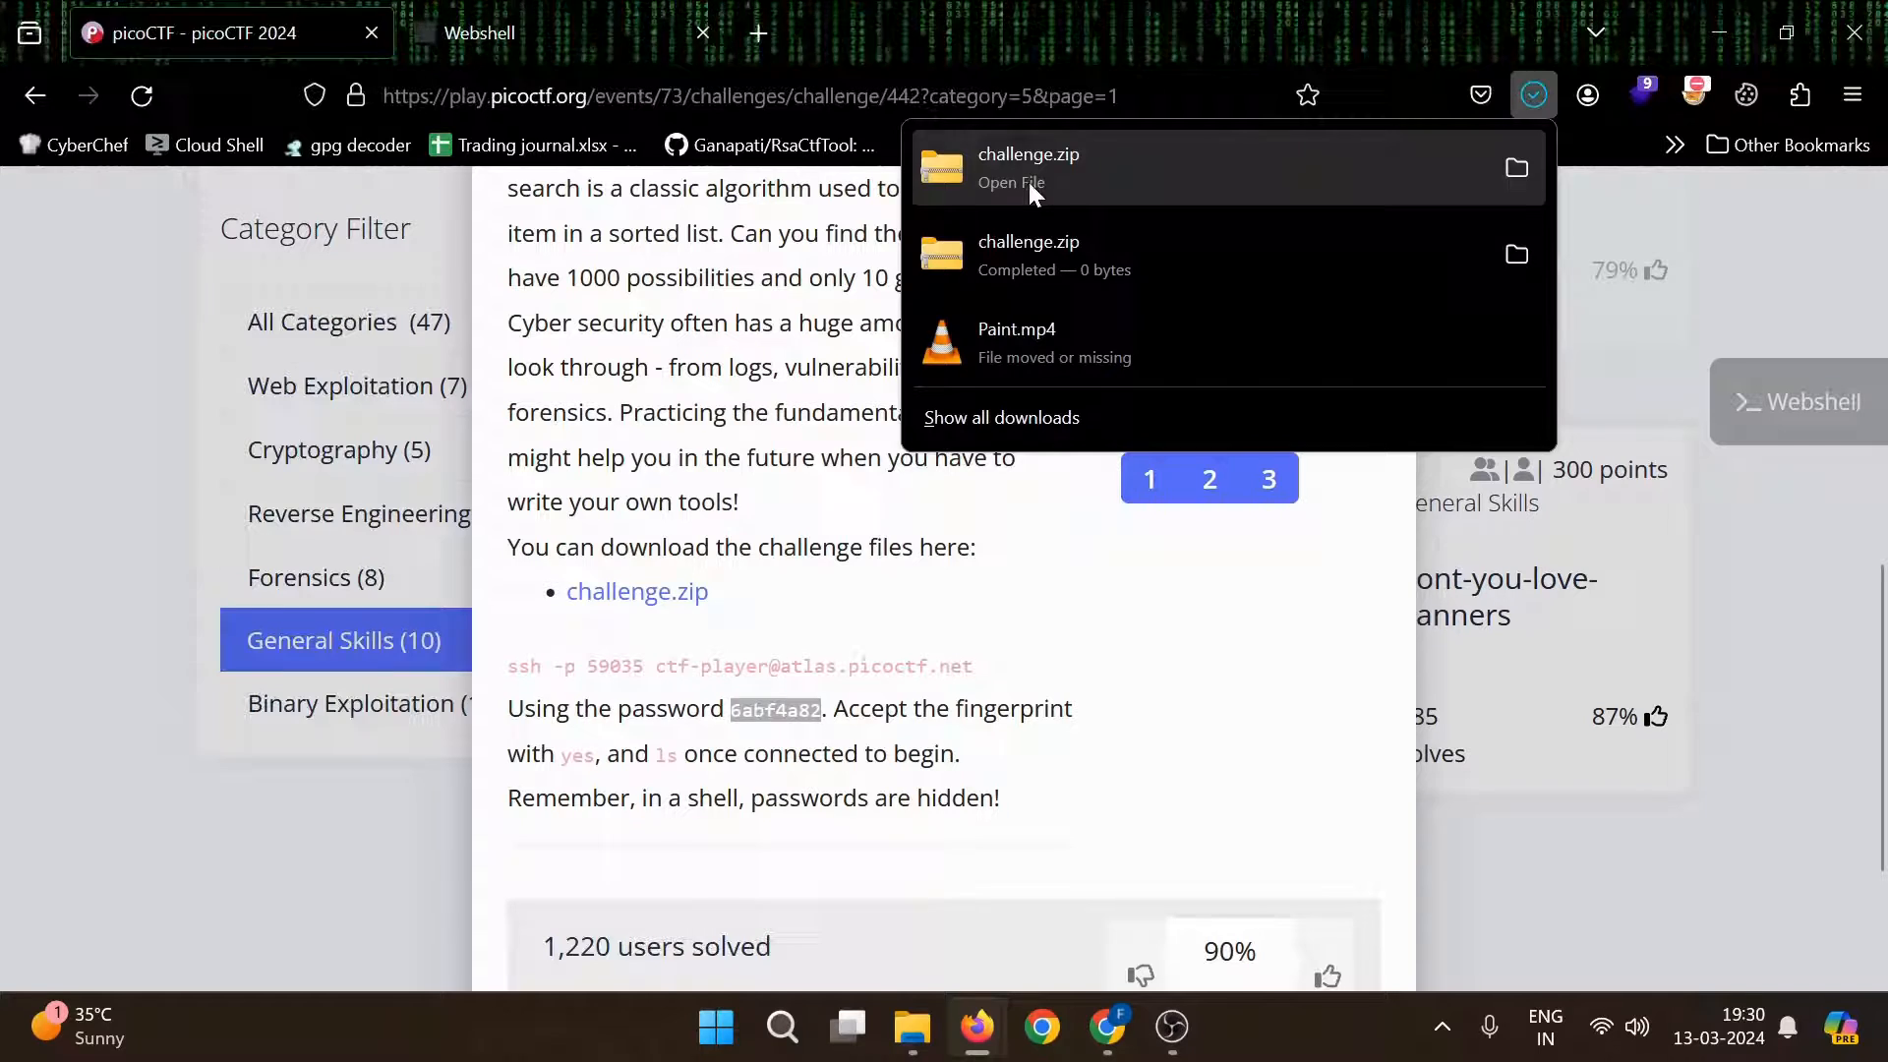
left_click(1012, 182)
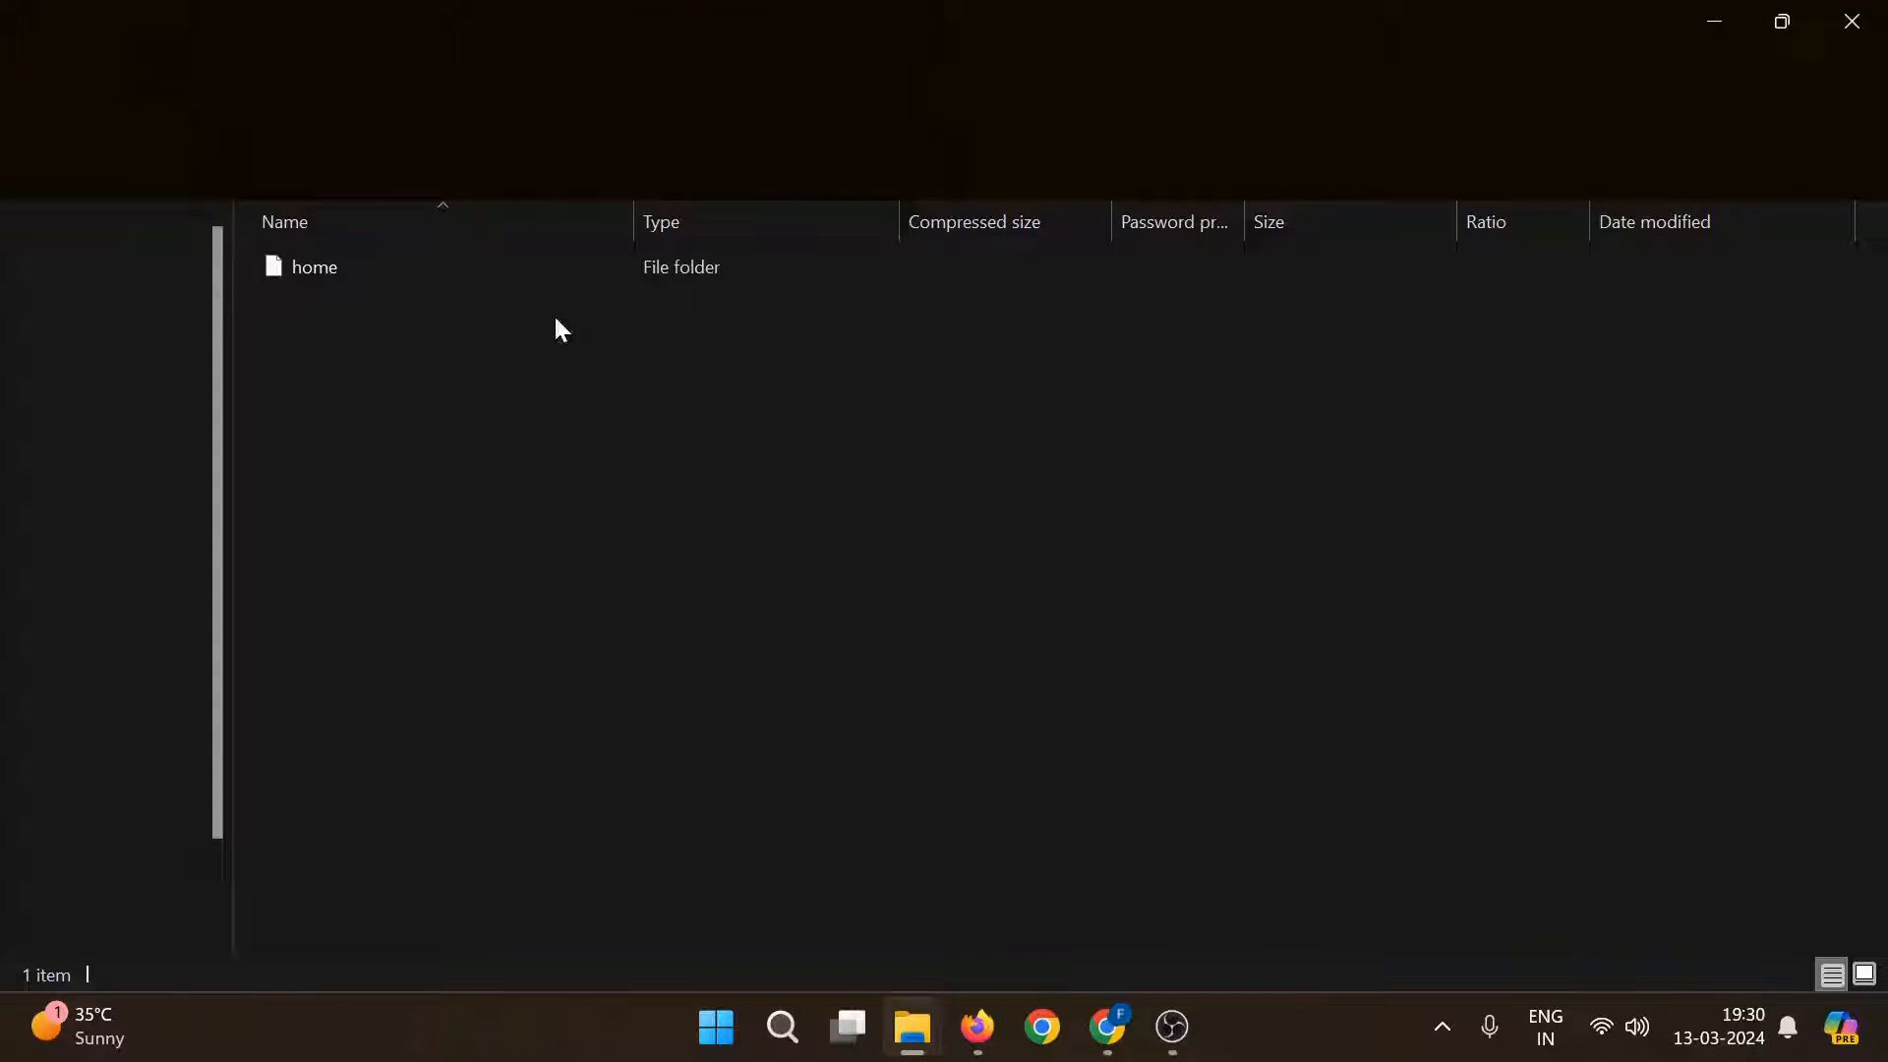
Navigate into home/ctf-player/drop-in and reach the guessing_game script
double_click(313, 267)
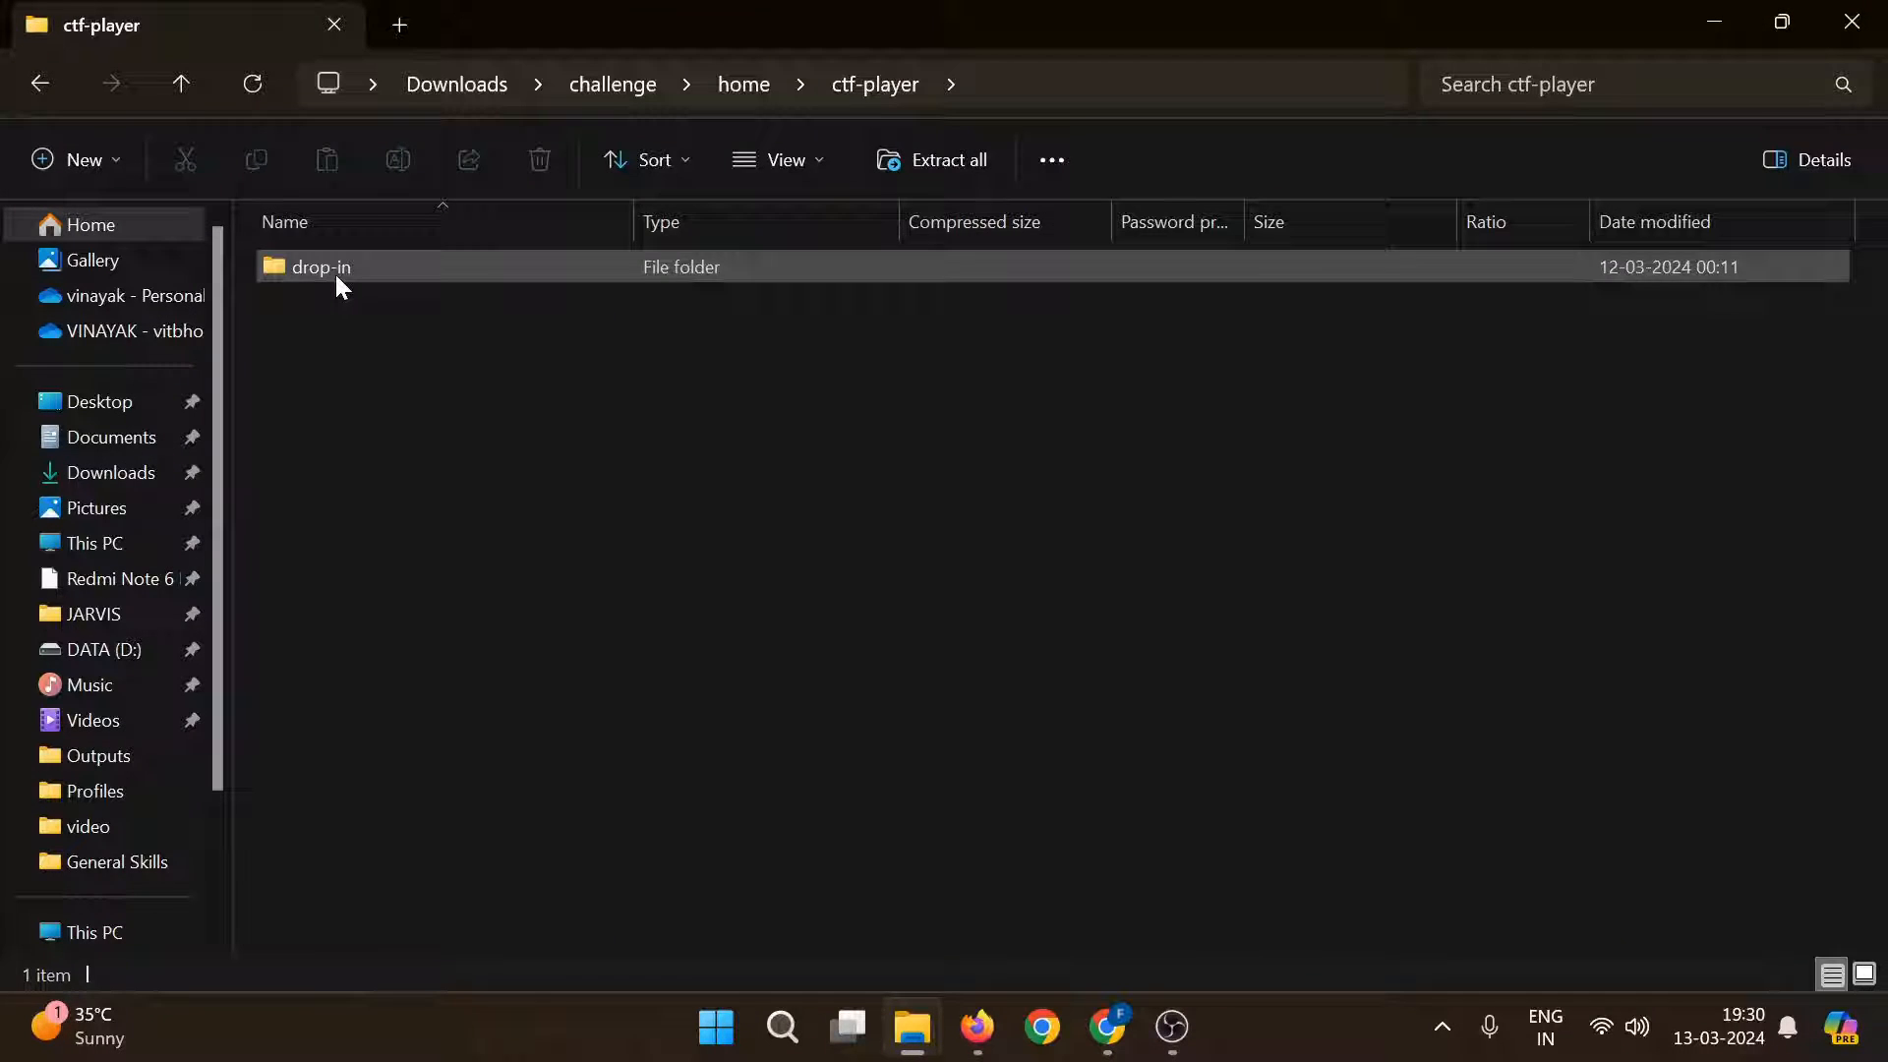
double_click(319, 266)
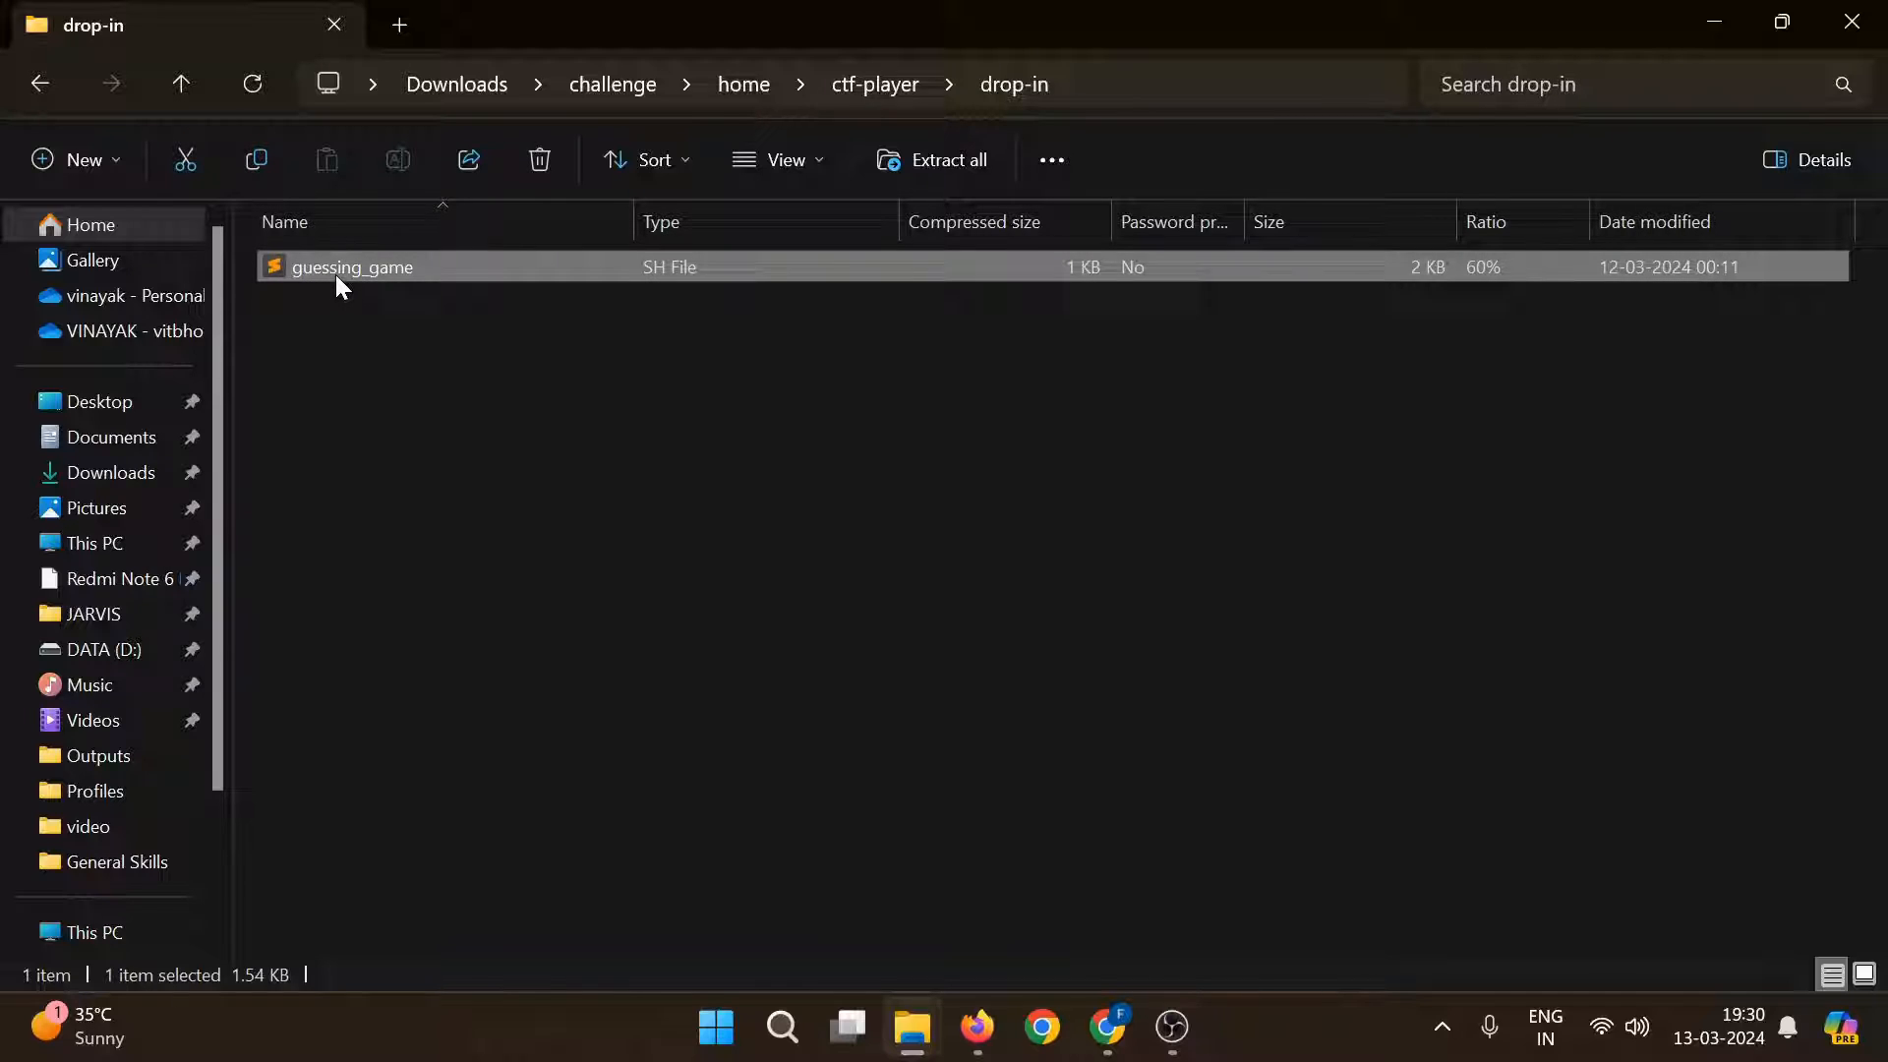
double_click(353, 266)
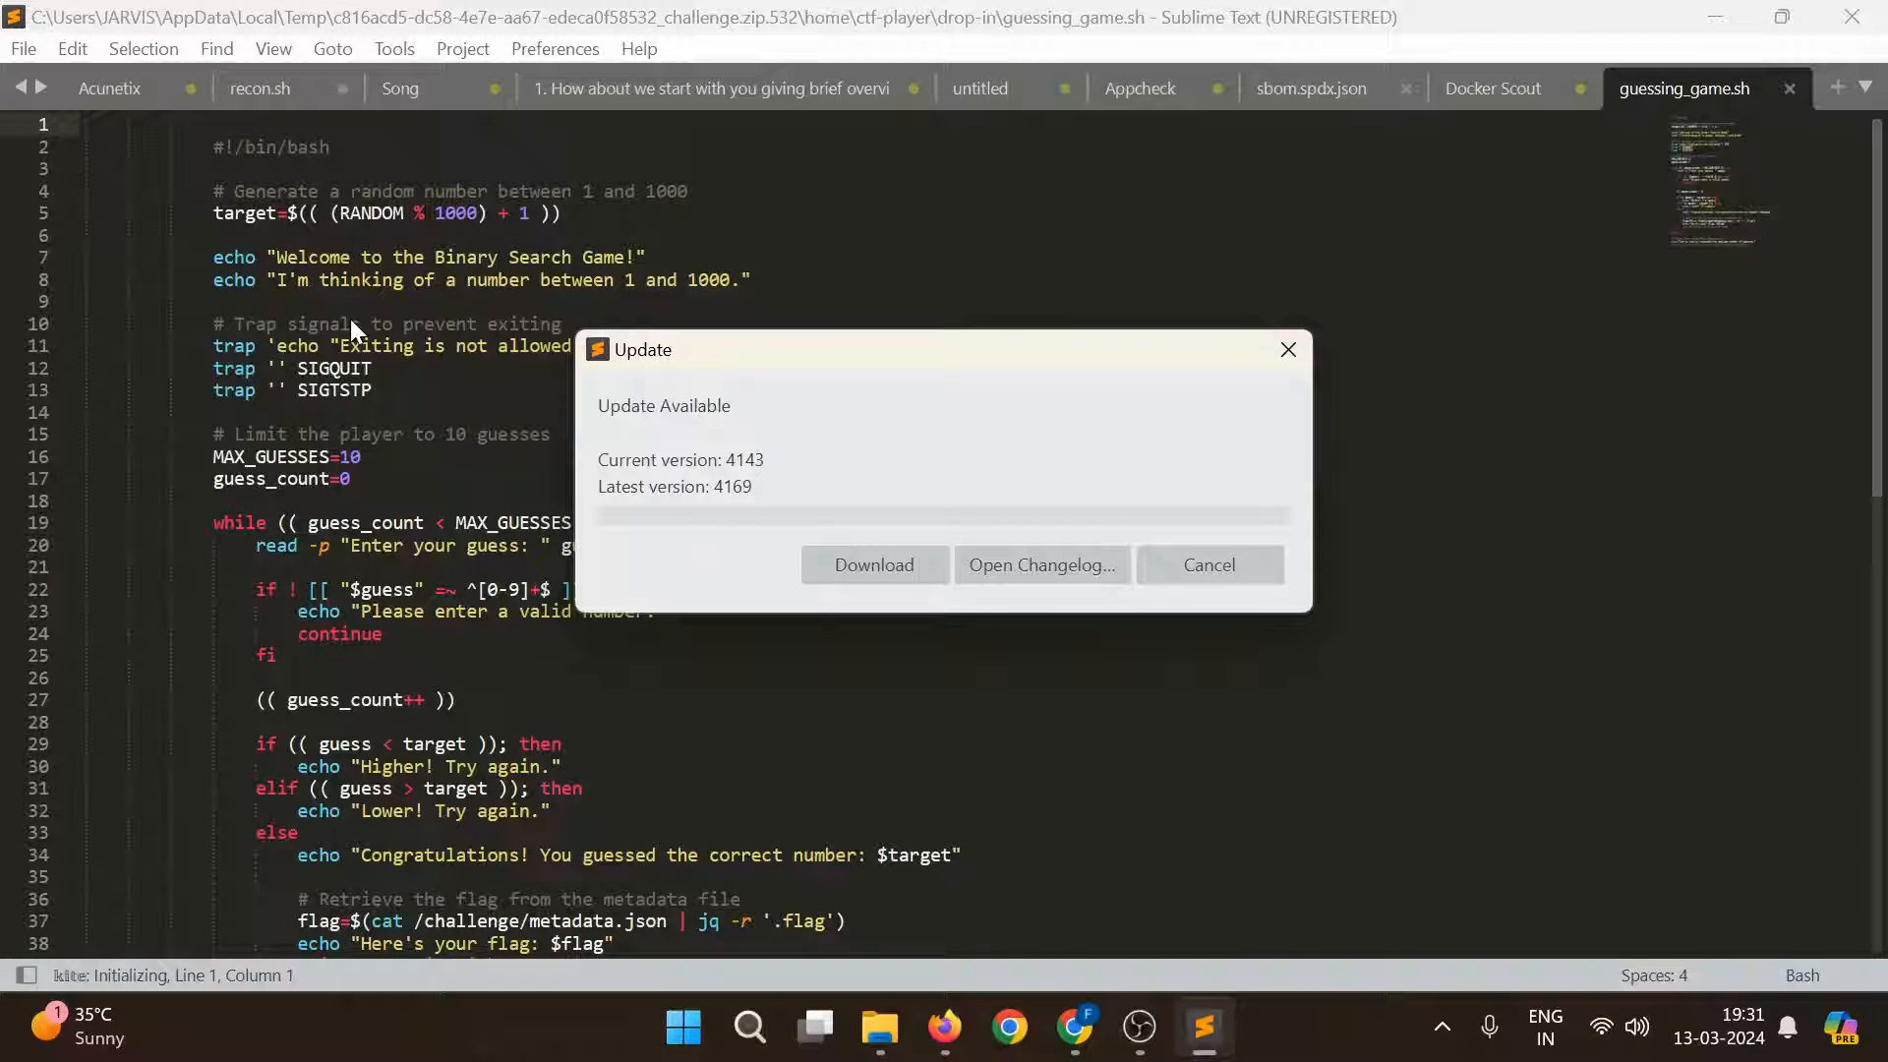
mouse_move(383, 374)
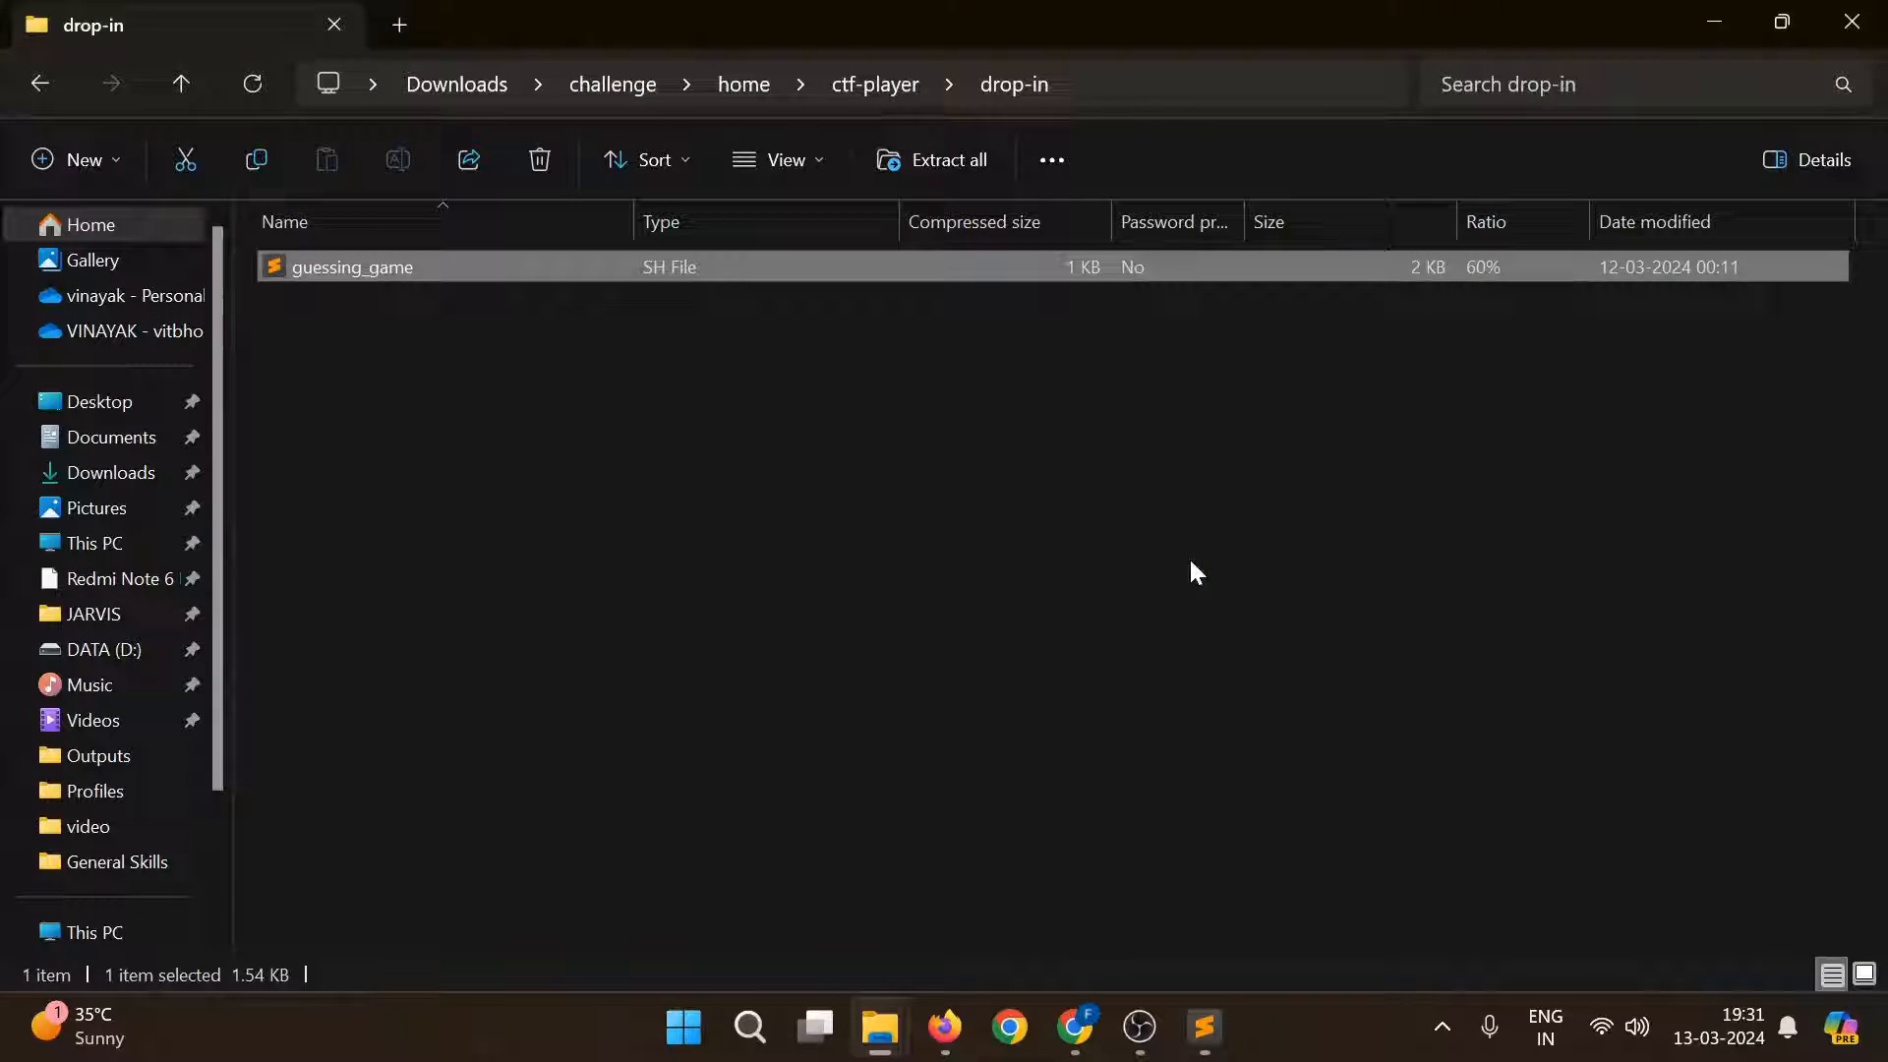
Read guessing_game.sh in Sublime Text down to its 10-guess limit and flag-printing logic
double_click(354, 266)
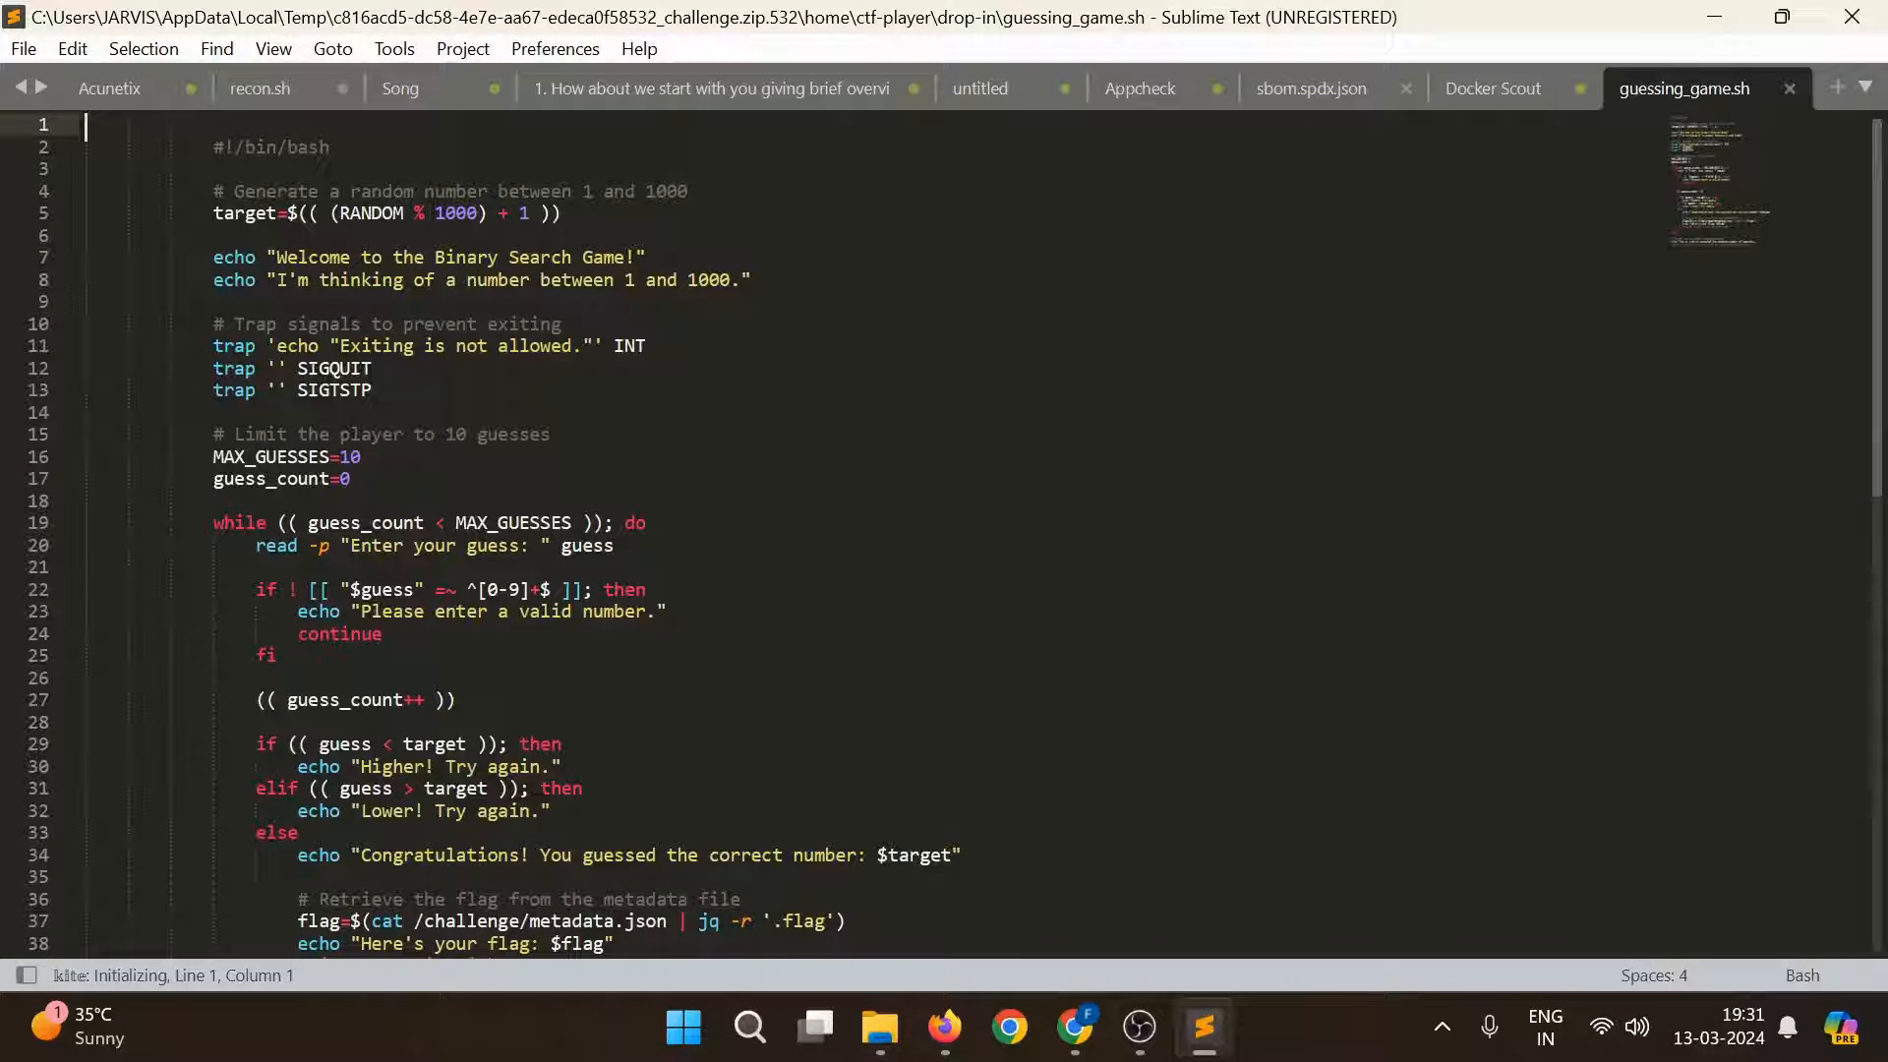
scroll("down", 3)
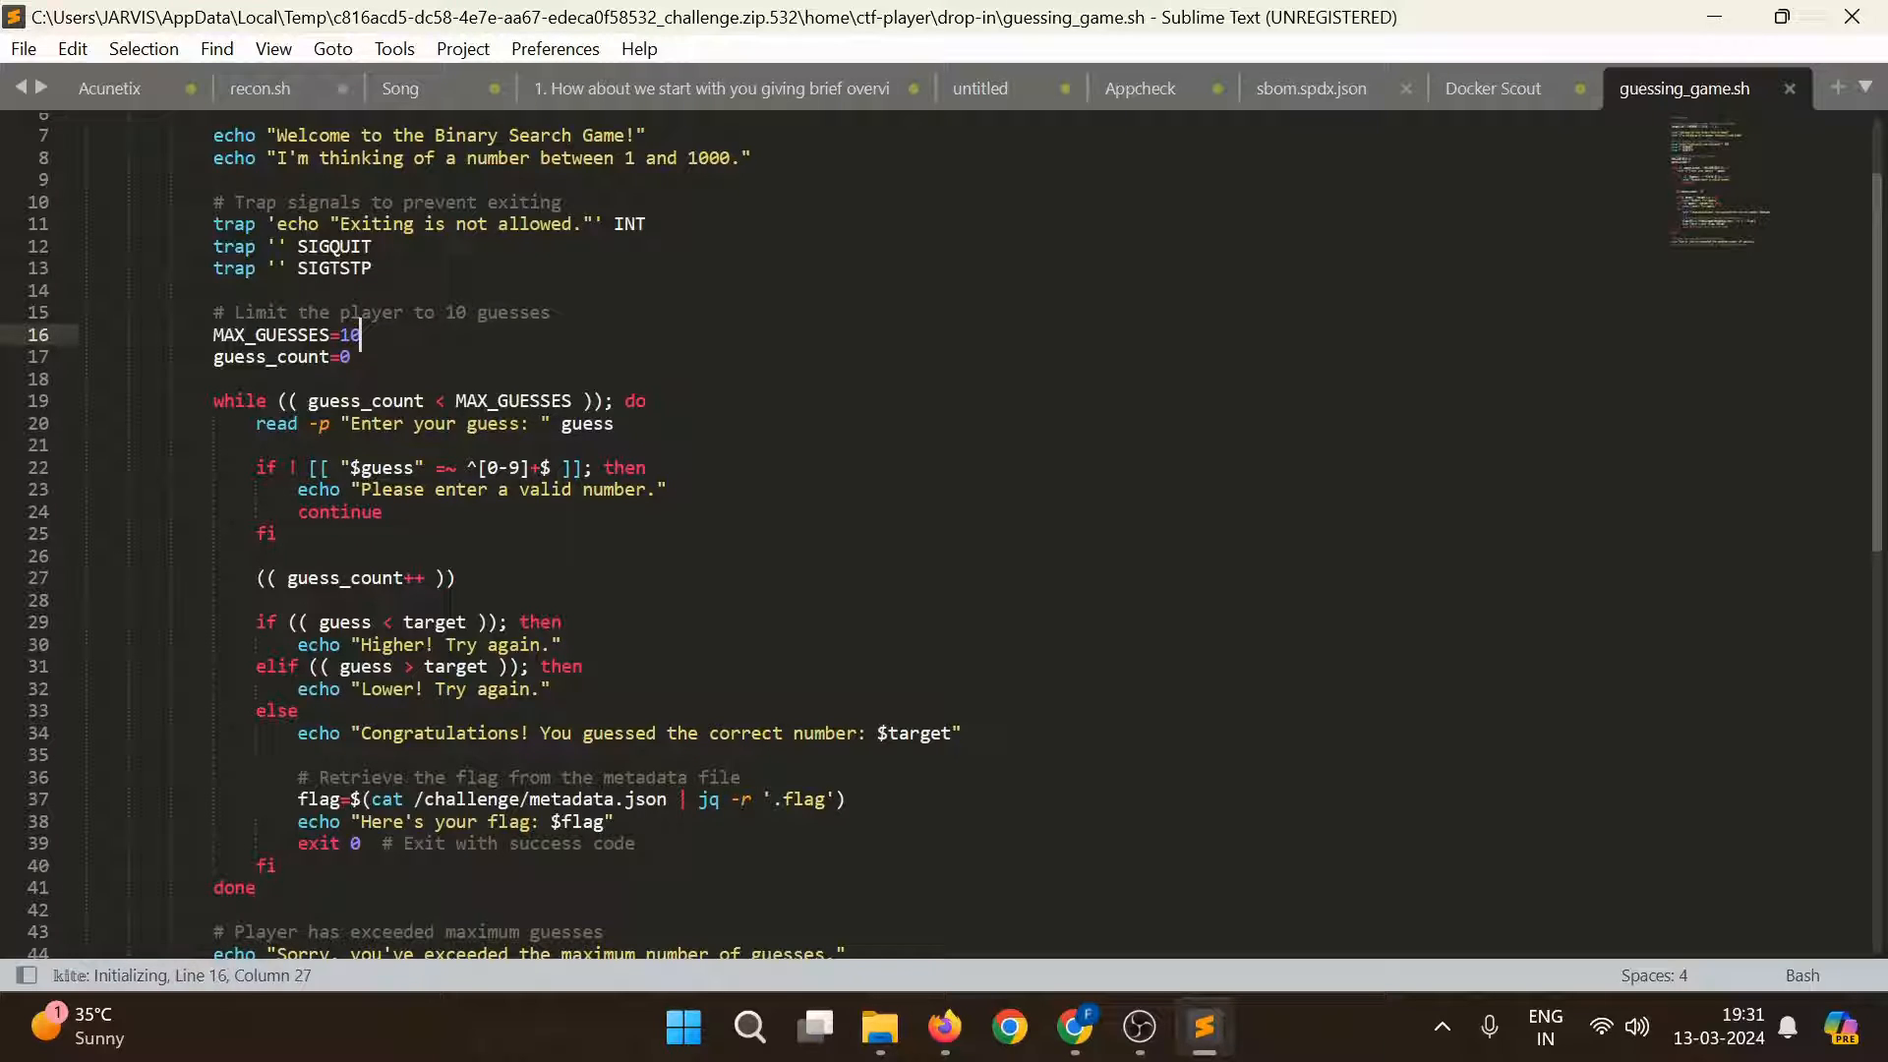
scroll("down", 3)
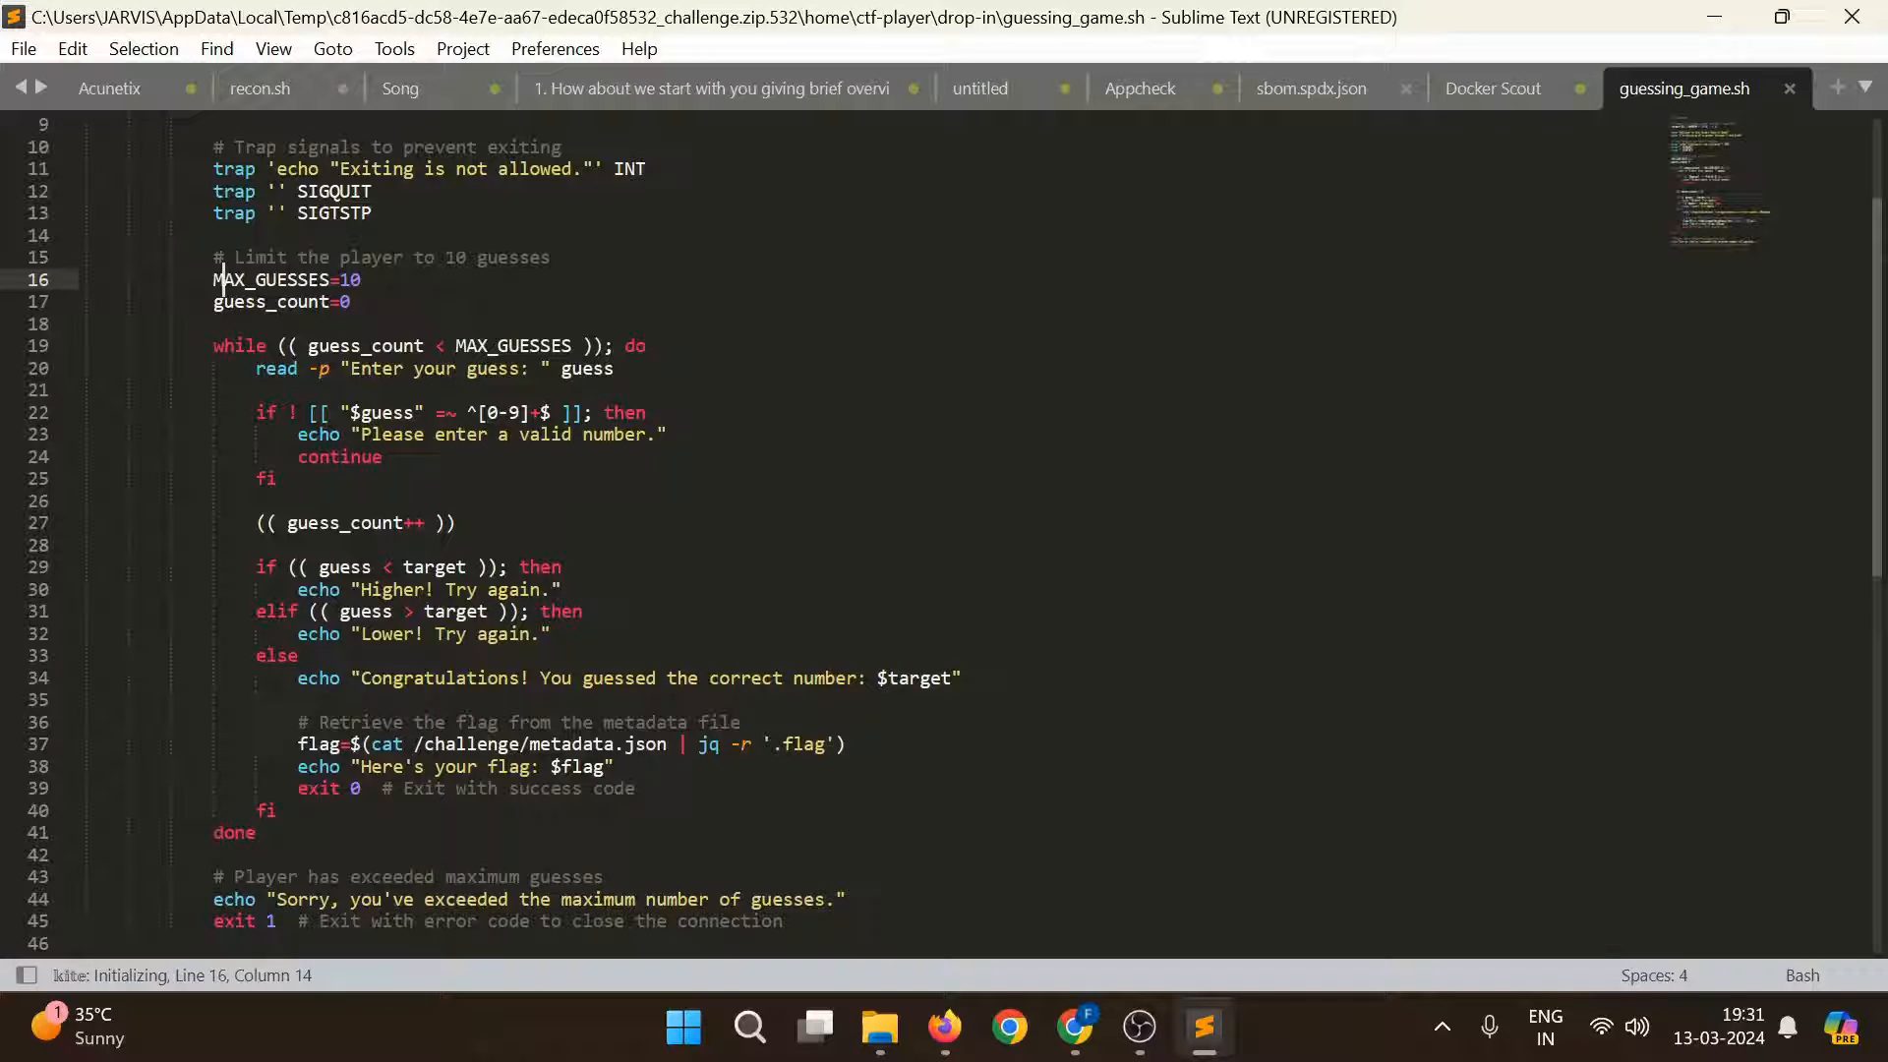
scroll("down", 3)
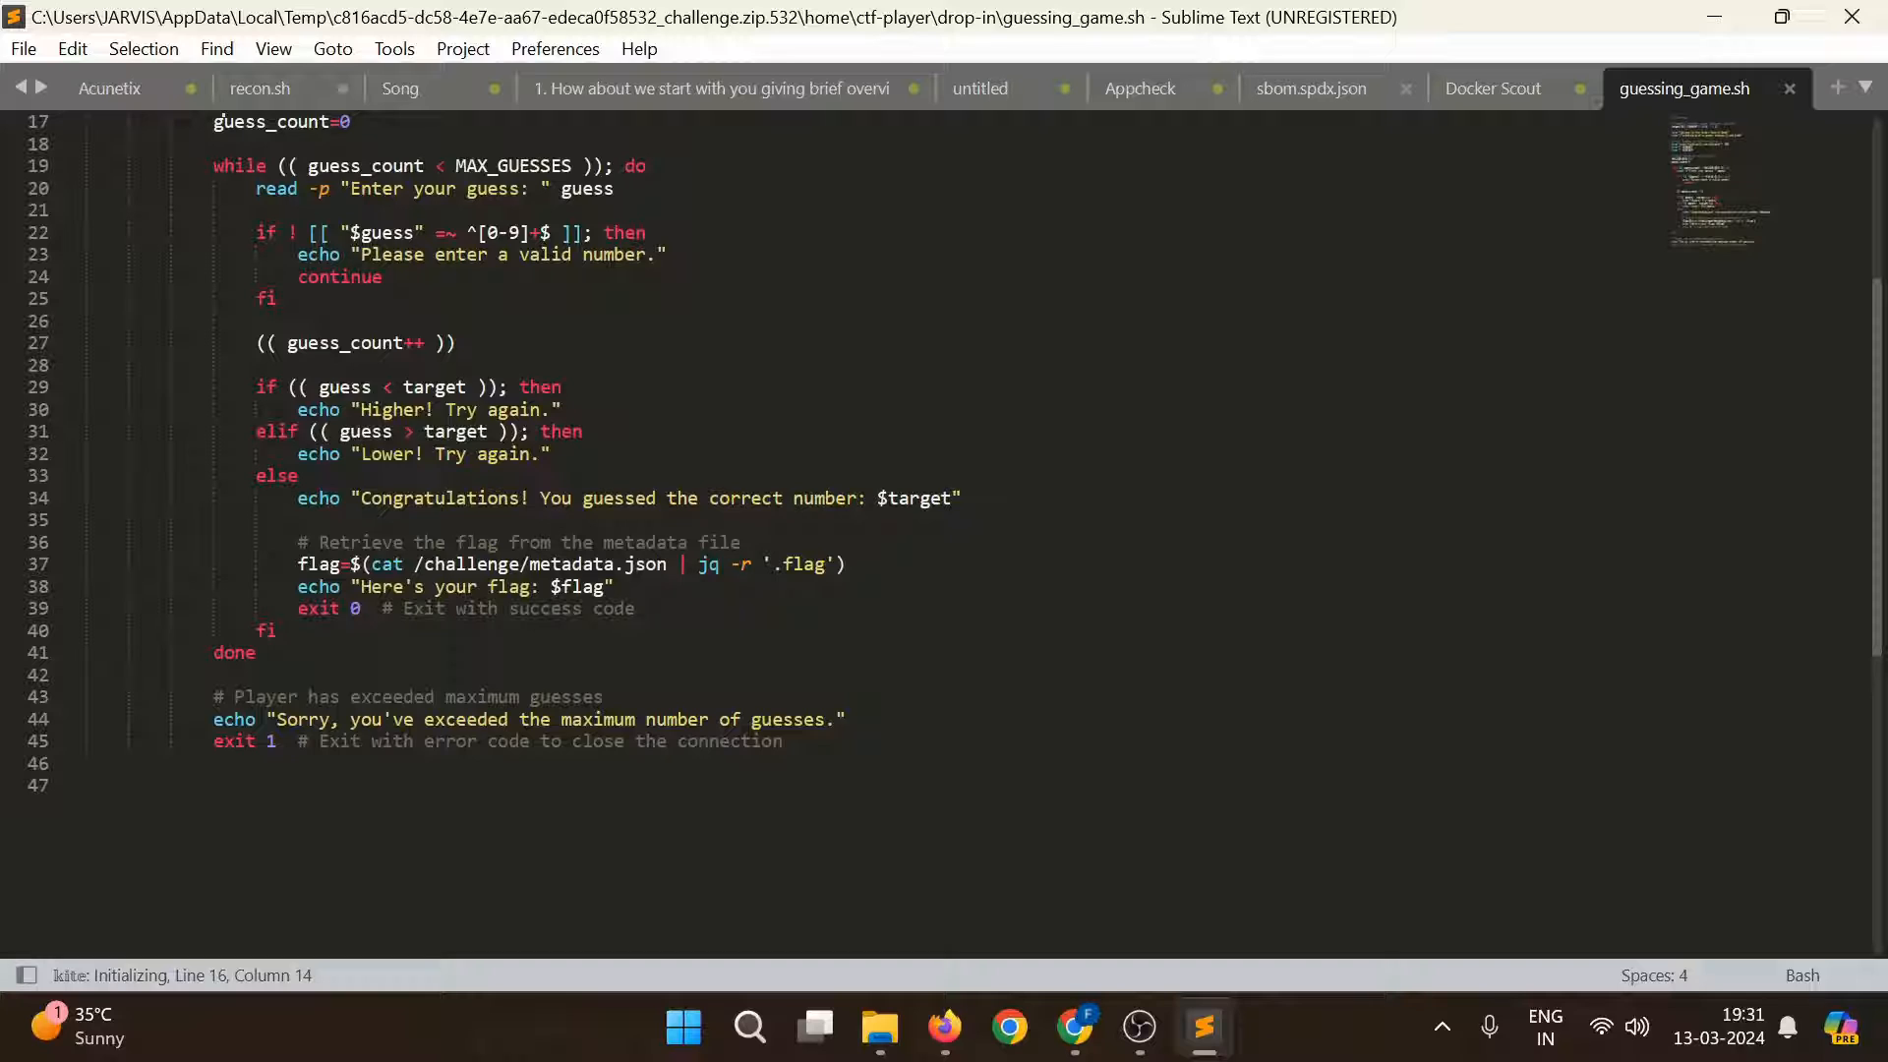
mouse_move(1138, 1027)
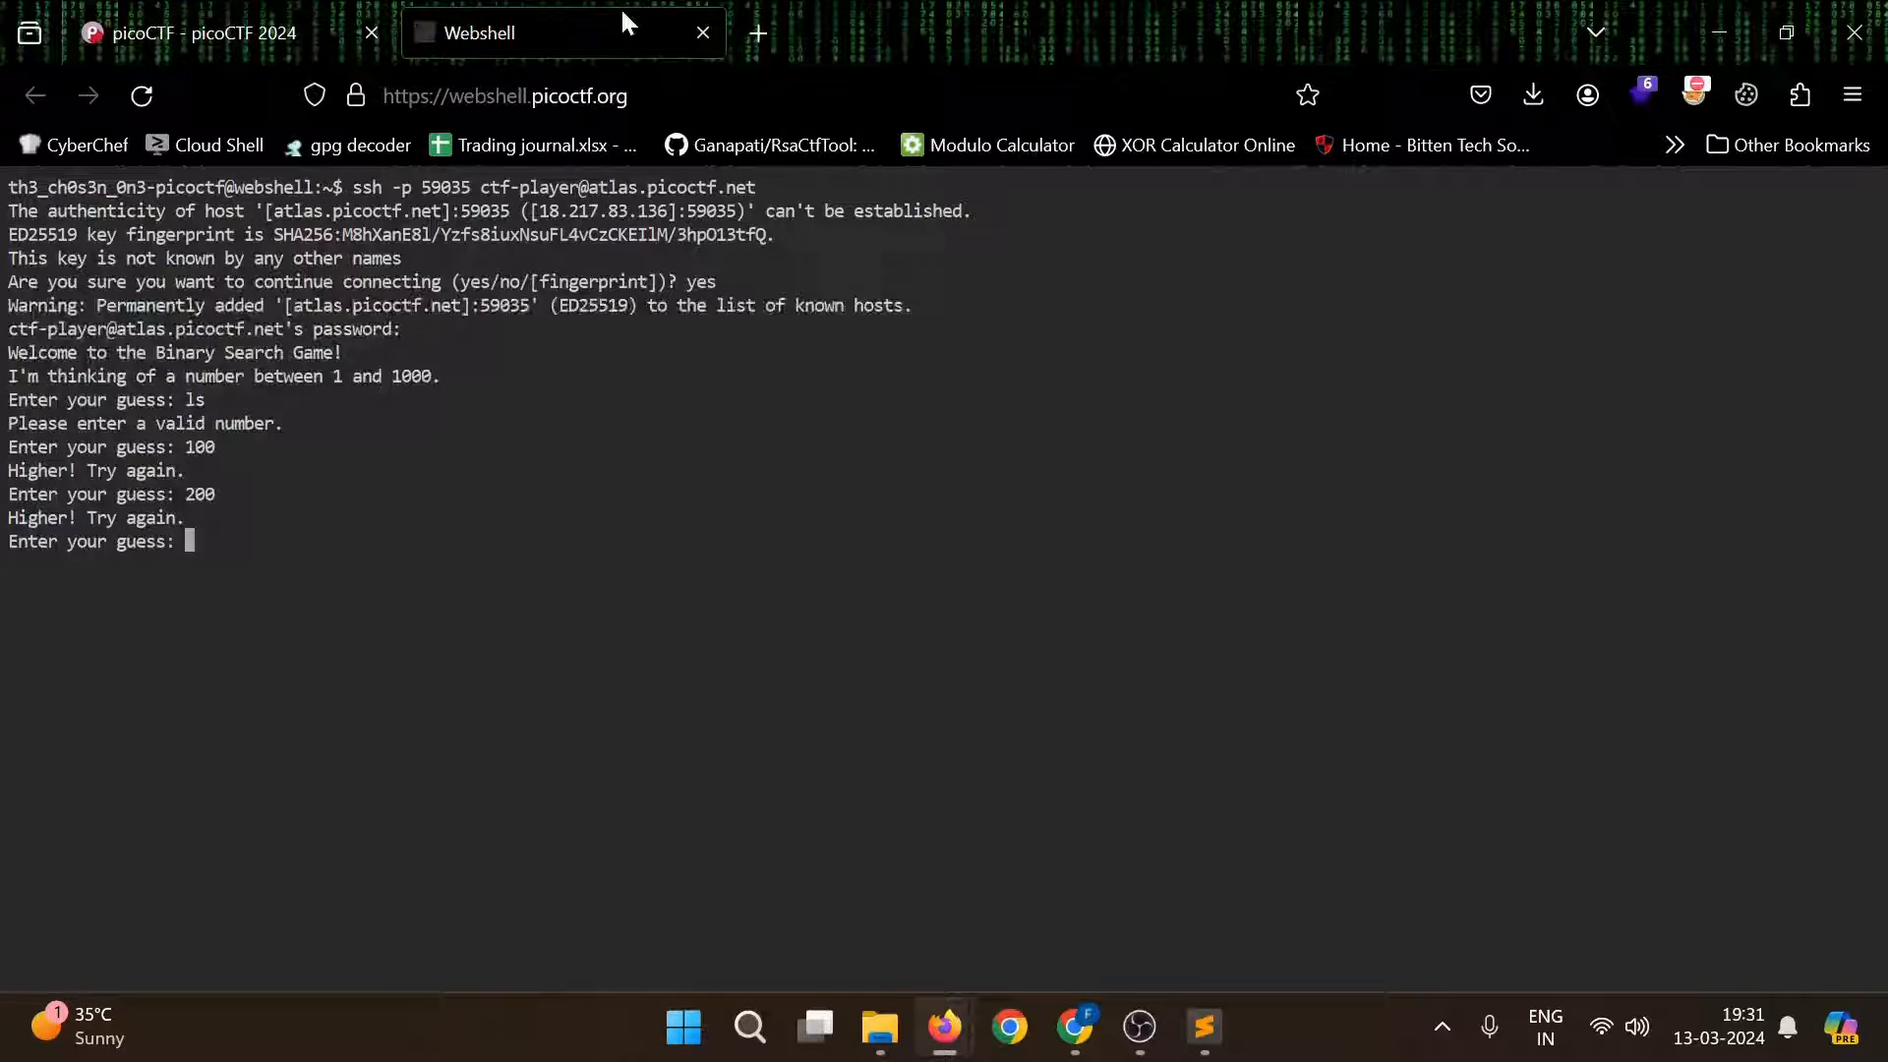
After trying Ctrl+C, binary-search with guesses 500, 250, 375 and 450
key("ctrl+c")
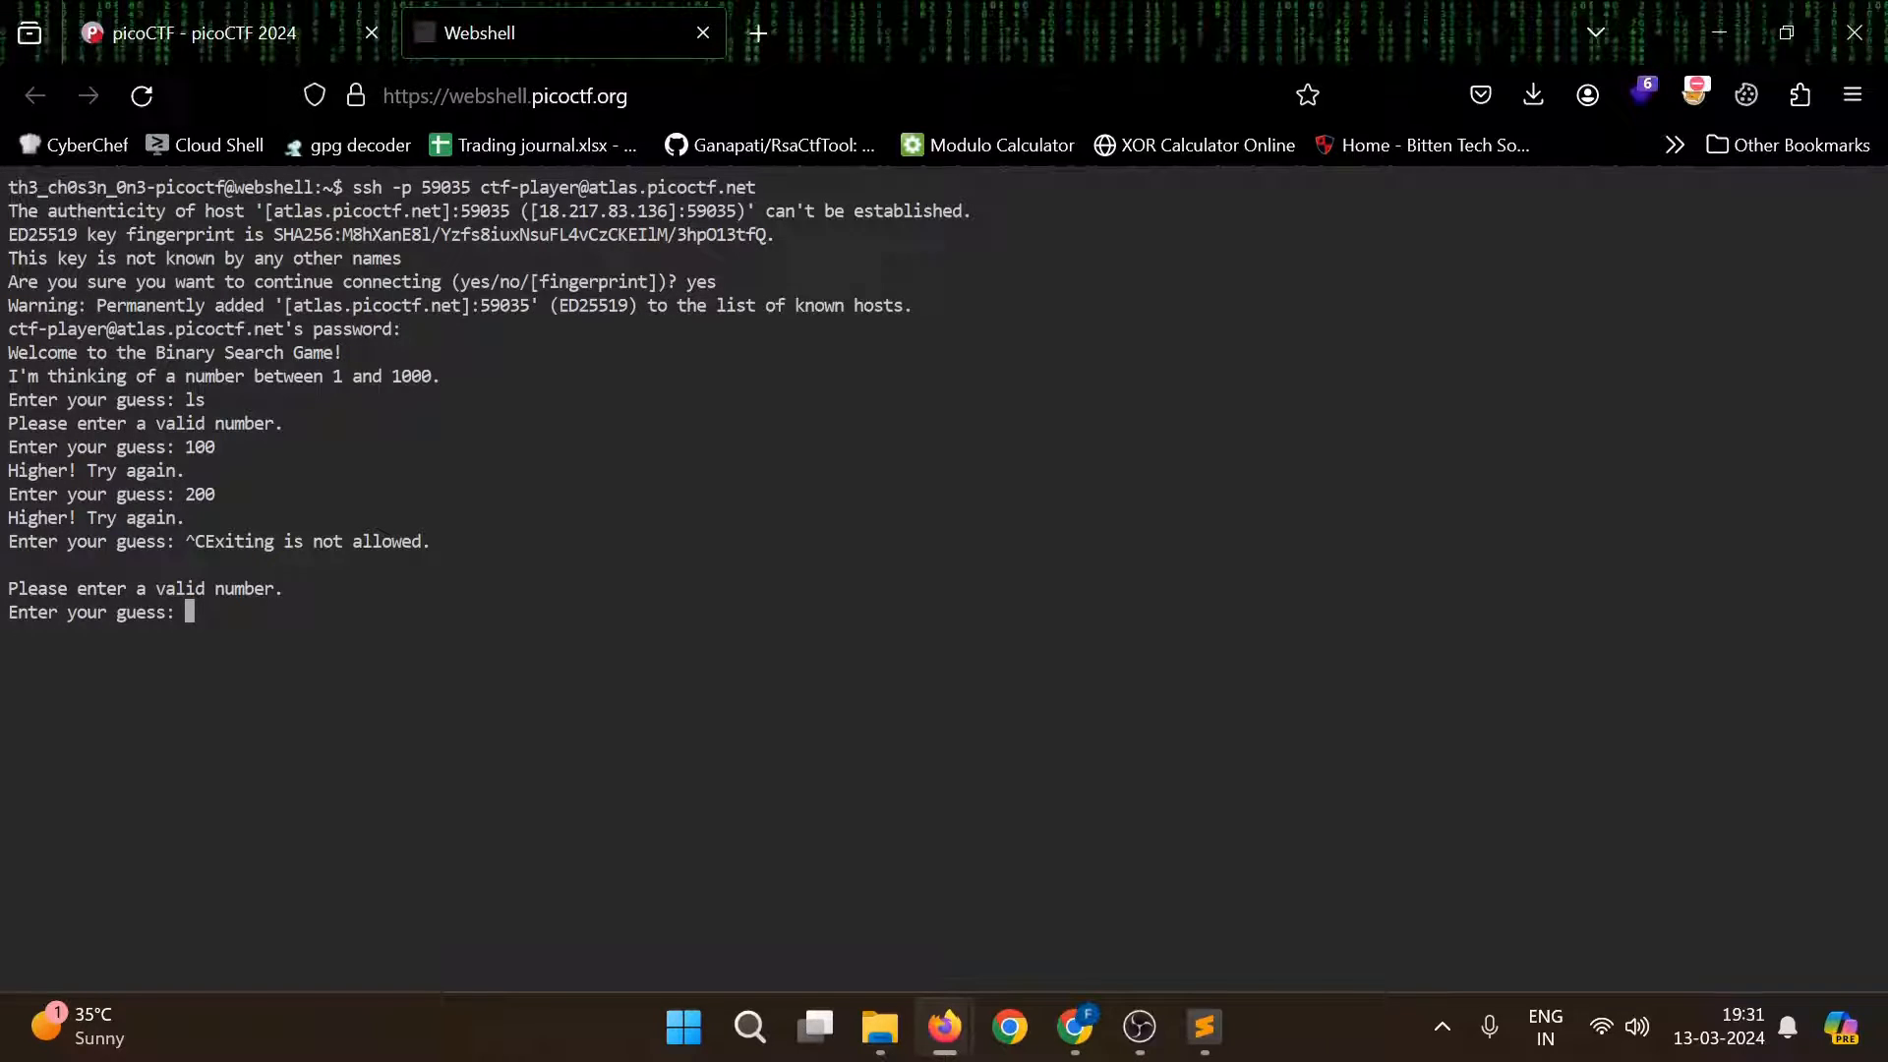
type("500")
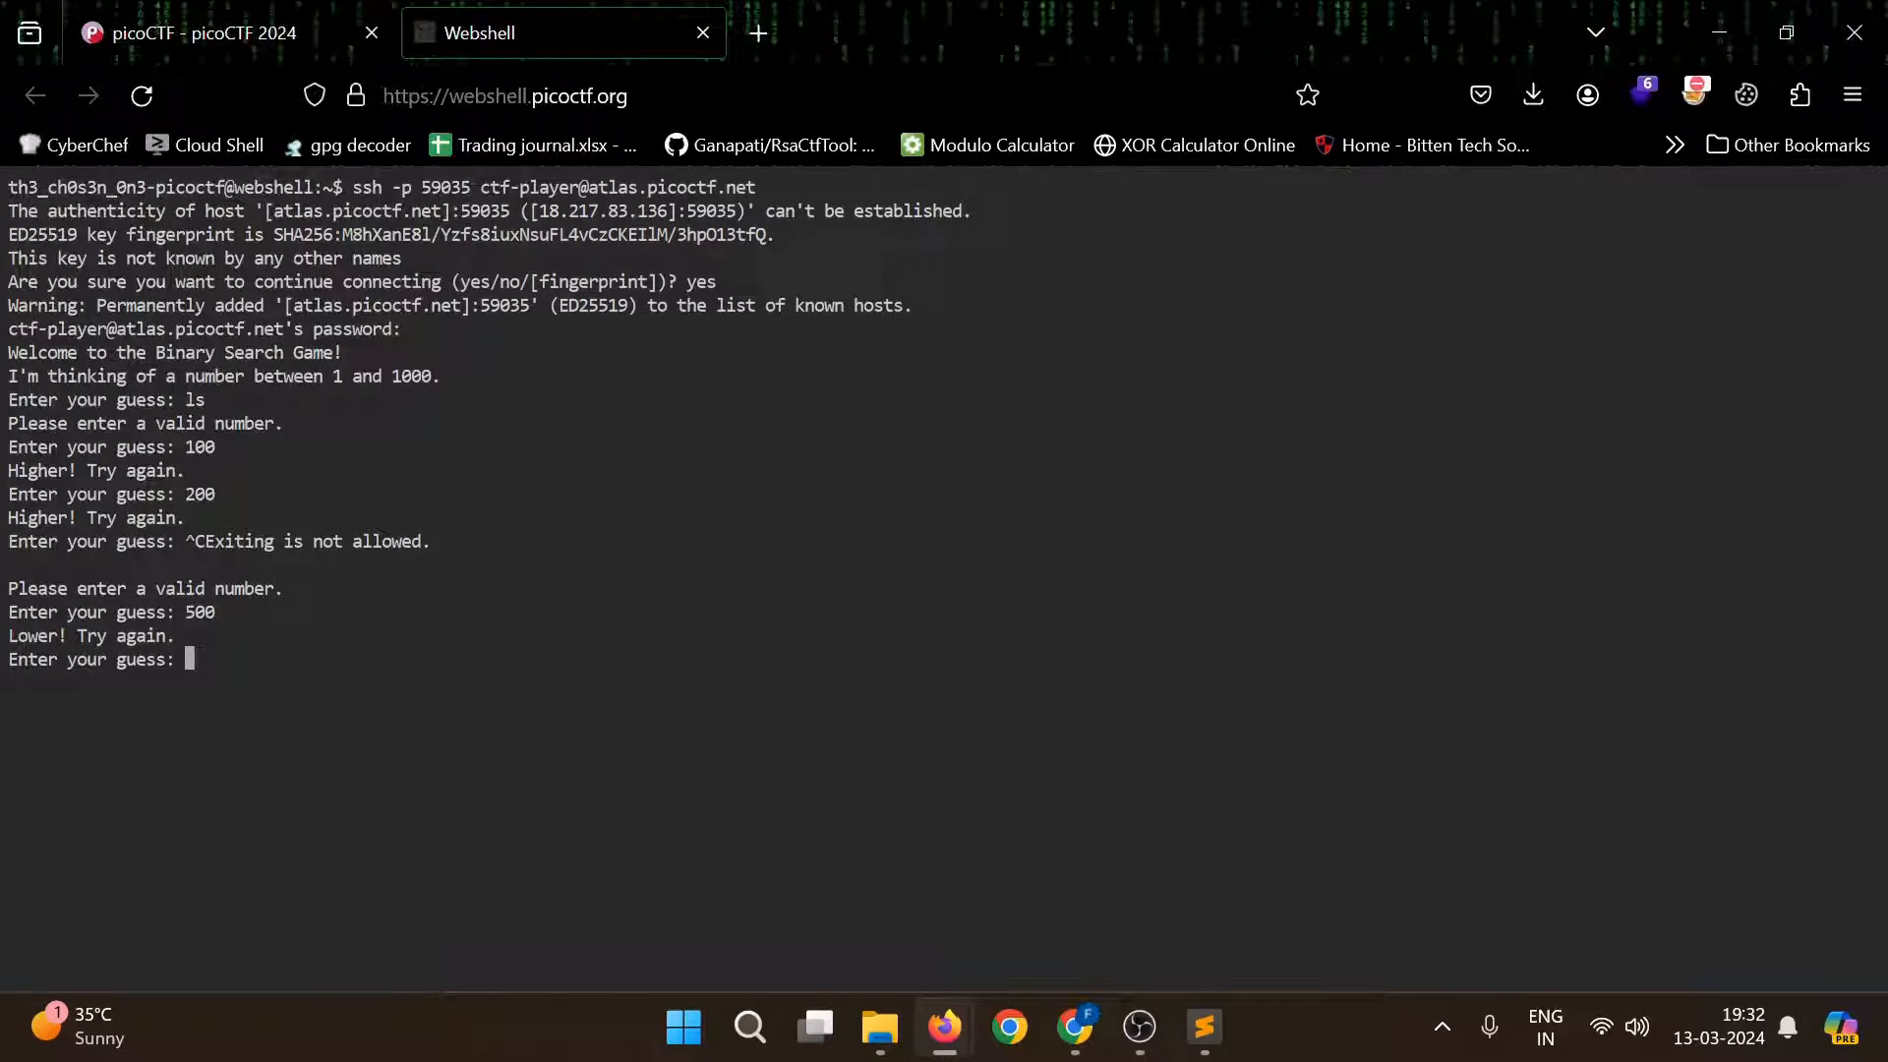
type("250")
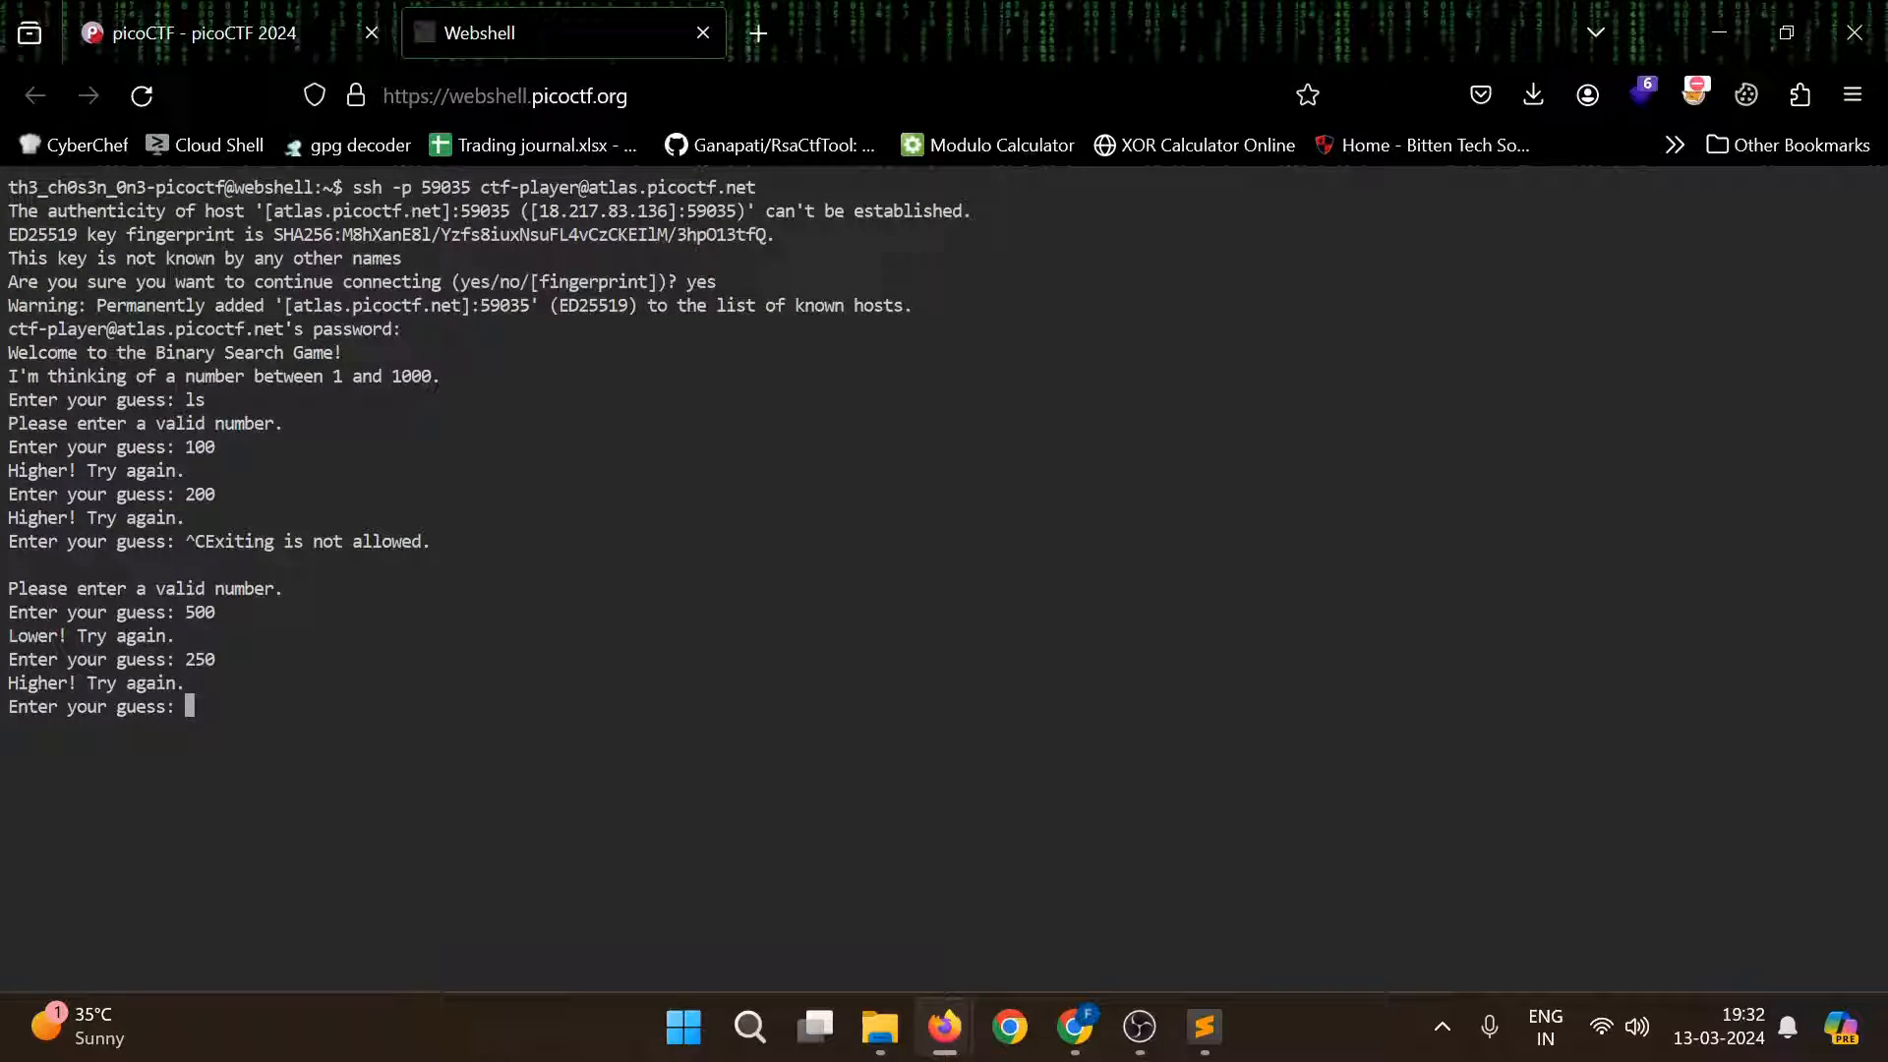
type("375")
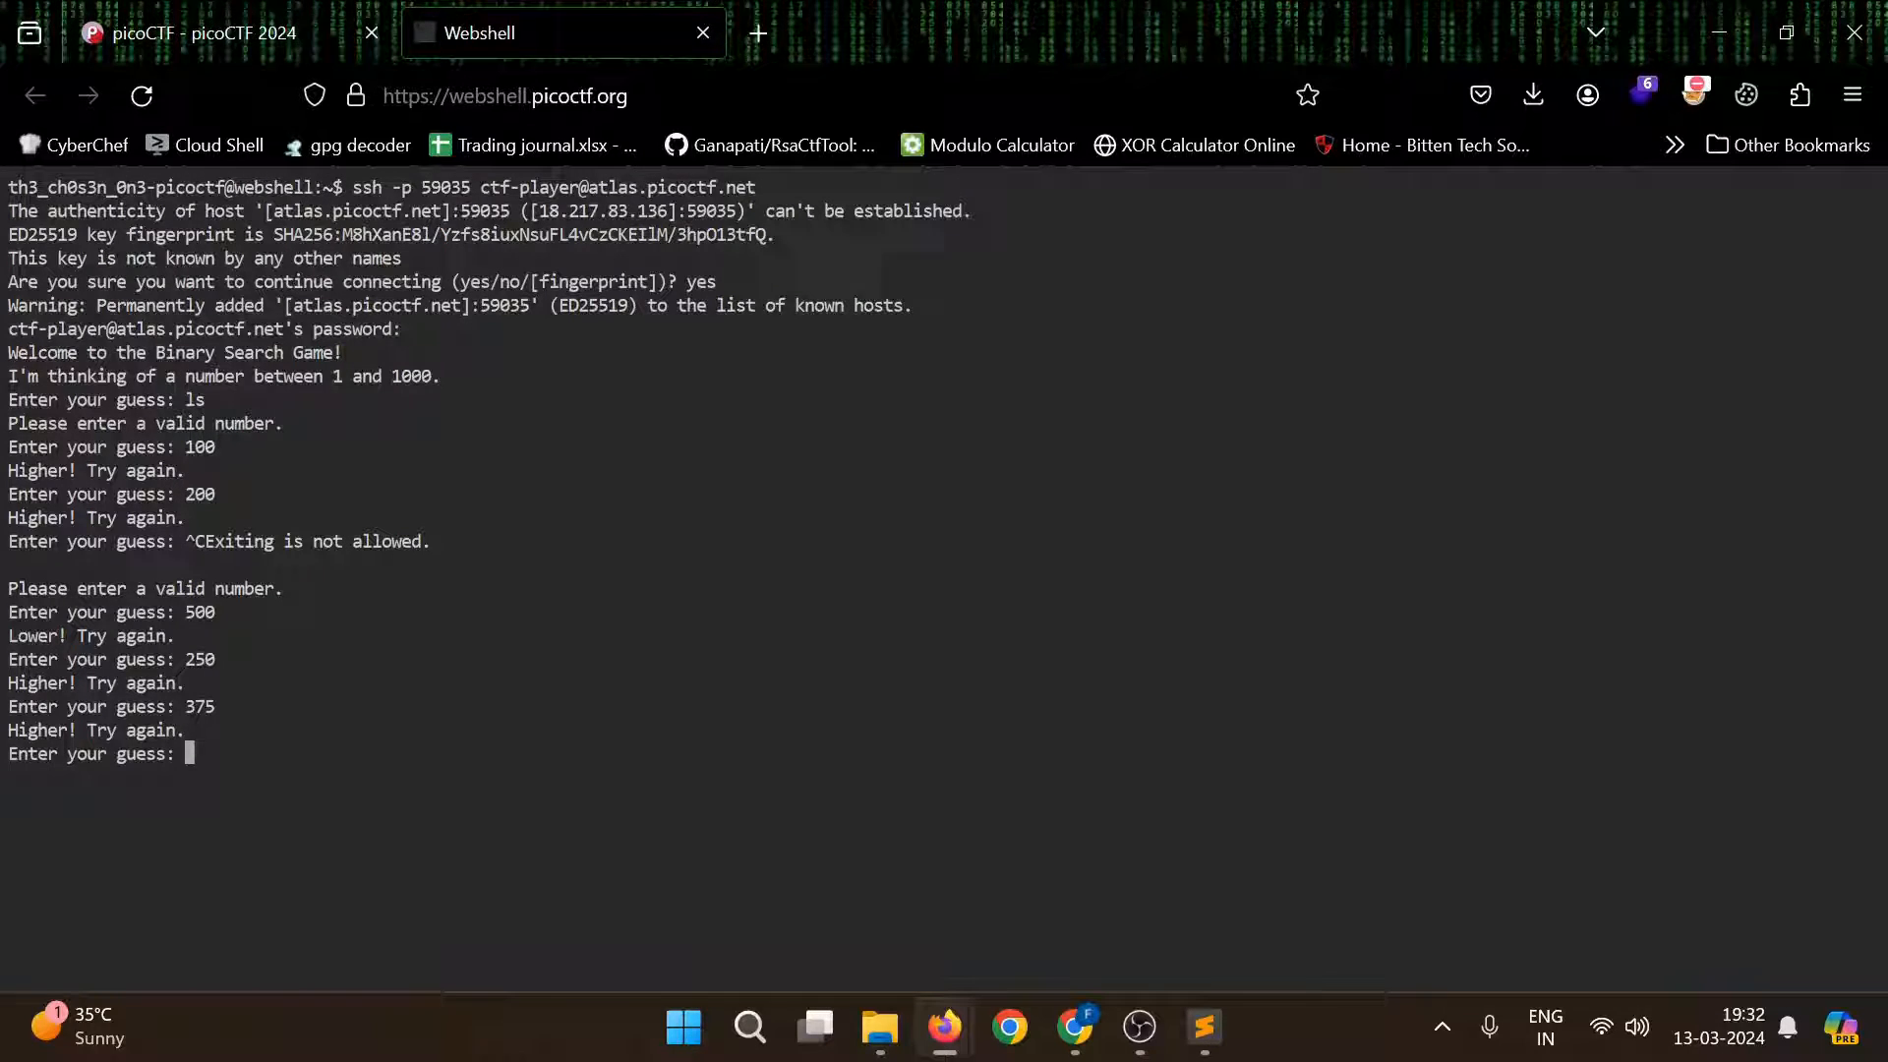
type("450")
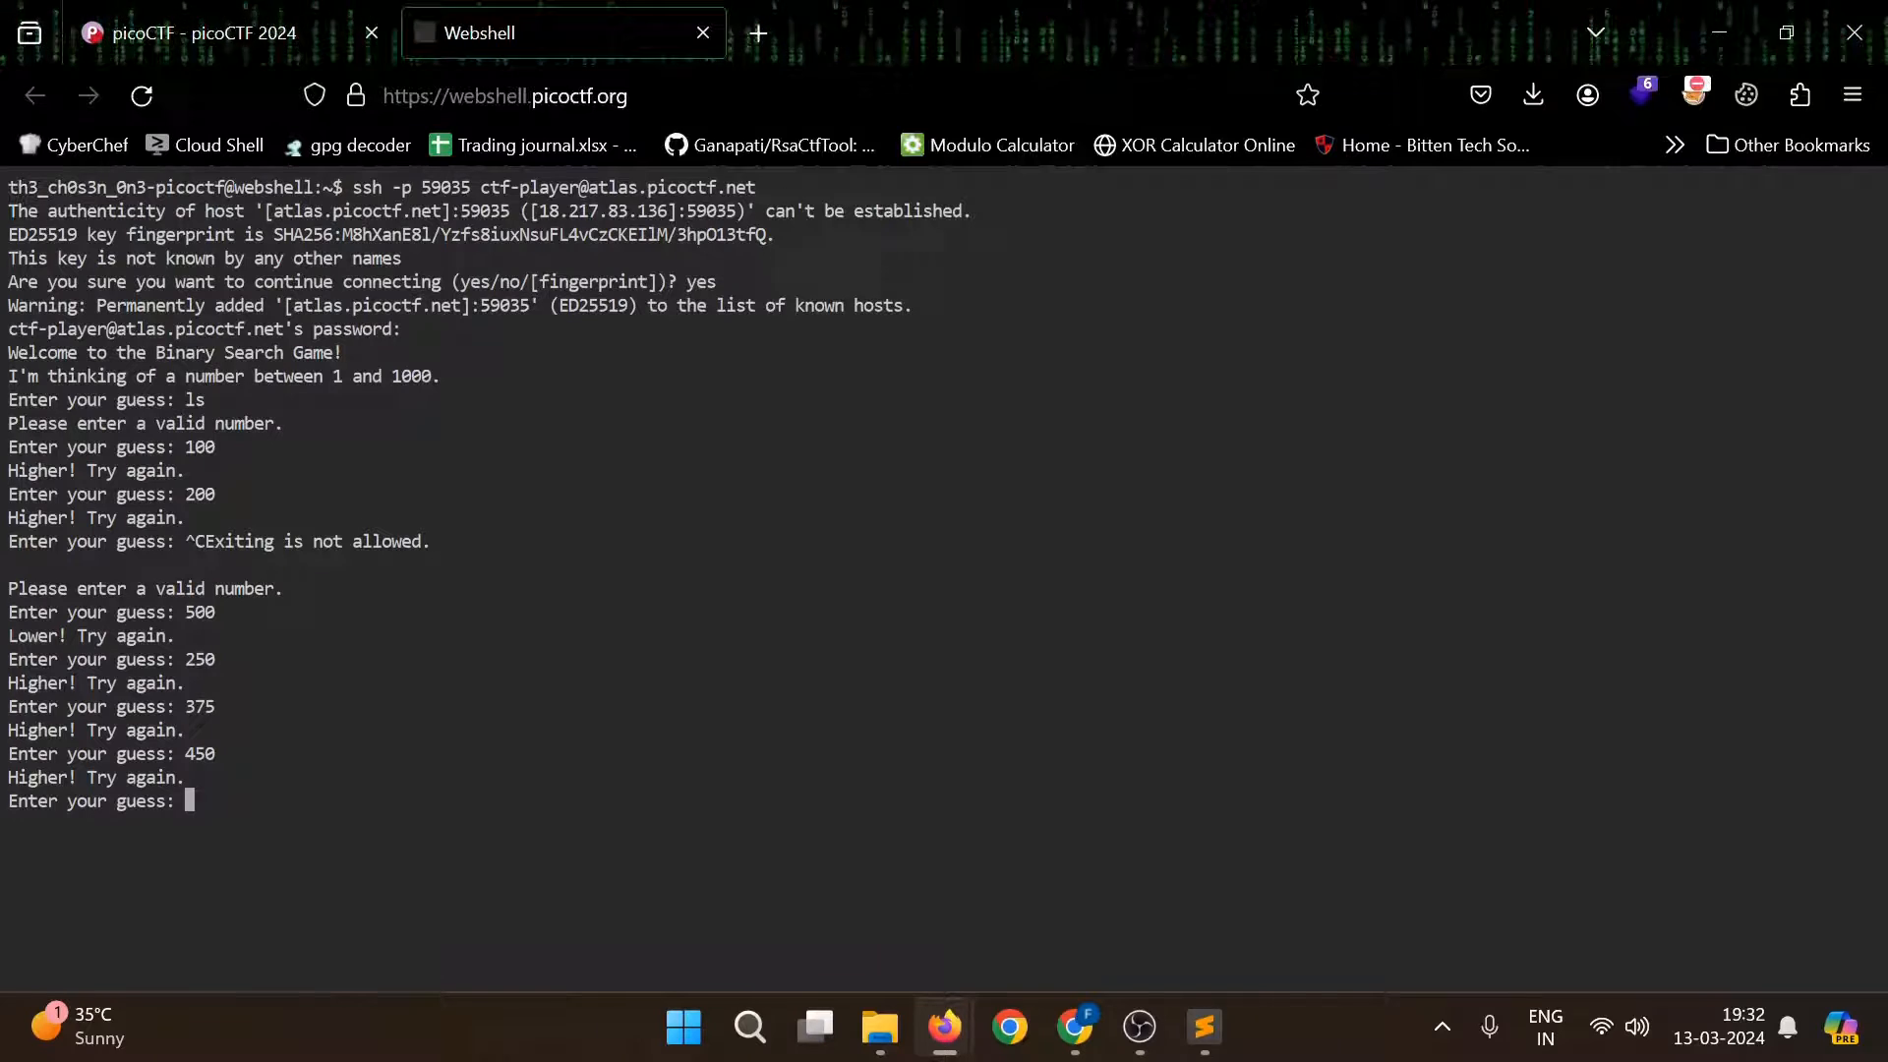
Narrow down with 475, 462, 456 and 453, revealing the flag picoCTF{g00d_gu355_bee04a2a}
type("475")
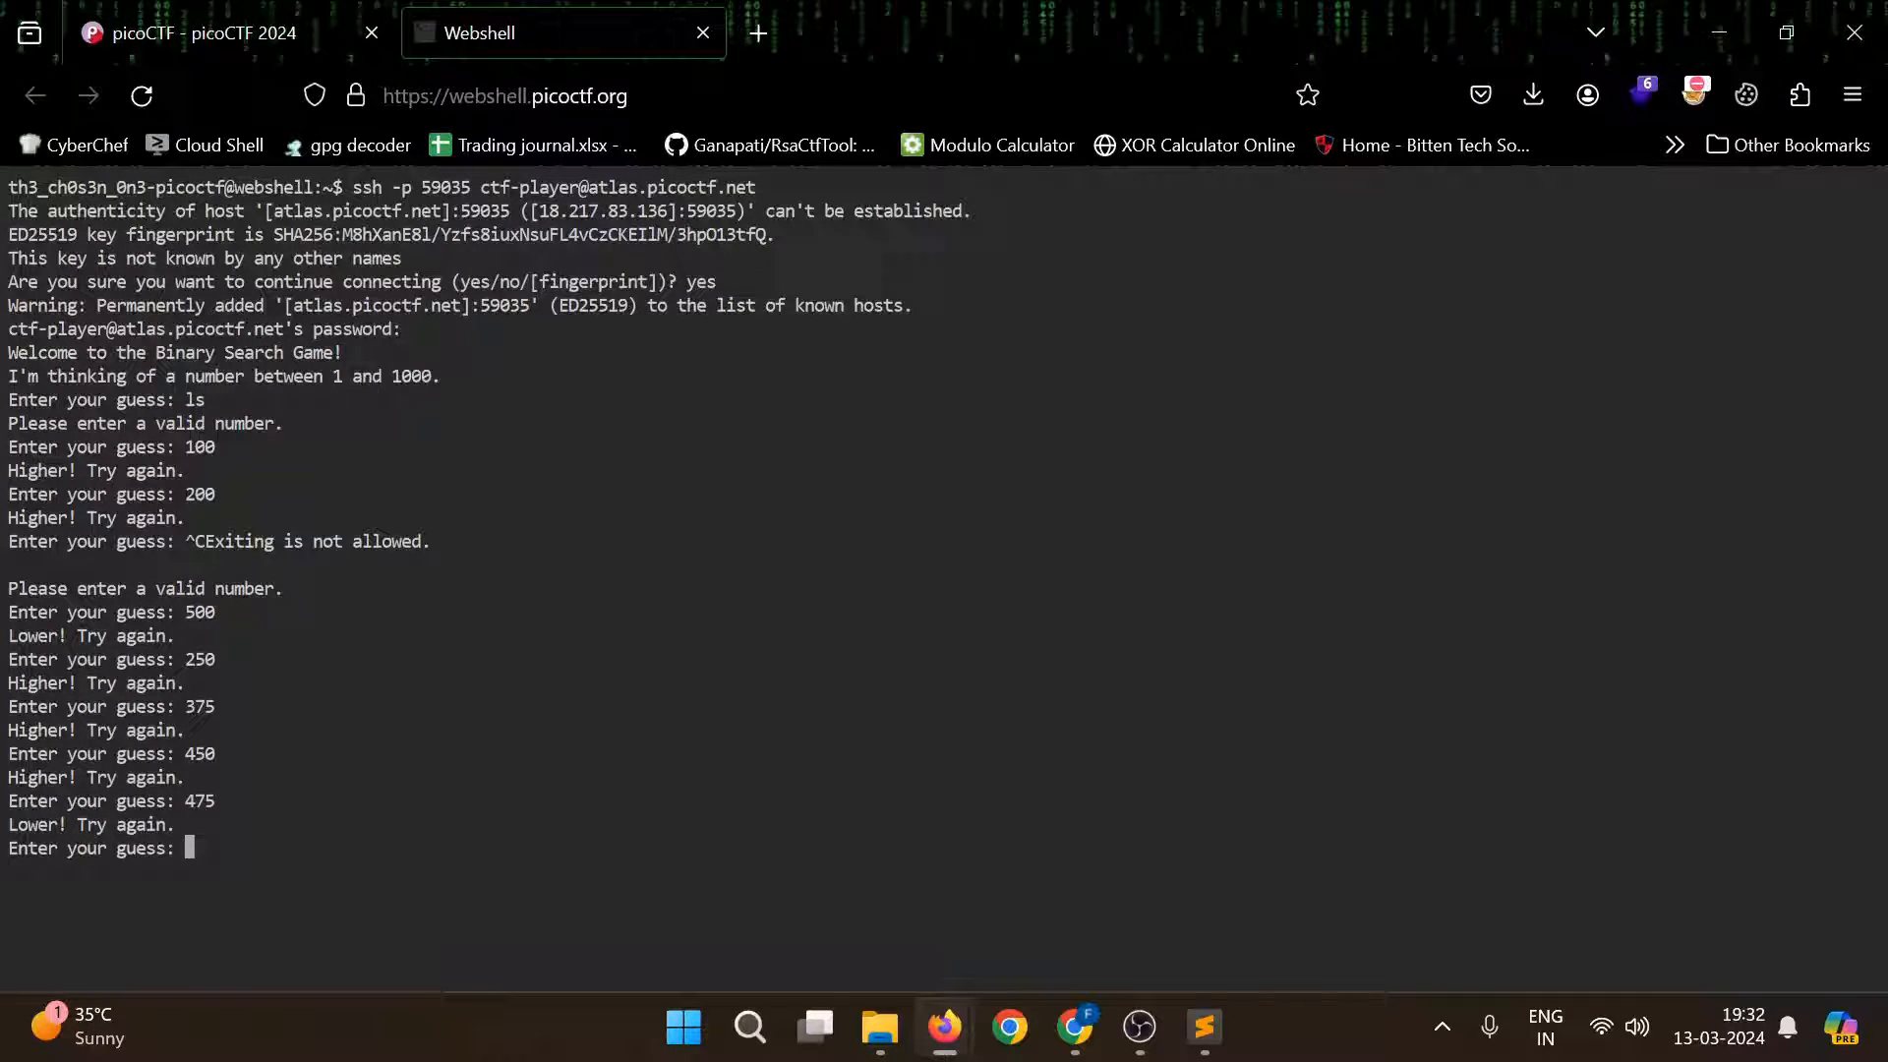
type("462")
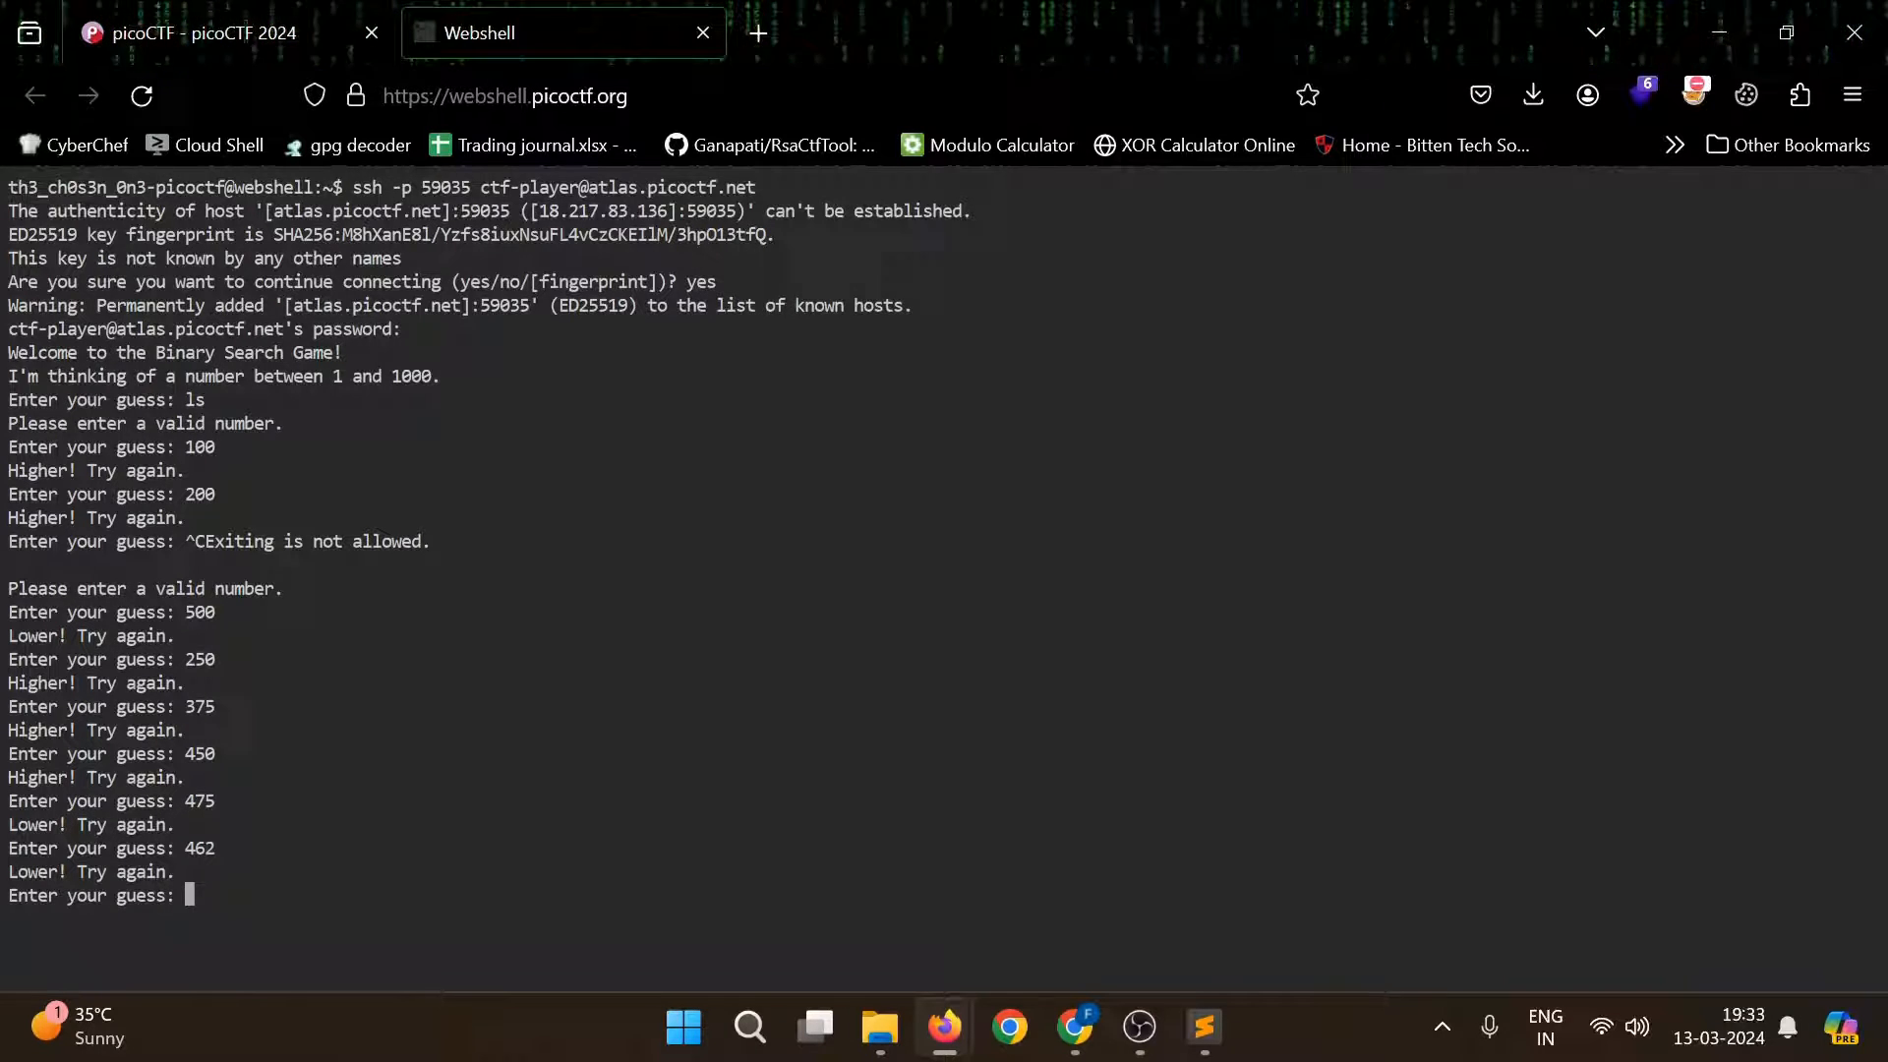
type("456")
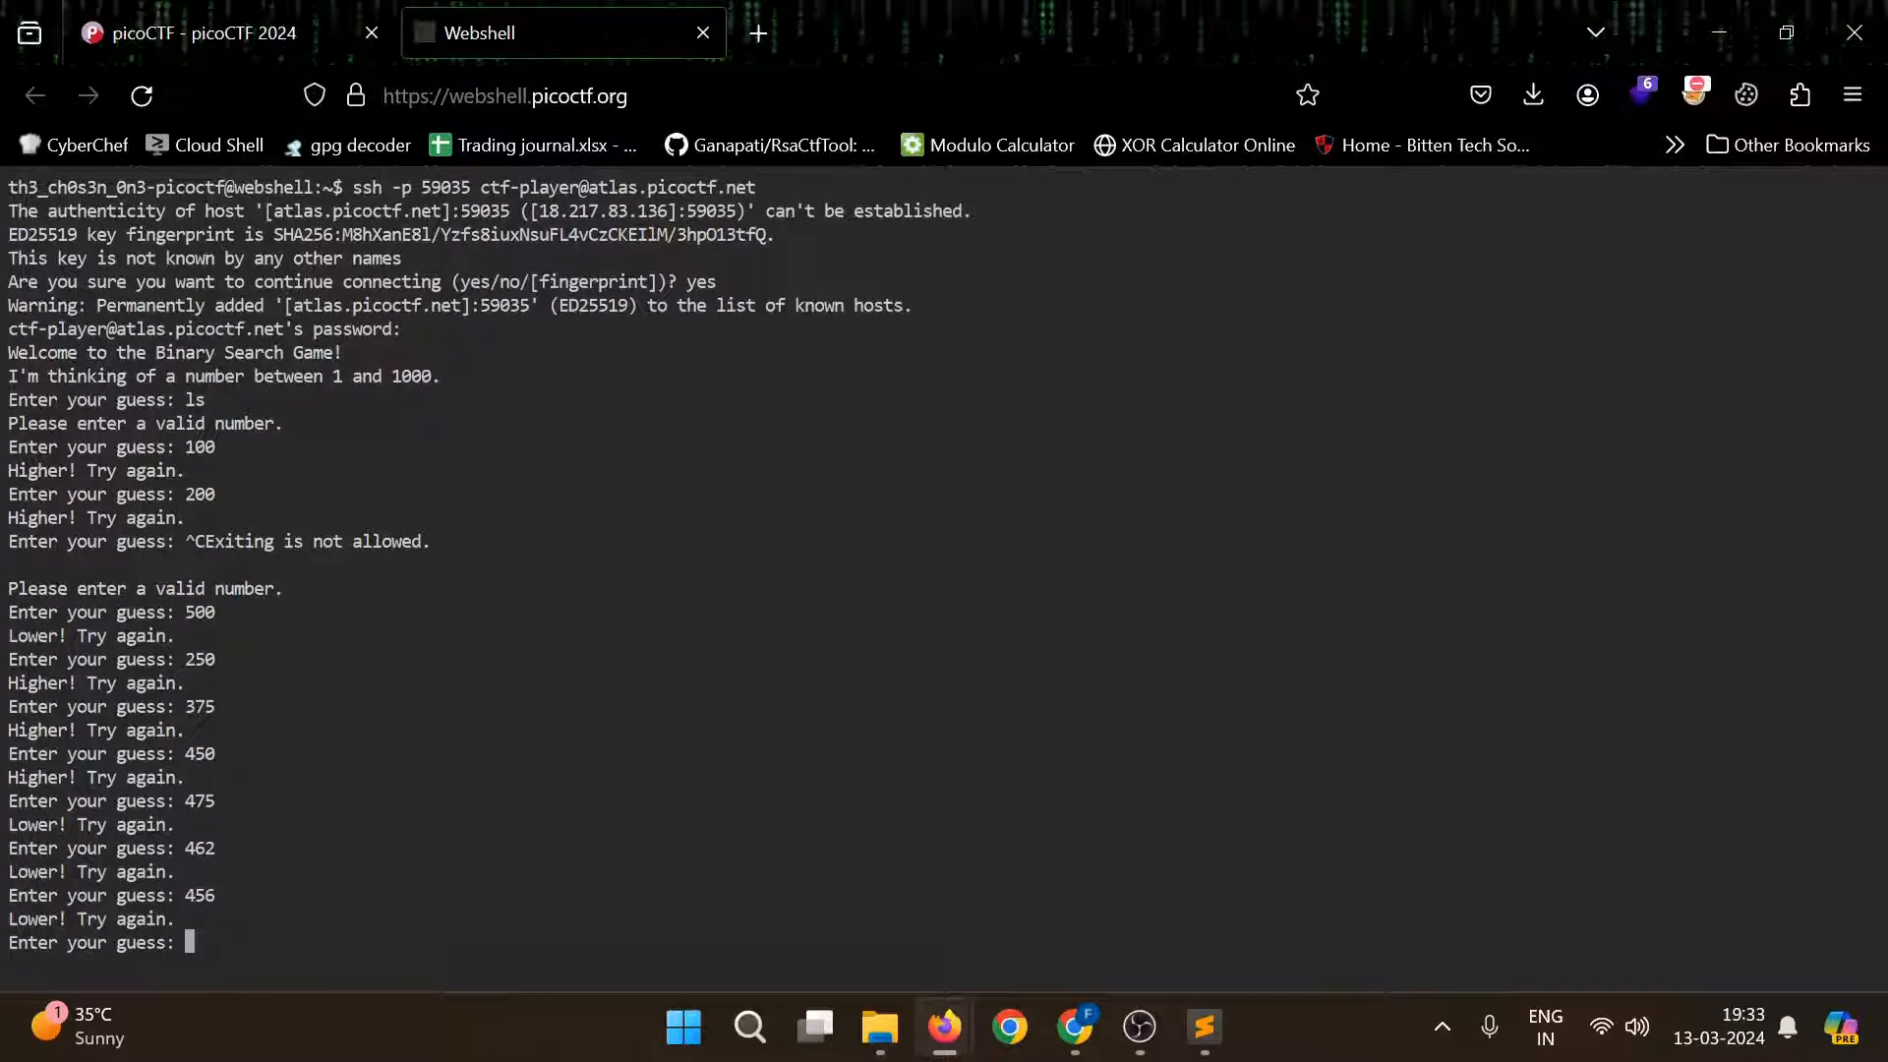
type("453")
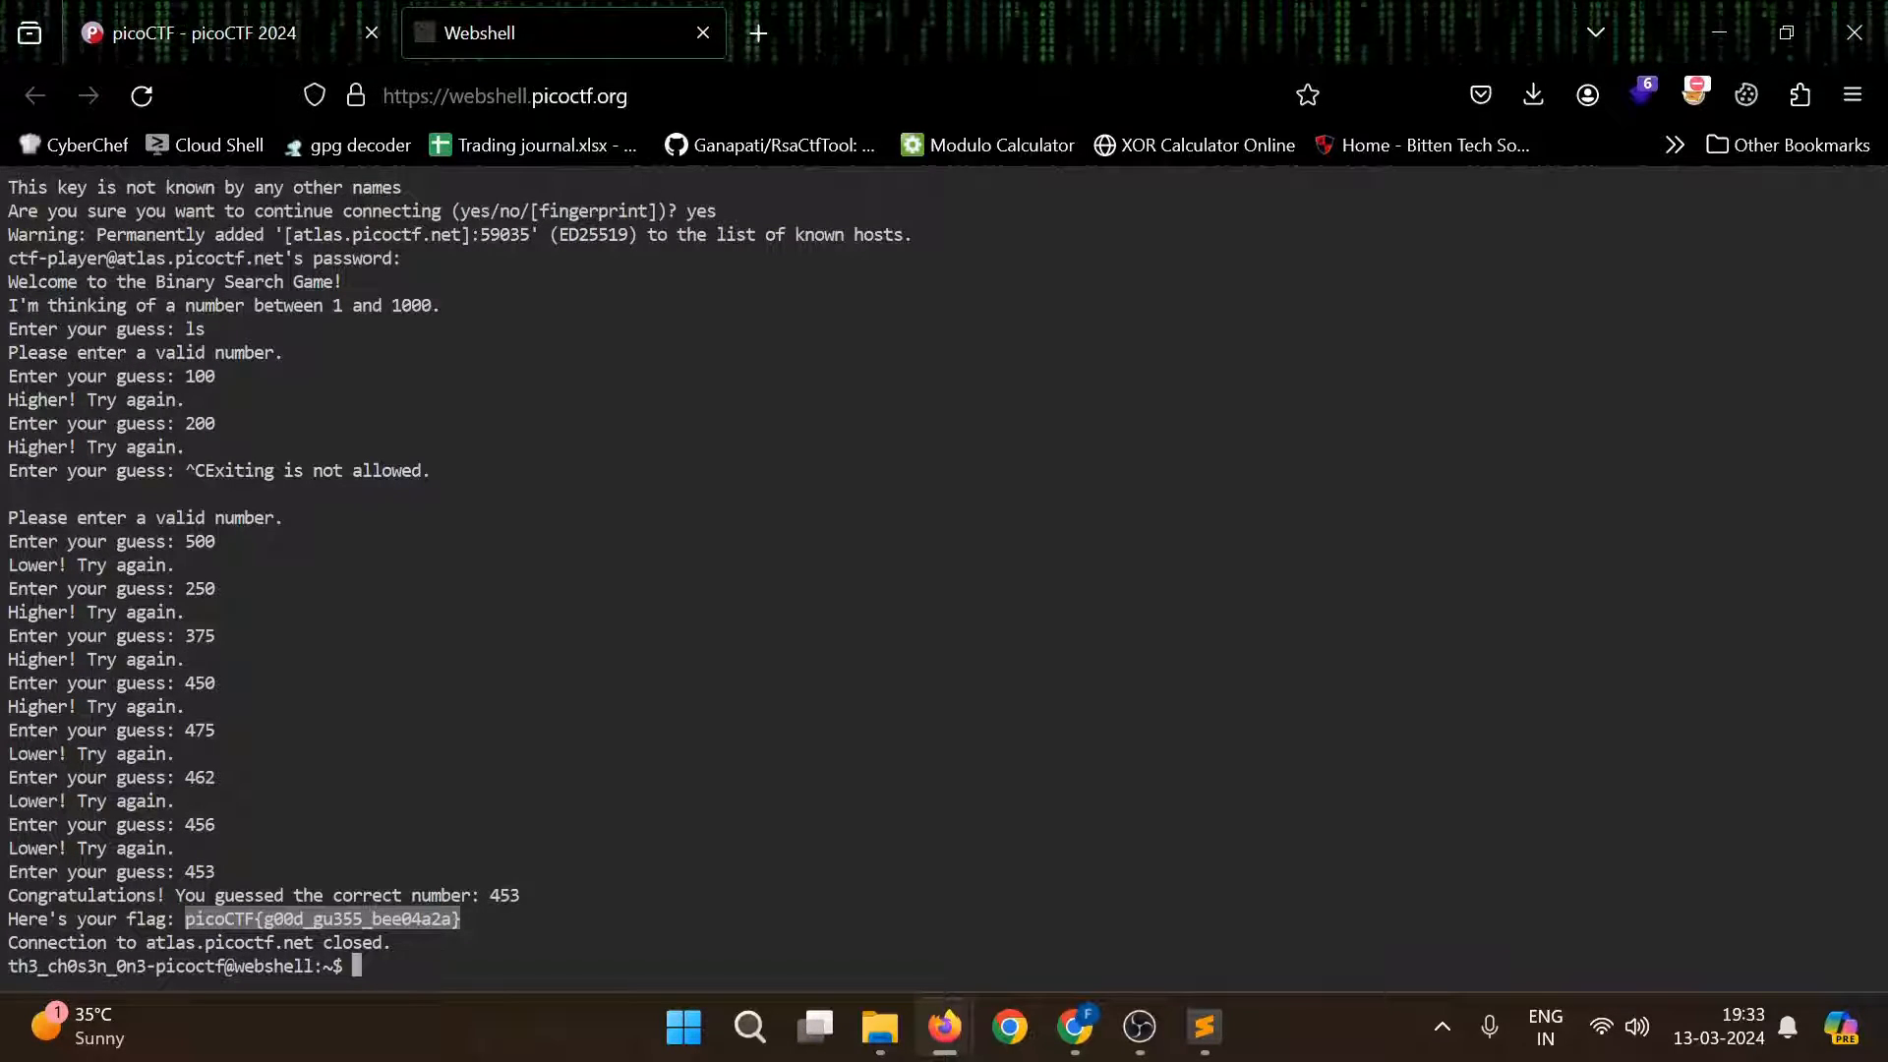
Submit the recovered flag on the Binary Search challenge page, earning 100 points
left_click(181, 33)
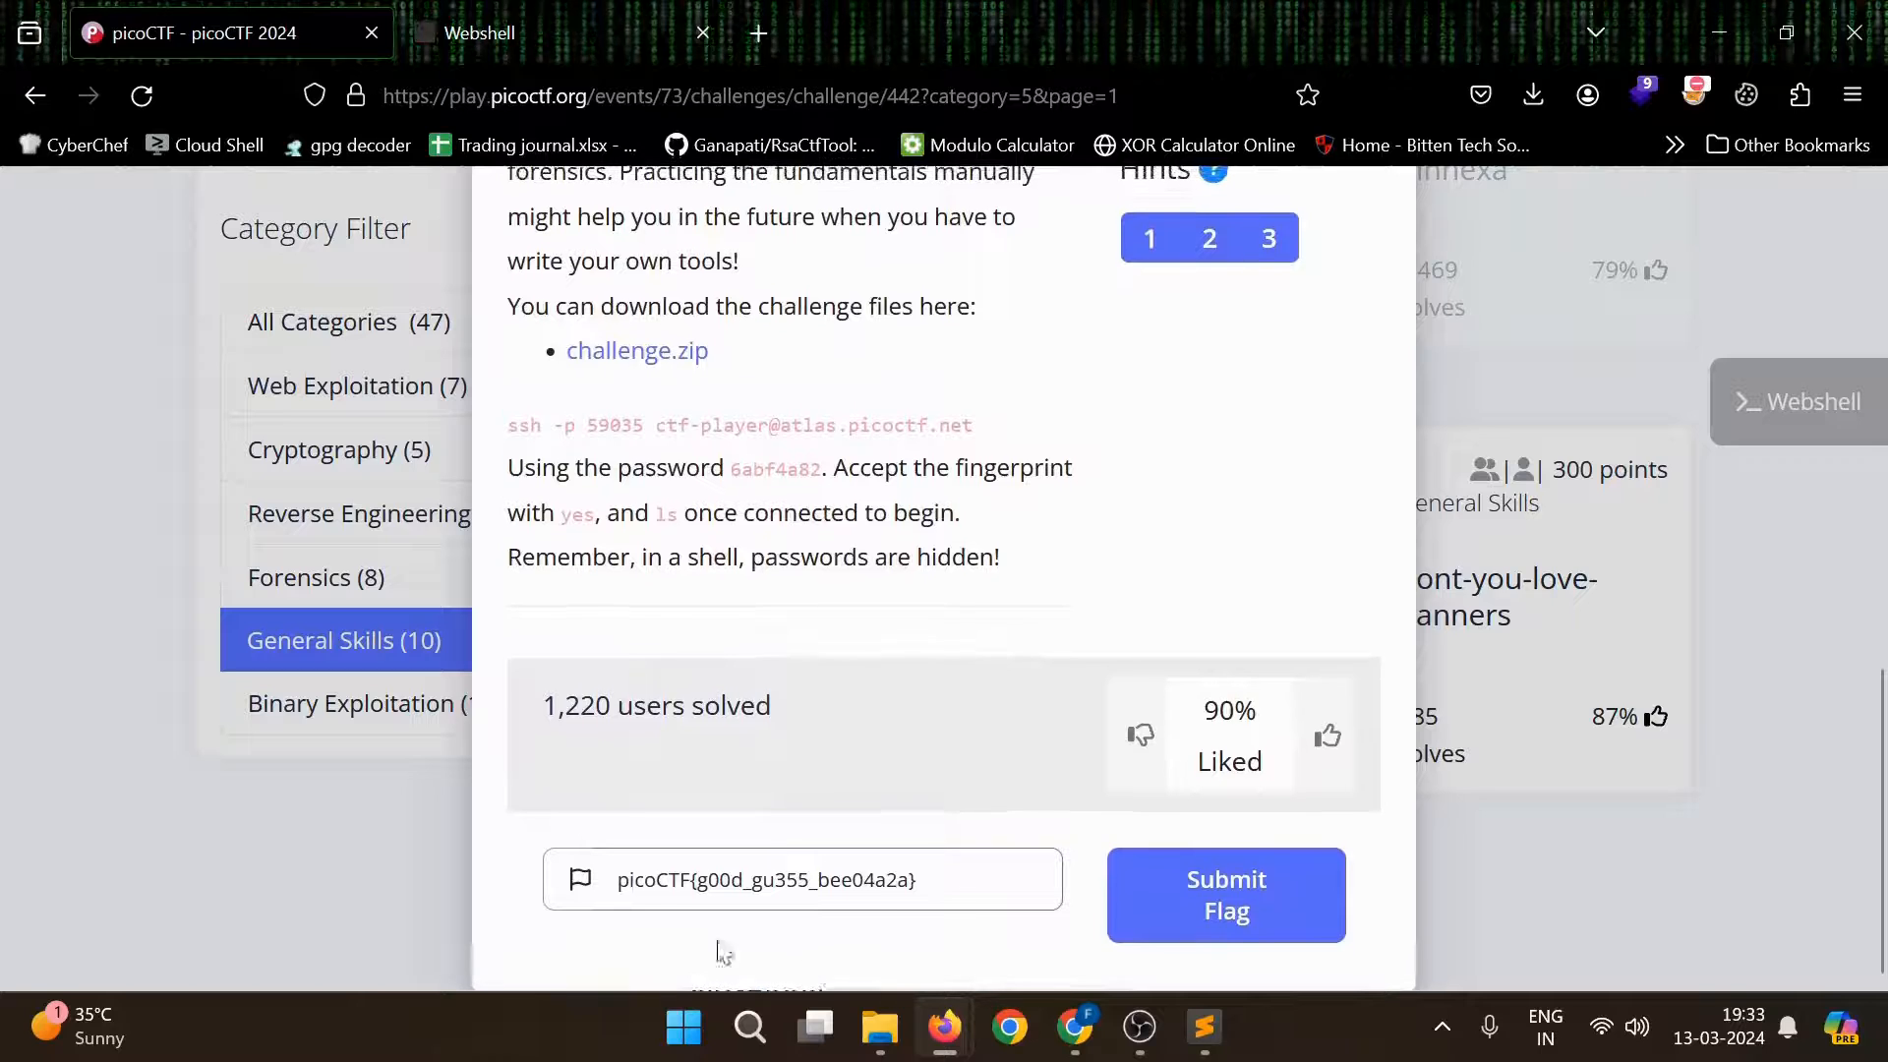
left_click(1225, 895)
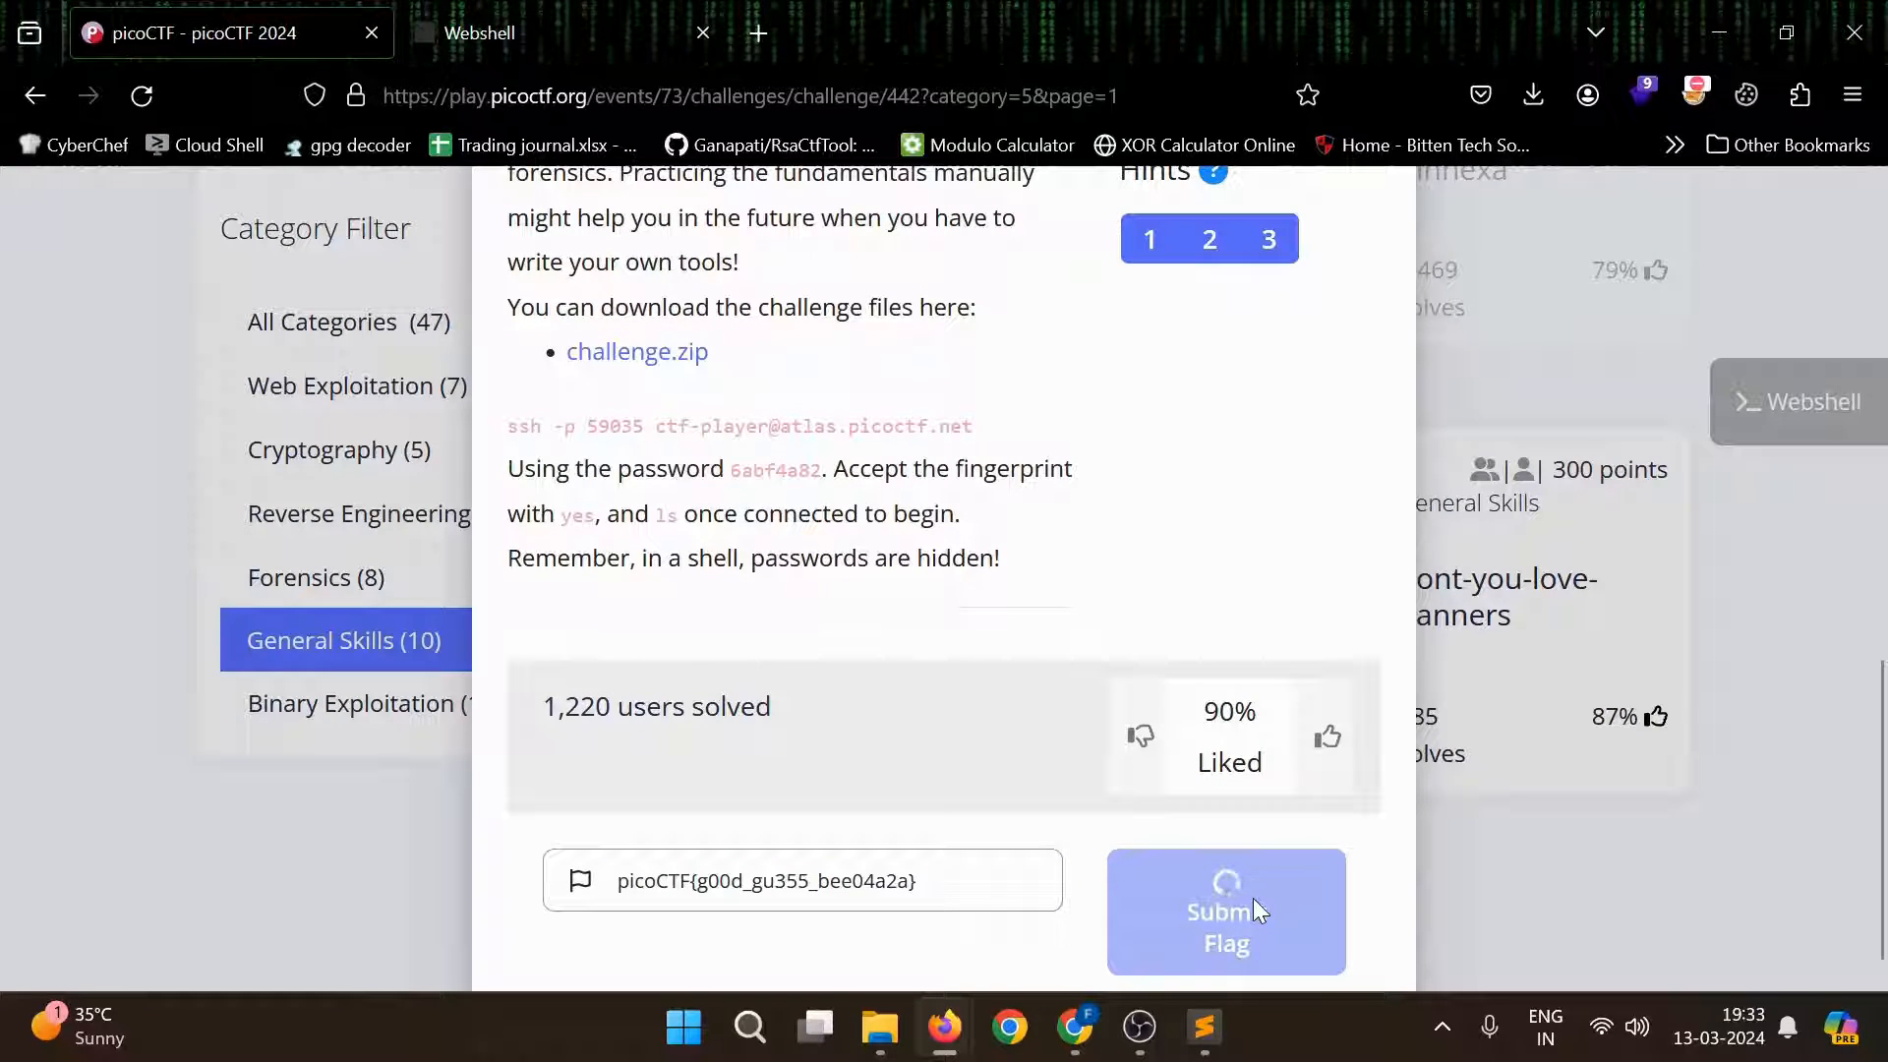
left_click(1224, 912)
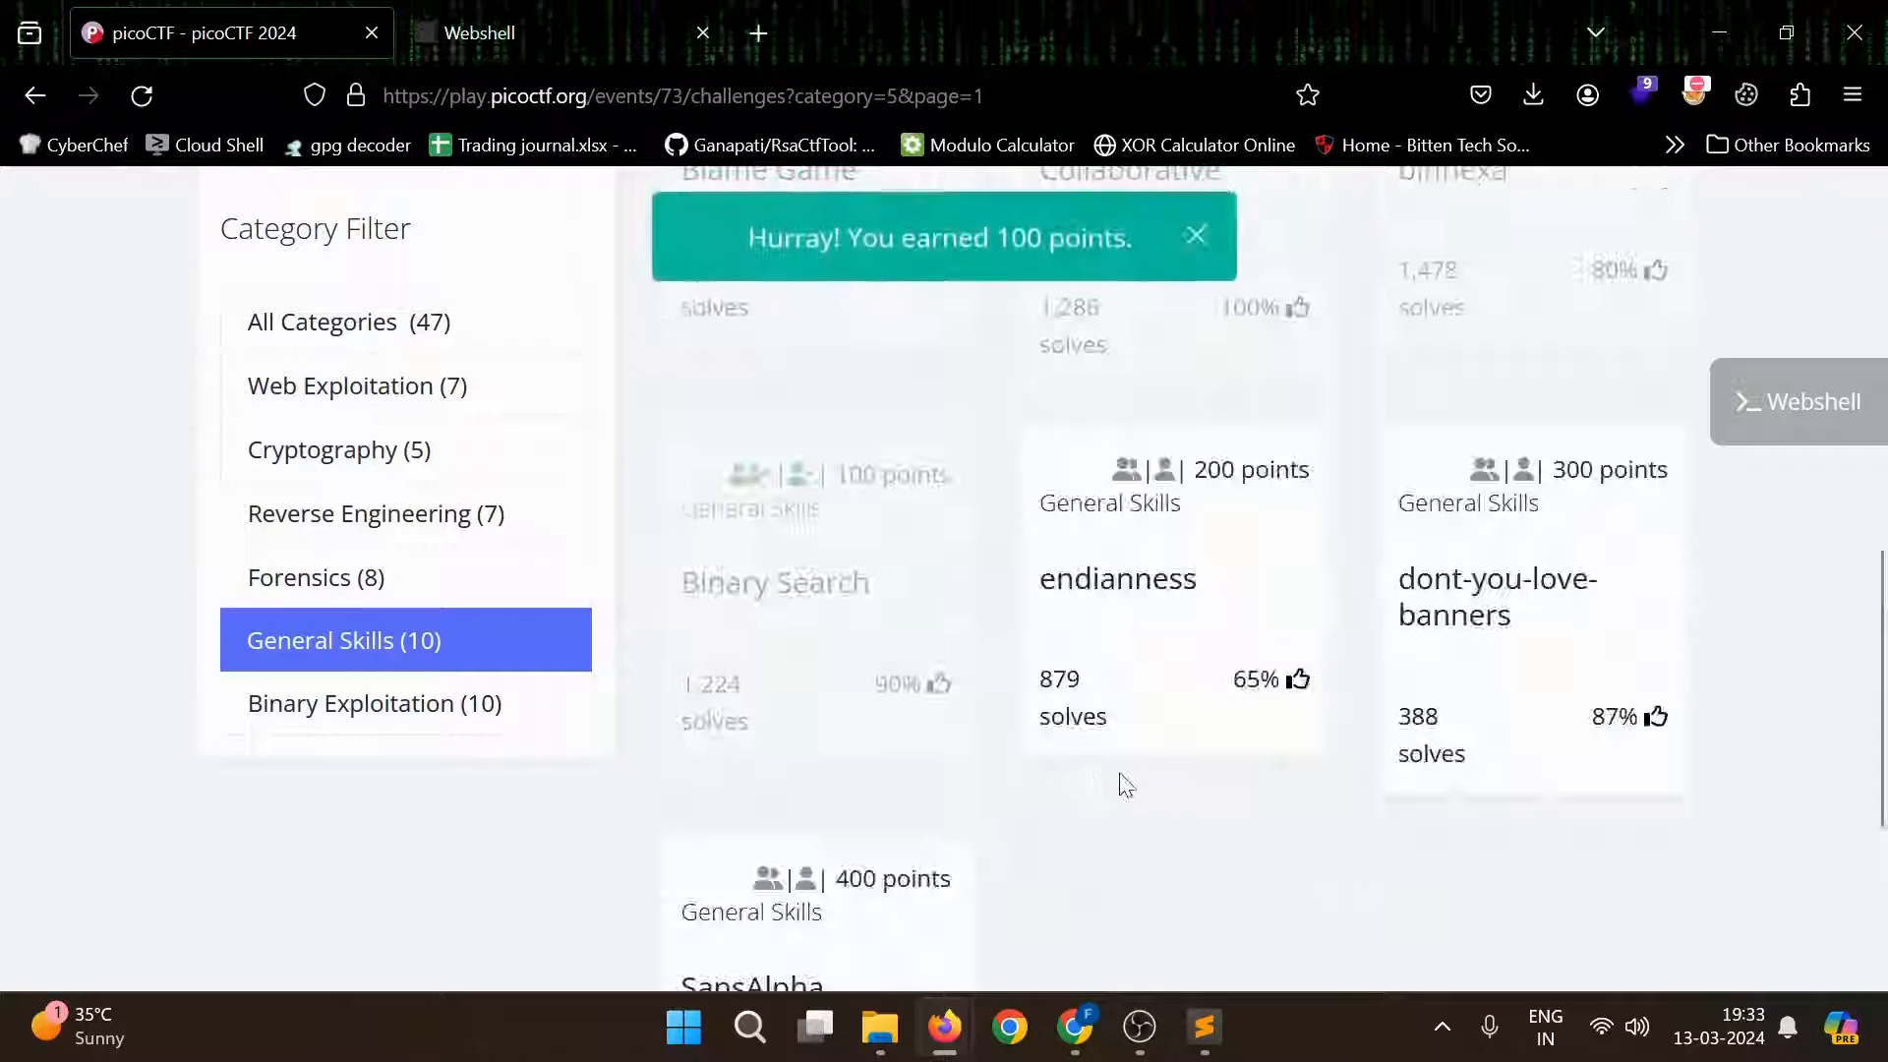